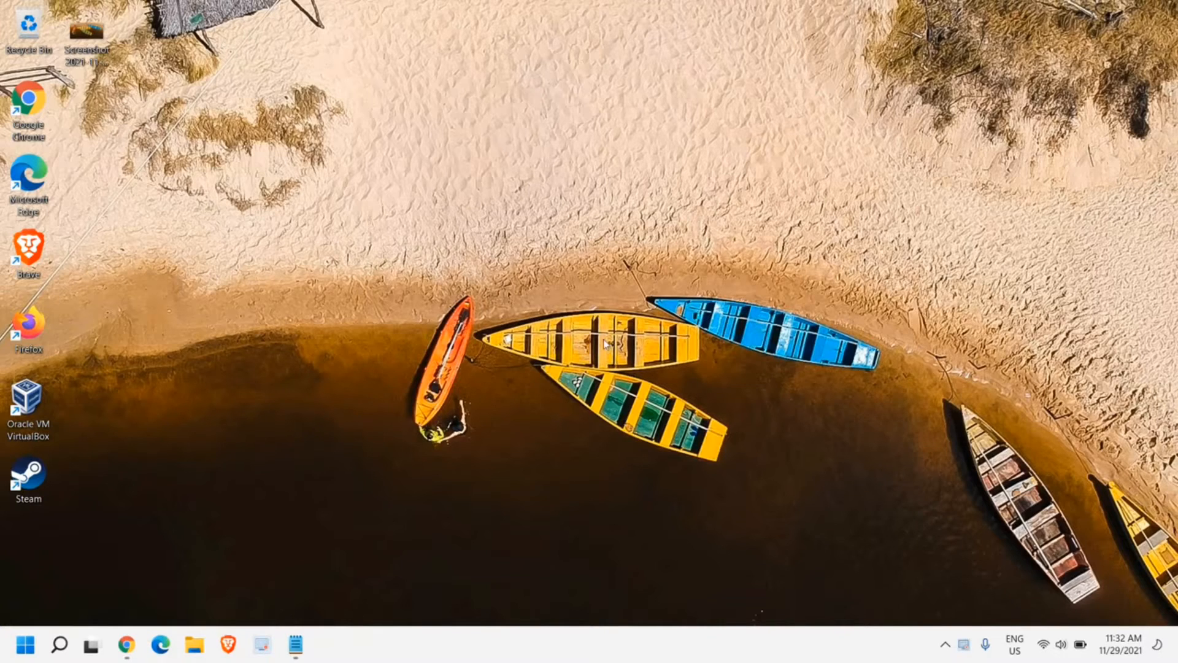
mouse_move(213, 621)
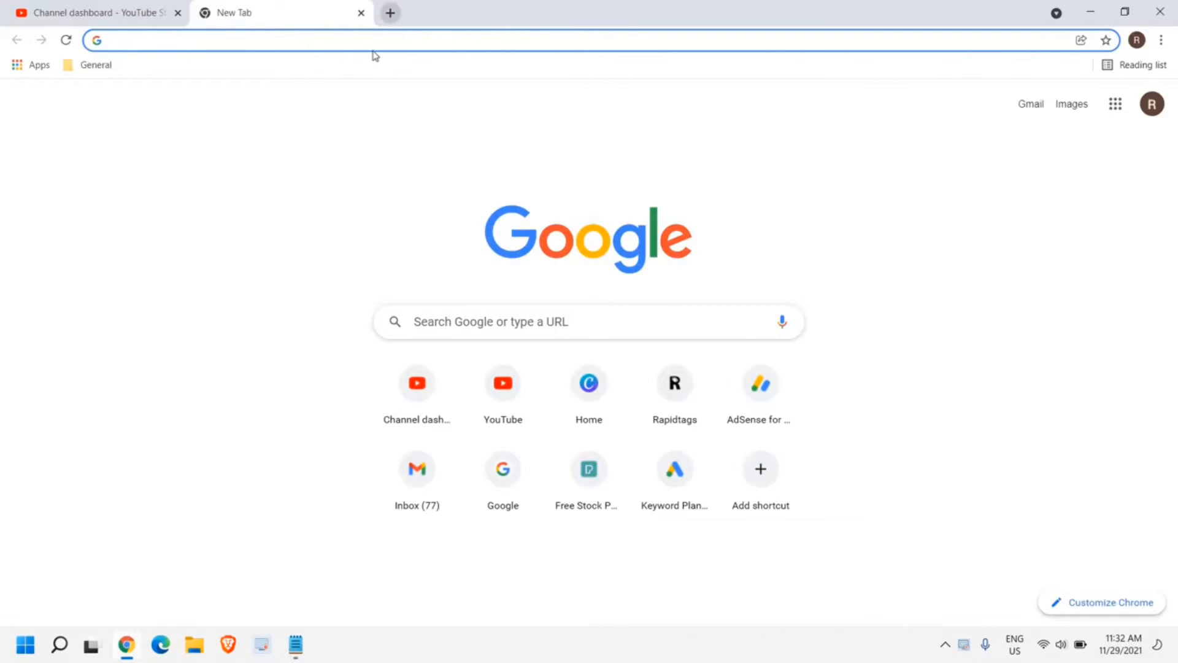
Search Google for 'obs studio' from the Chrome address bar
text(obs studio)
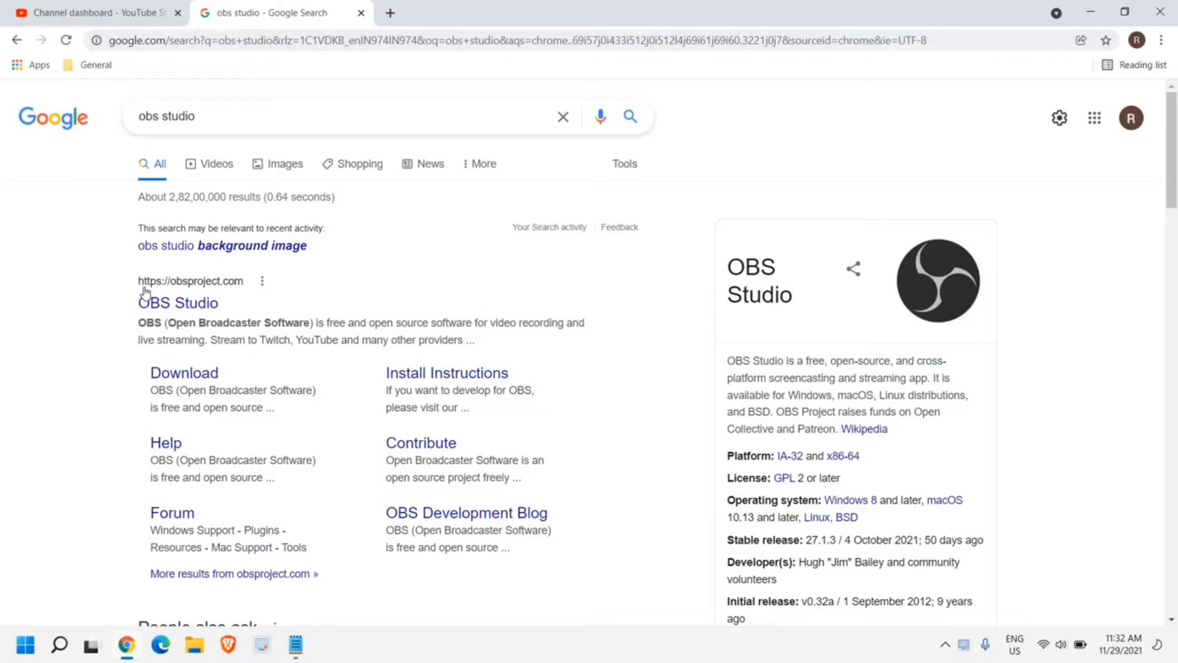
mouse_move(199, 288)
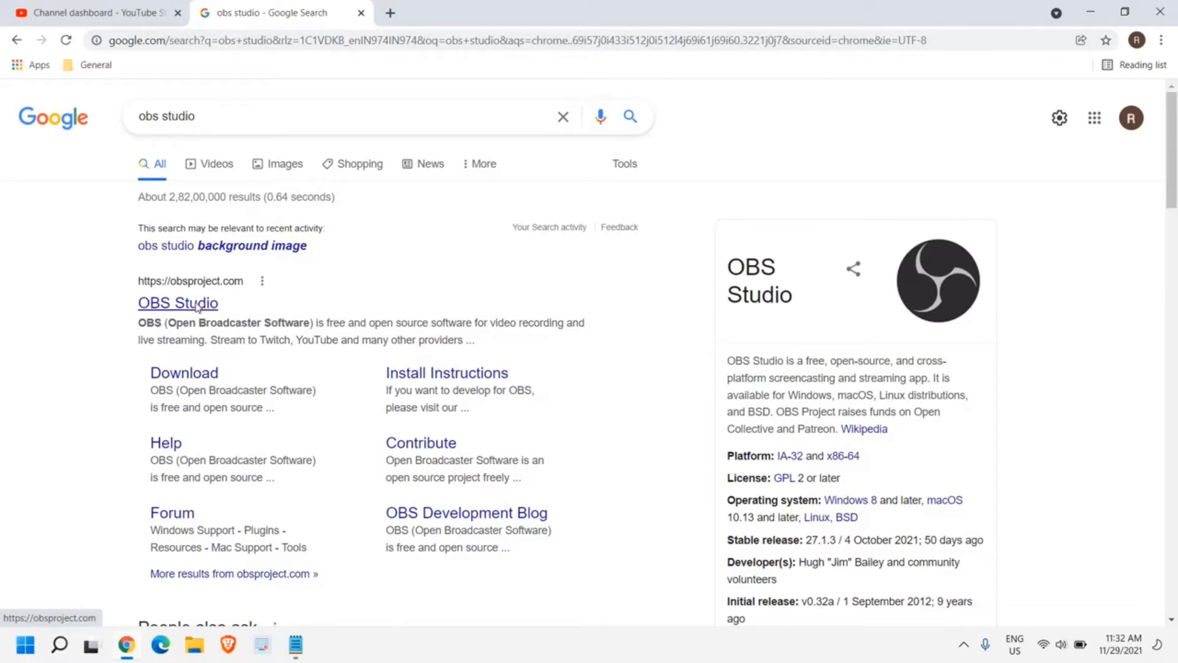
From obsproject.com download the OBS Studio 27.1.3 Windows installer and run it
click(177, 302)
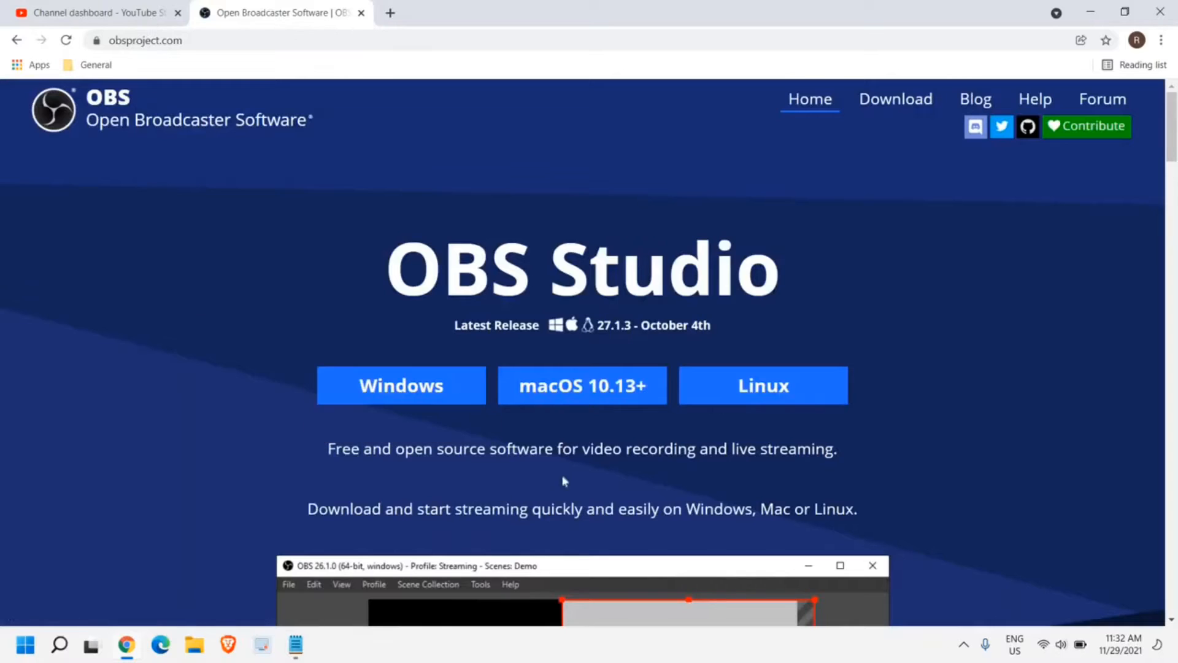
mouse_move(422, 285)
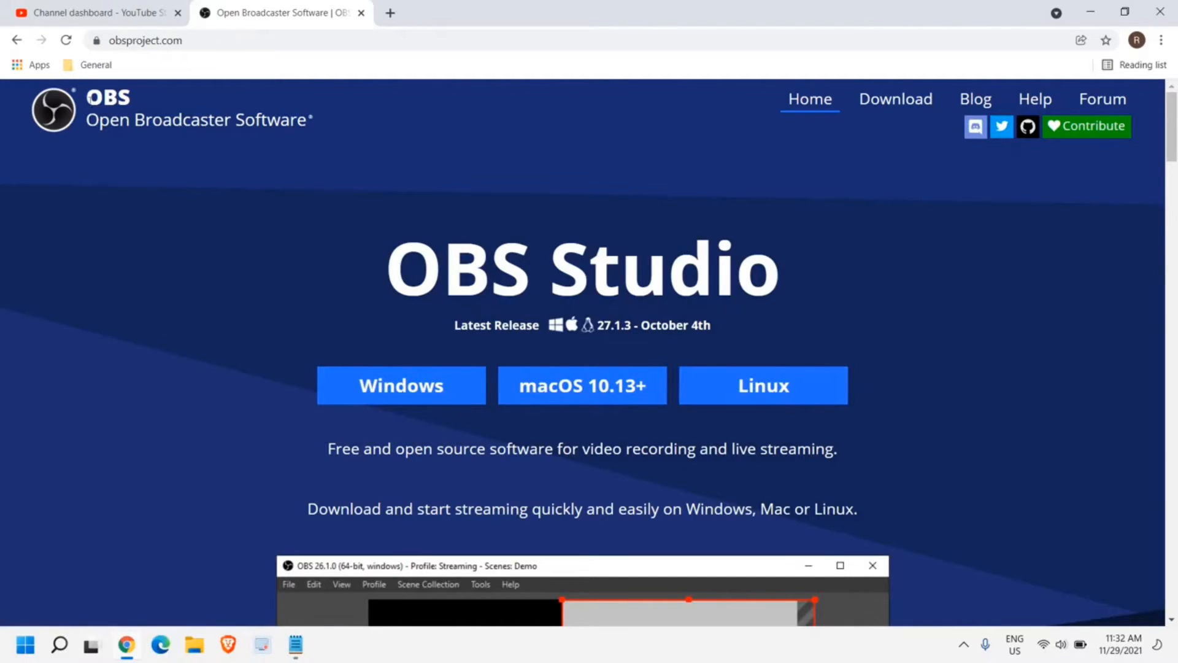
mouse_move(333, 476)
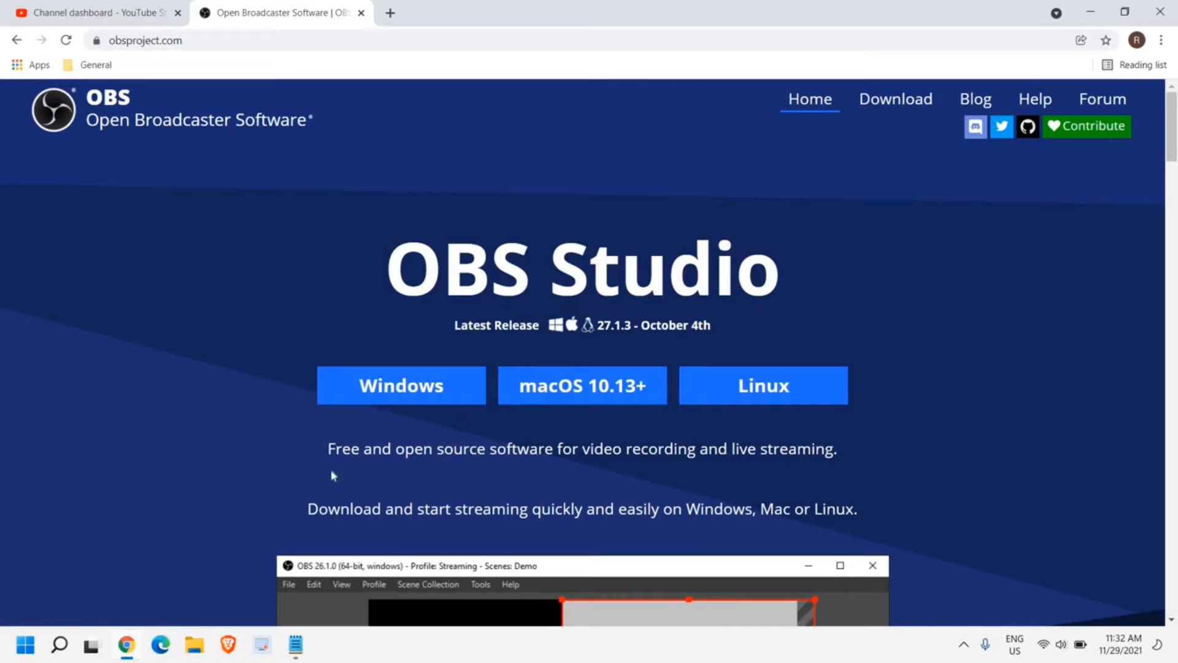
mouse_move(417, 475)
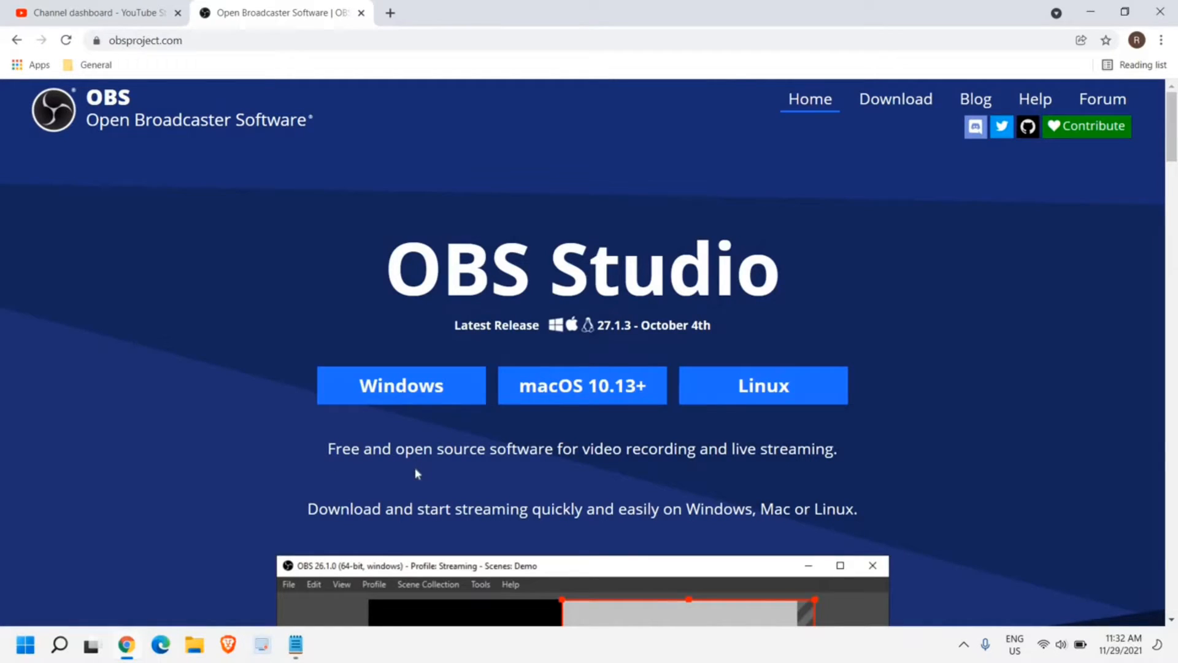
mouse_move(435, 392)
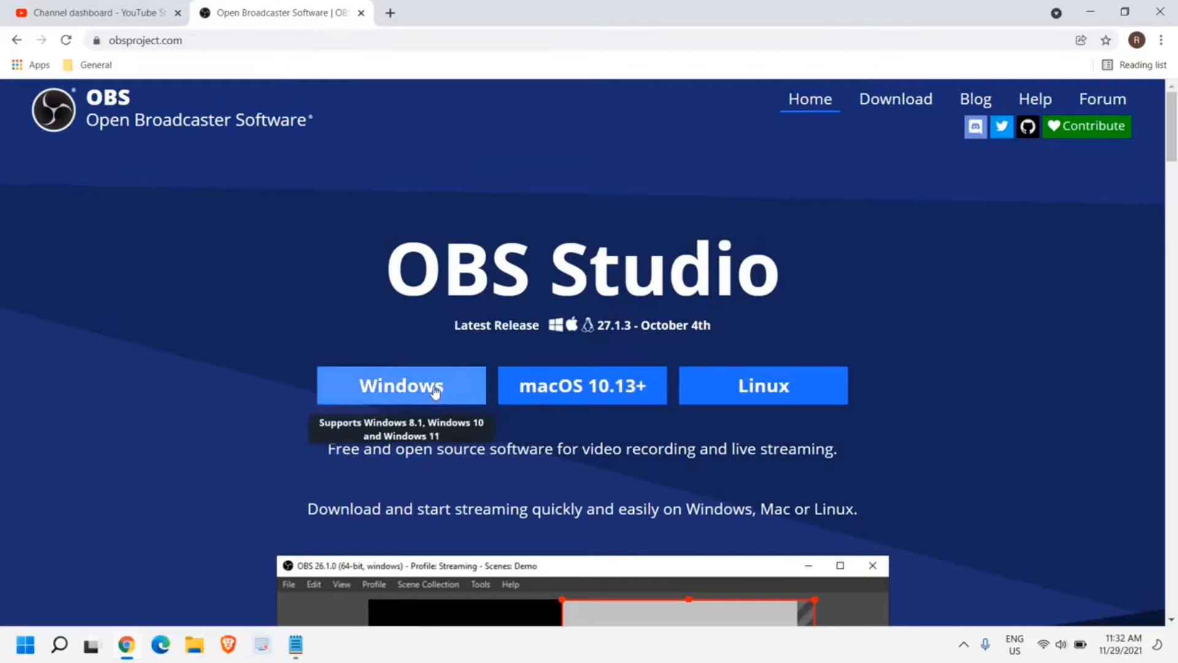
click(401, 385)
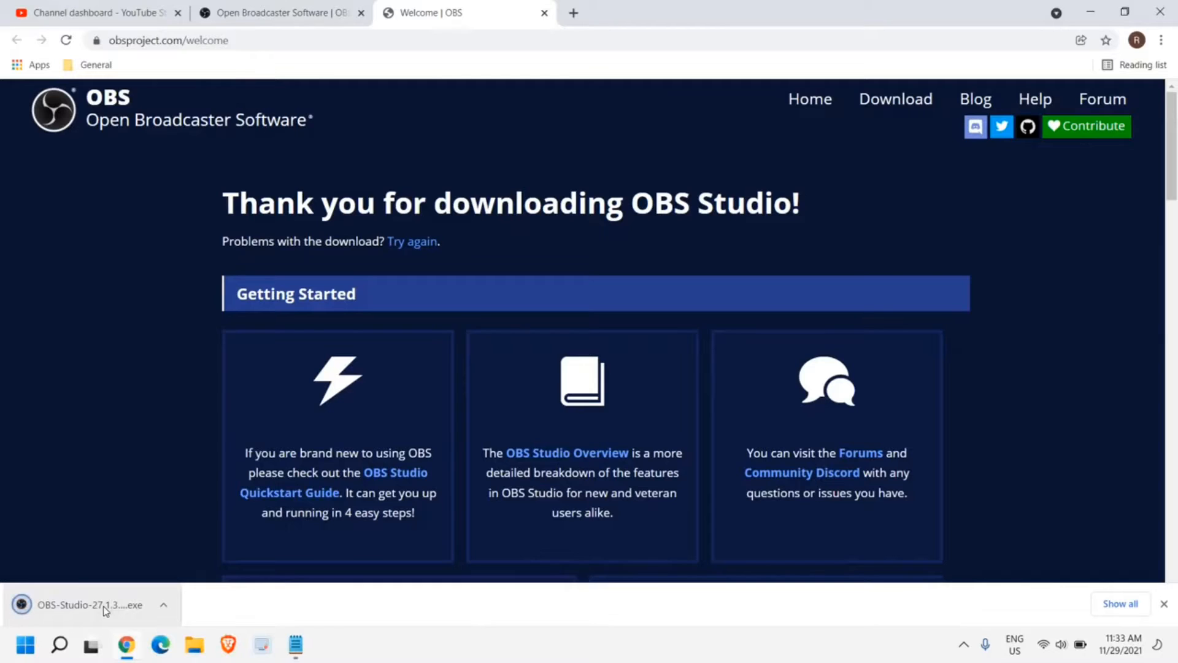
click(88, 604)
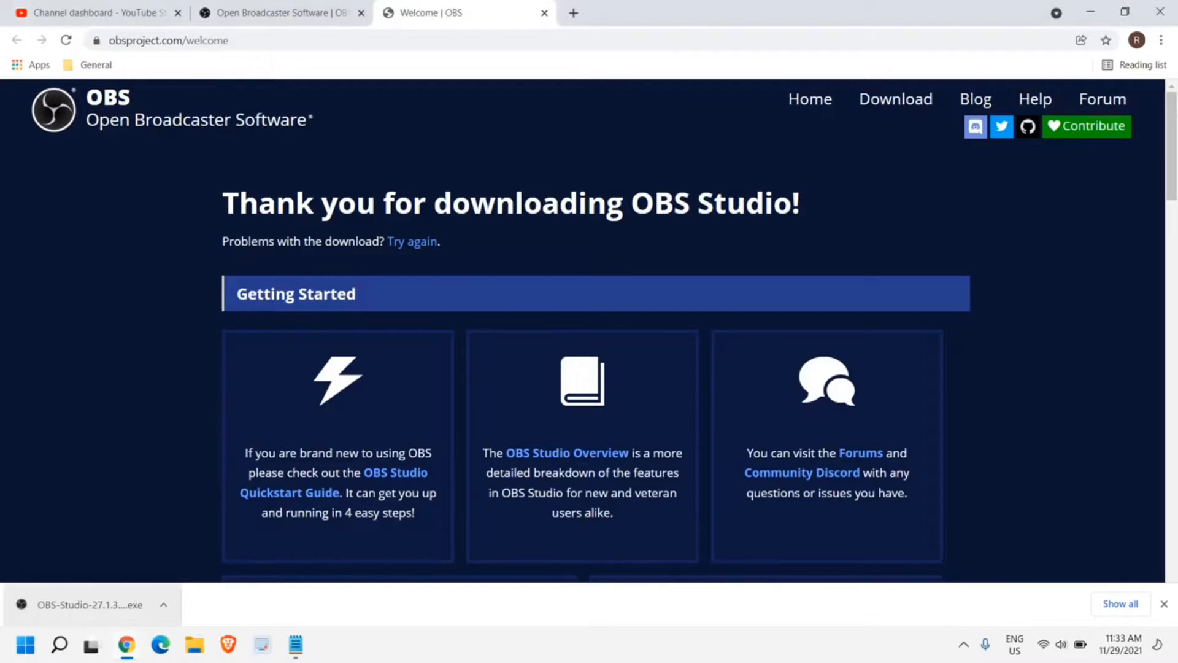
mouse_move(535, 439)
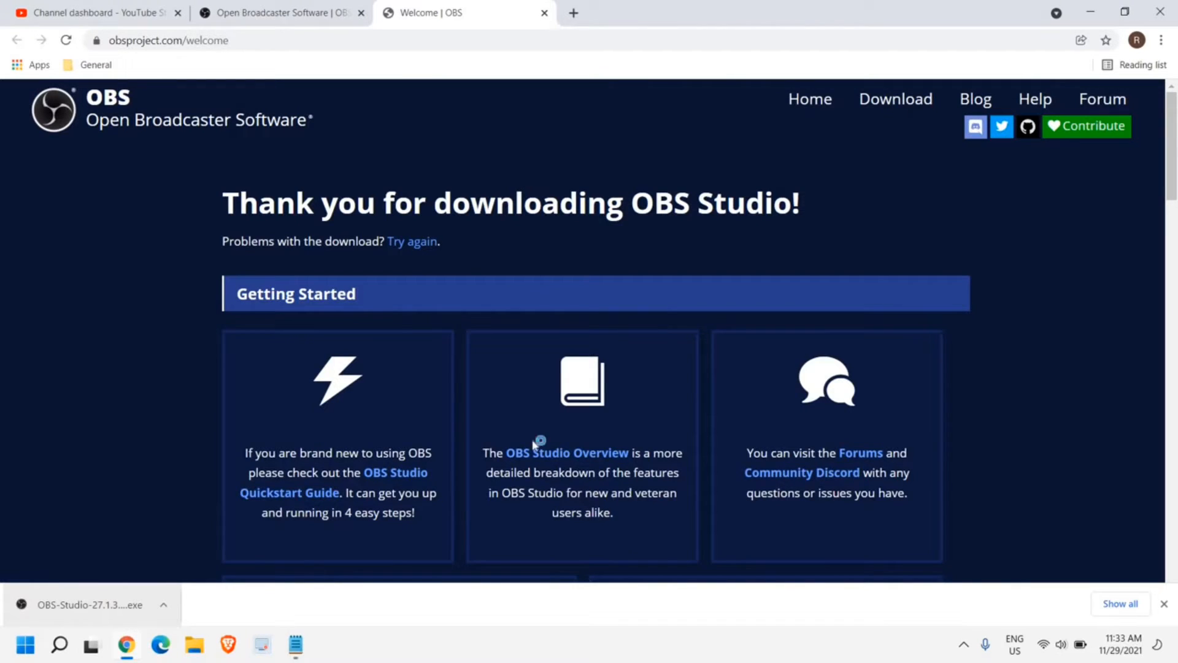
Pass the setup welcome and license pages, keeping C:\Program Files\obs-studio as destination
click(86, 604)
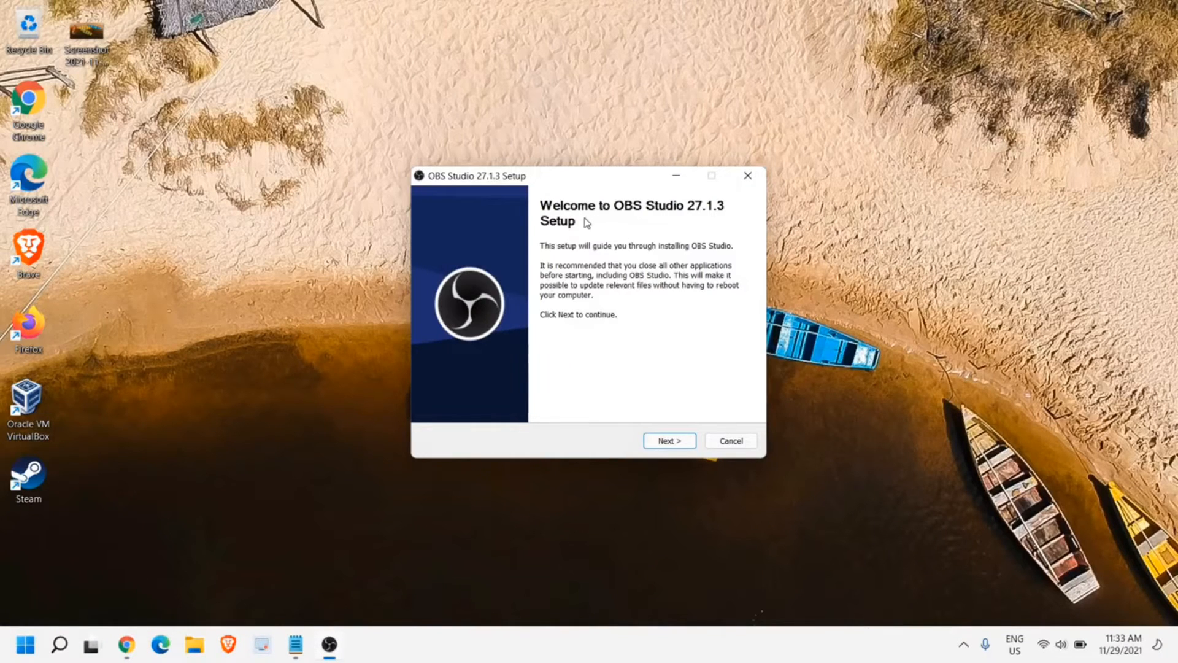
mouse_move(707, 214)
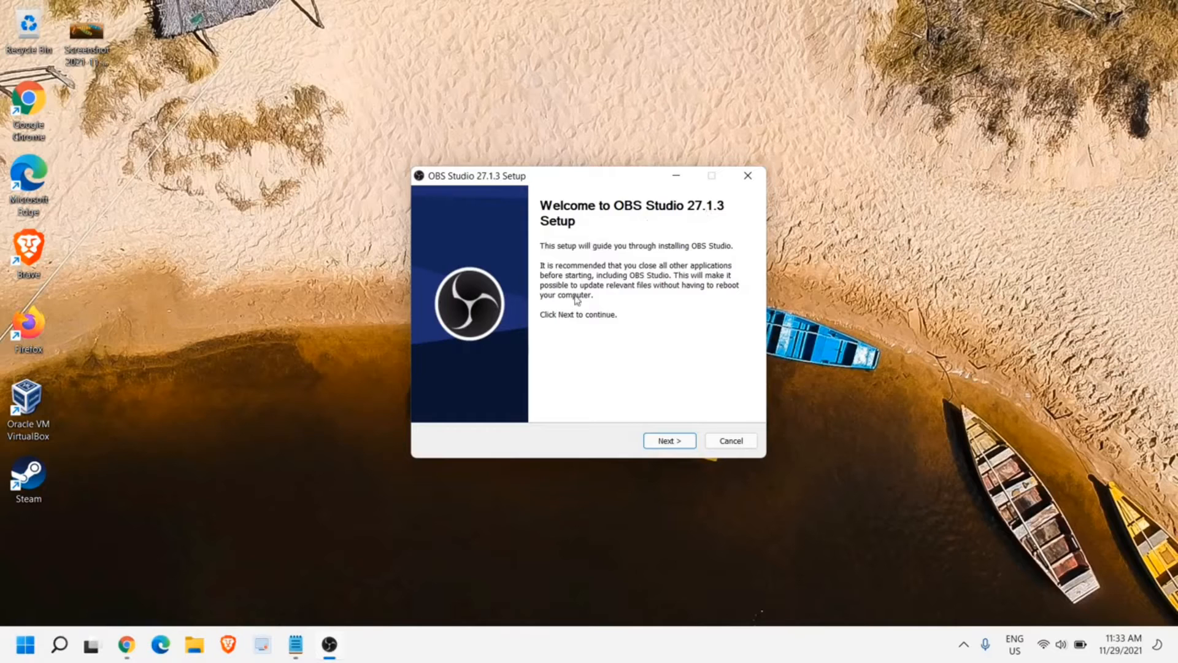
click(671, 440)
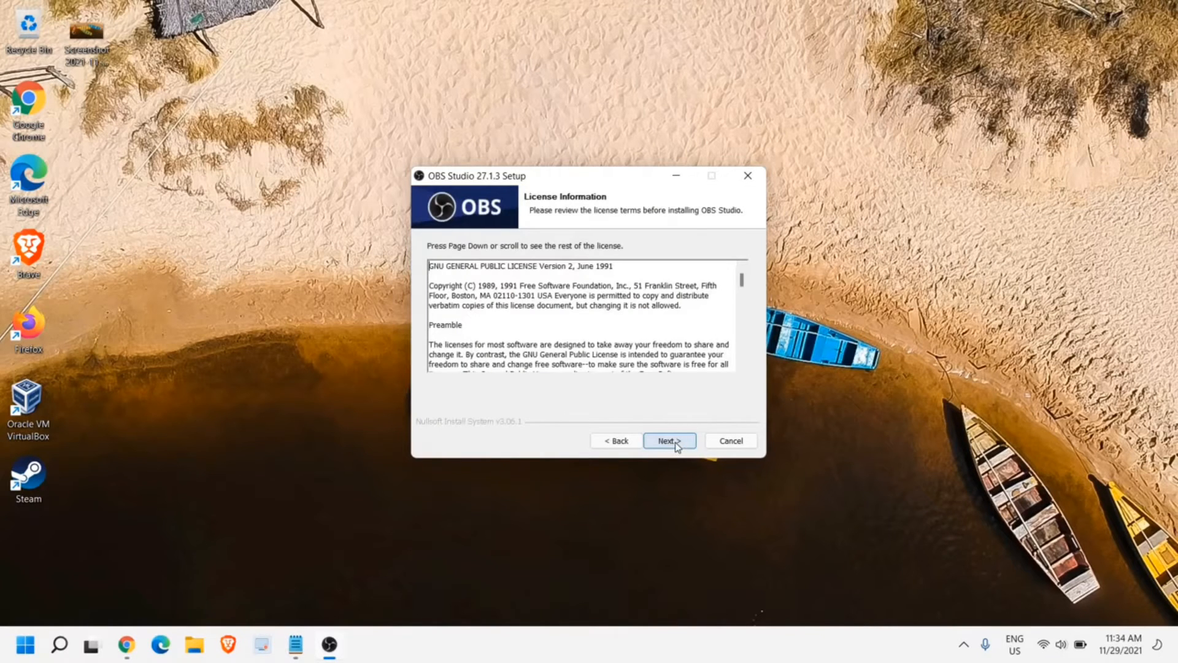
scroll(down, 3)
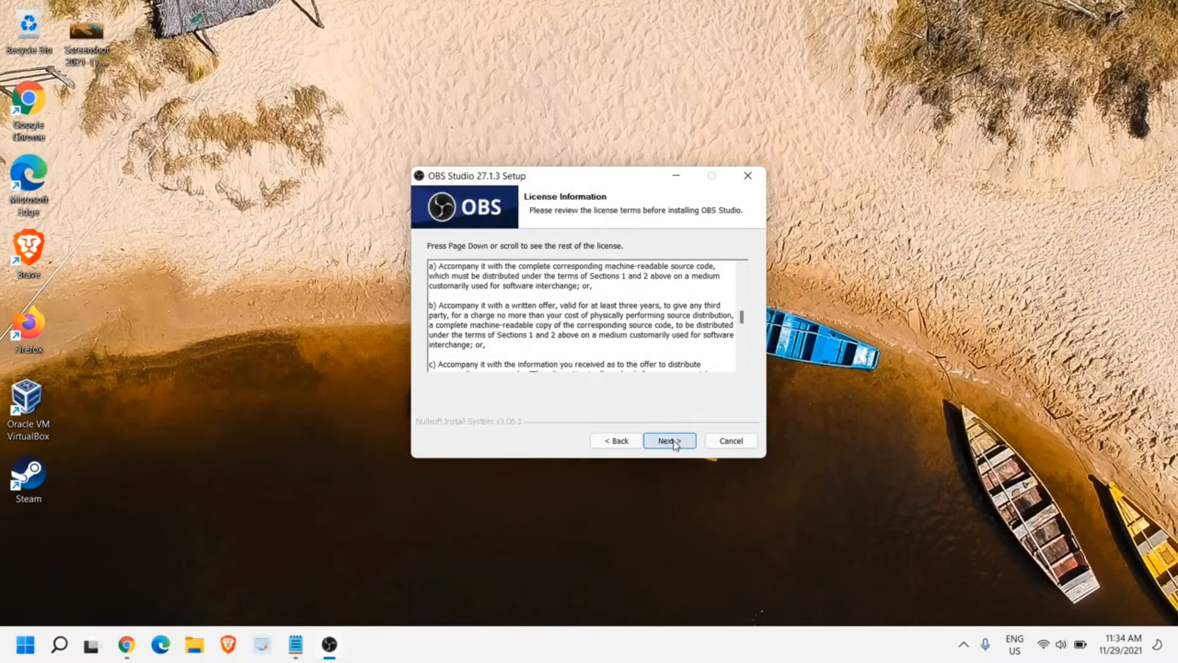
click(670, 440)
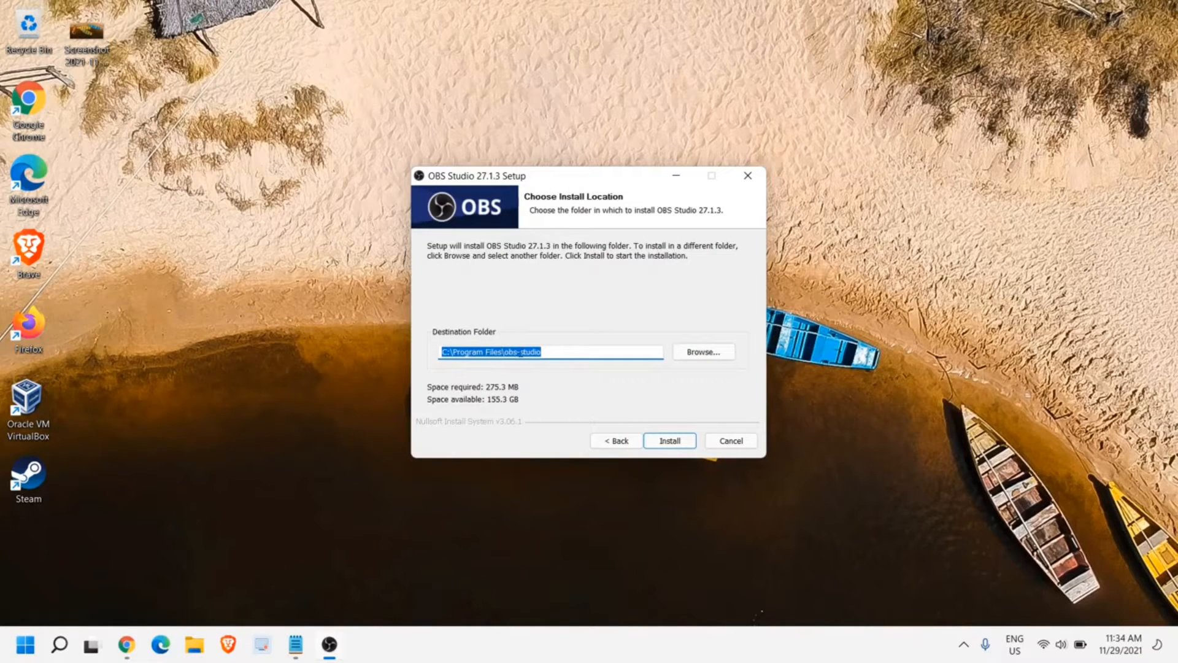
mouse_move(696, 368)
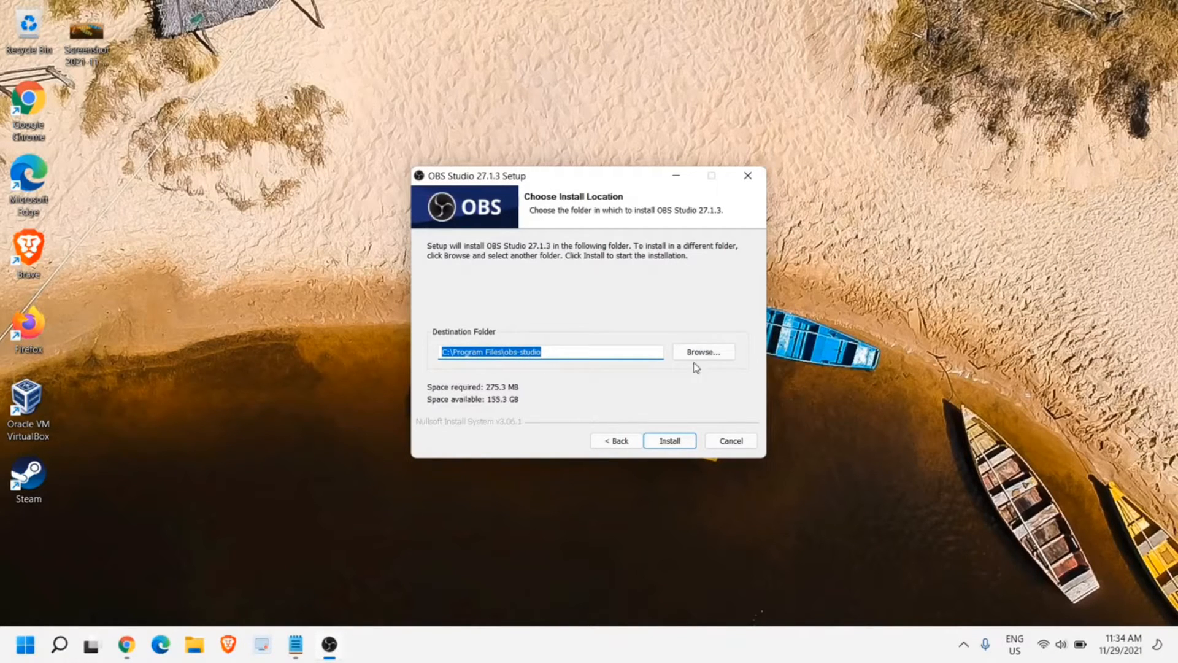
mouse_move(576, 378)
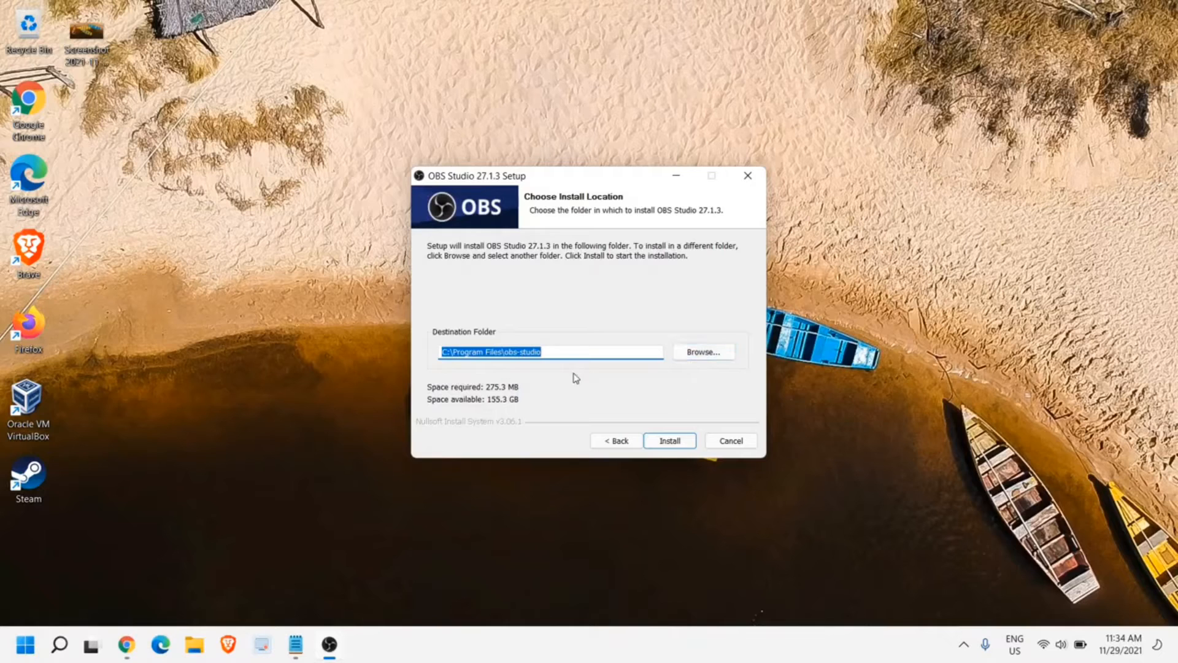
mouse_move(577, 354)
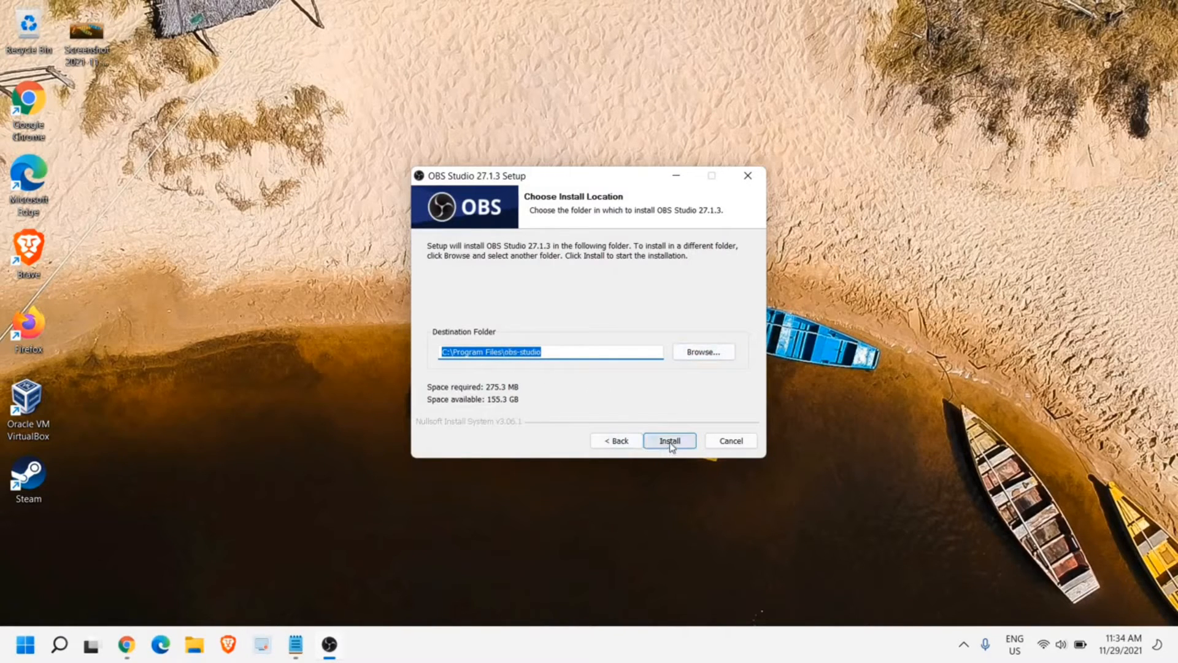
Install OBS Studio 27.1.3 to the default folder and finish with Launch OBS Studio checked
click(670, 440)
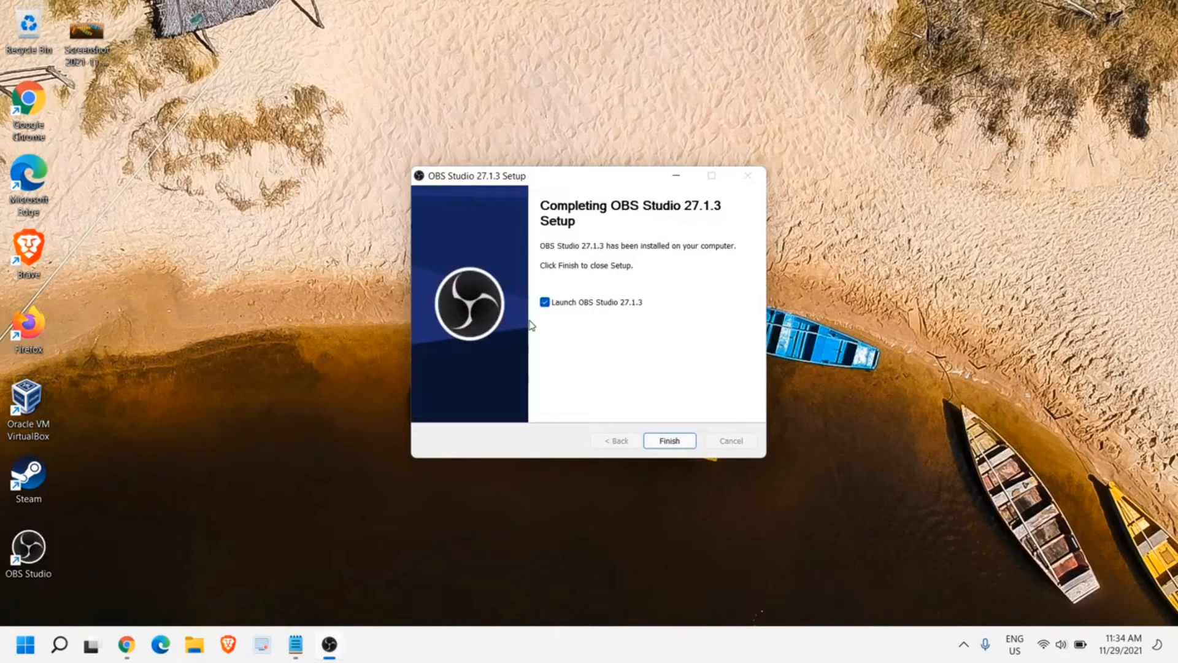
mouse_move(578, 334)
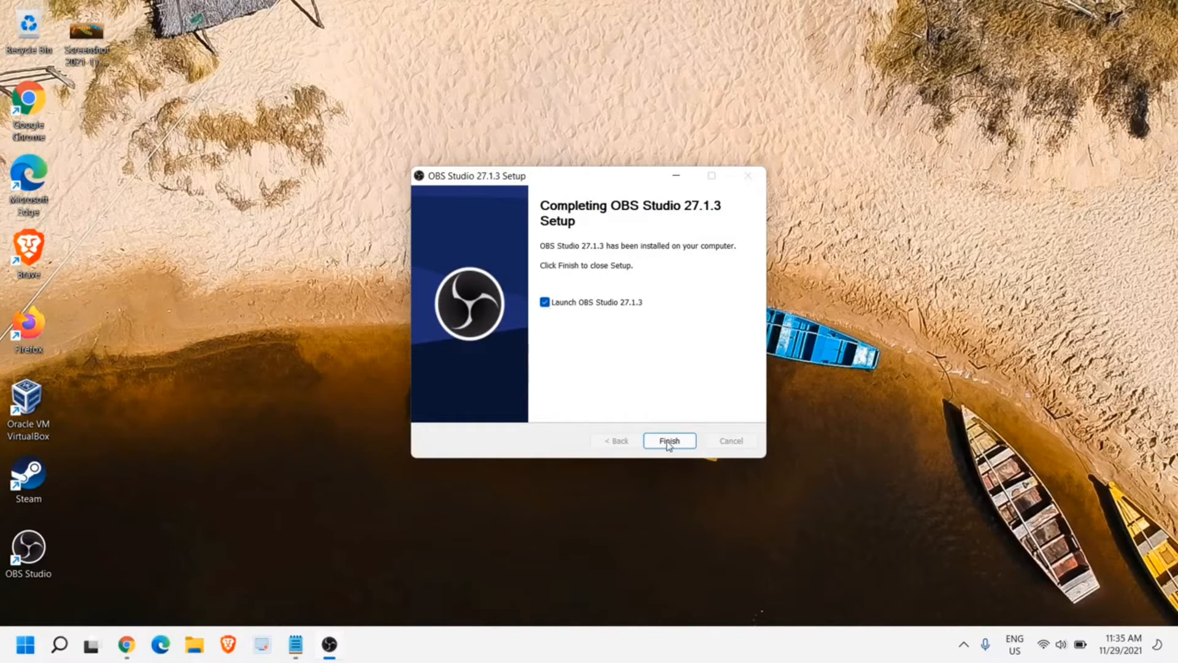
click(671, 440)
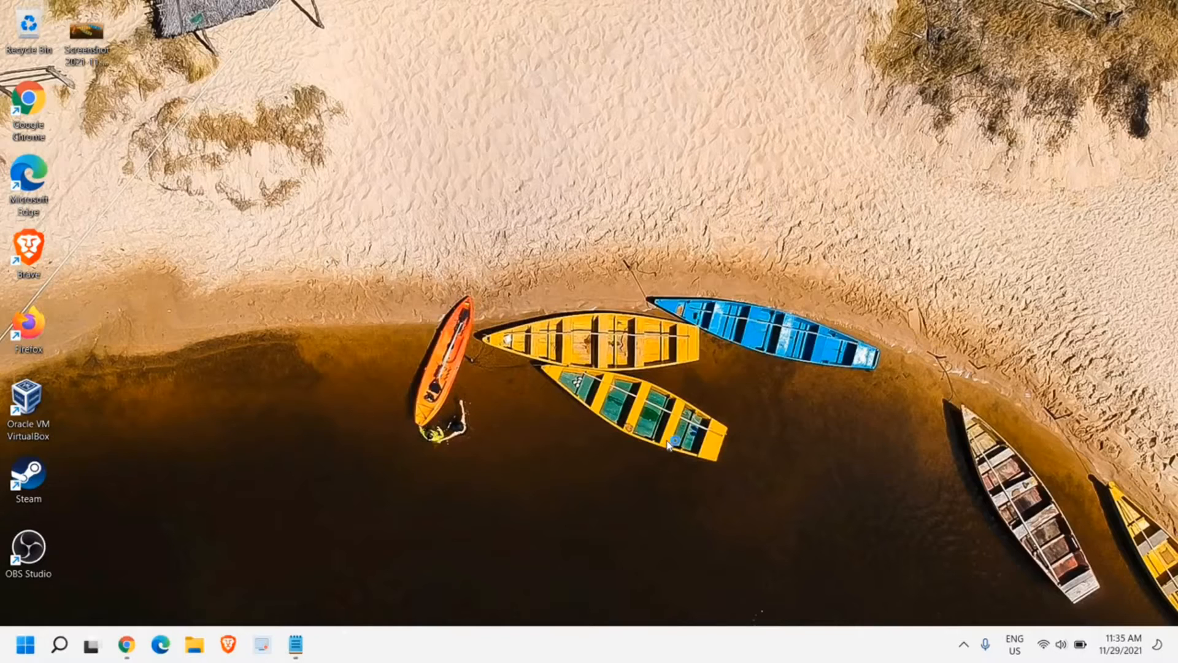
mouse_move(680, 358)
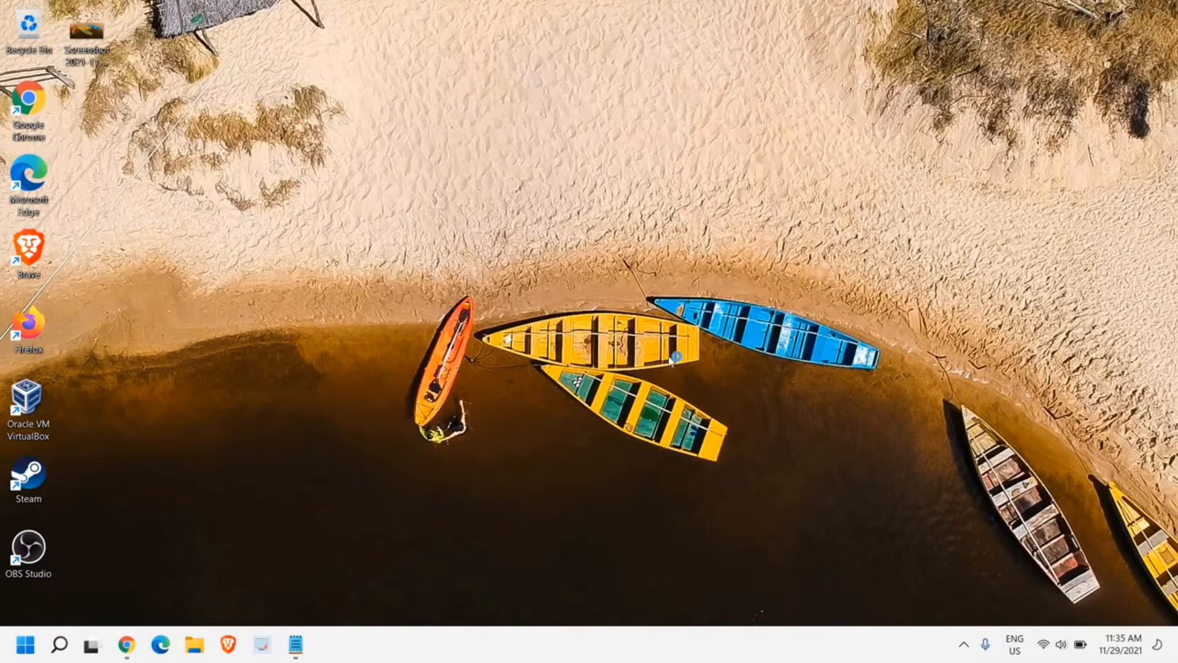
mouse_move(369, 400)
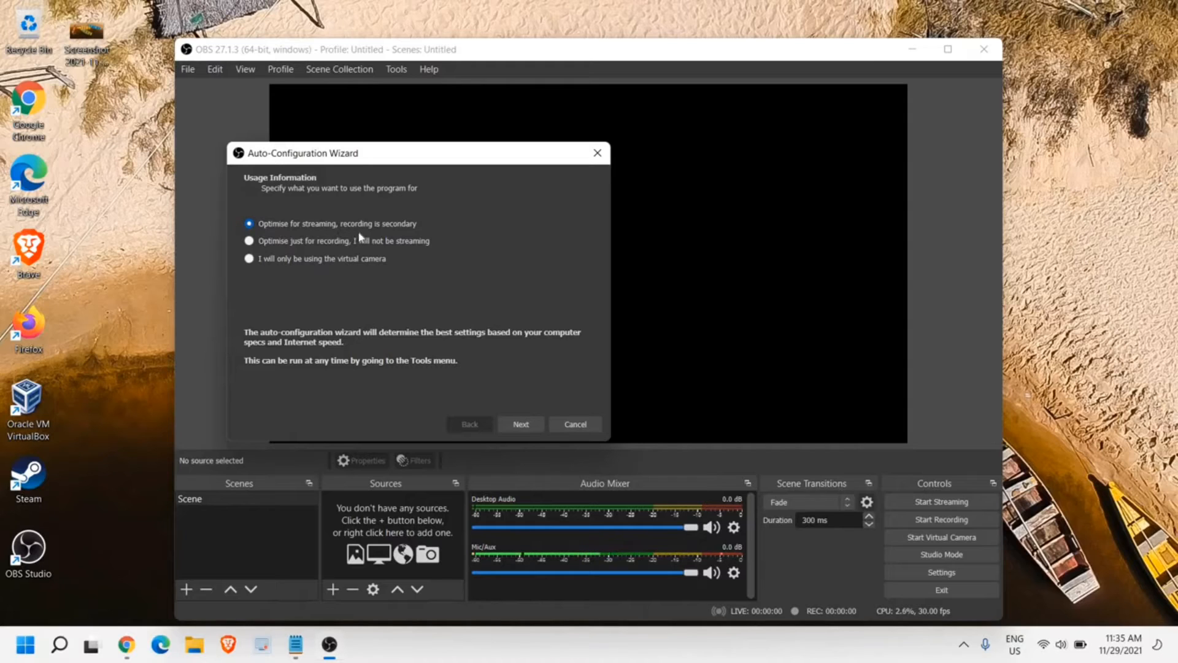
mouse_move(297, 258)
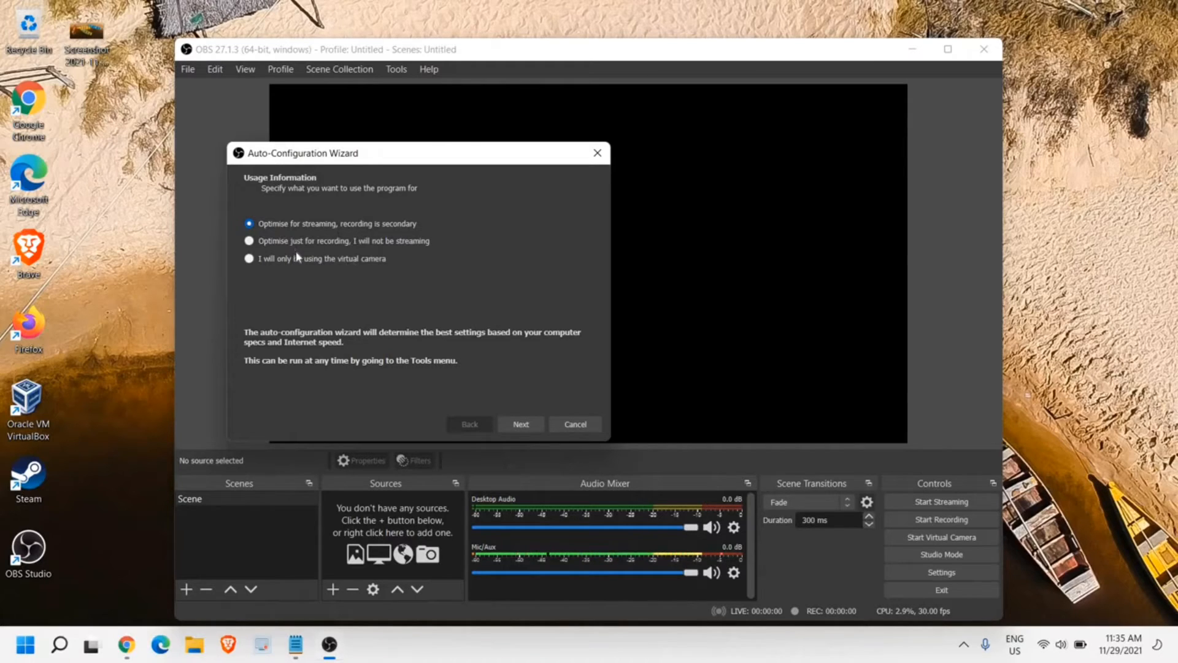
mouse_move(390, 252)
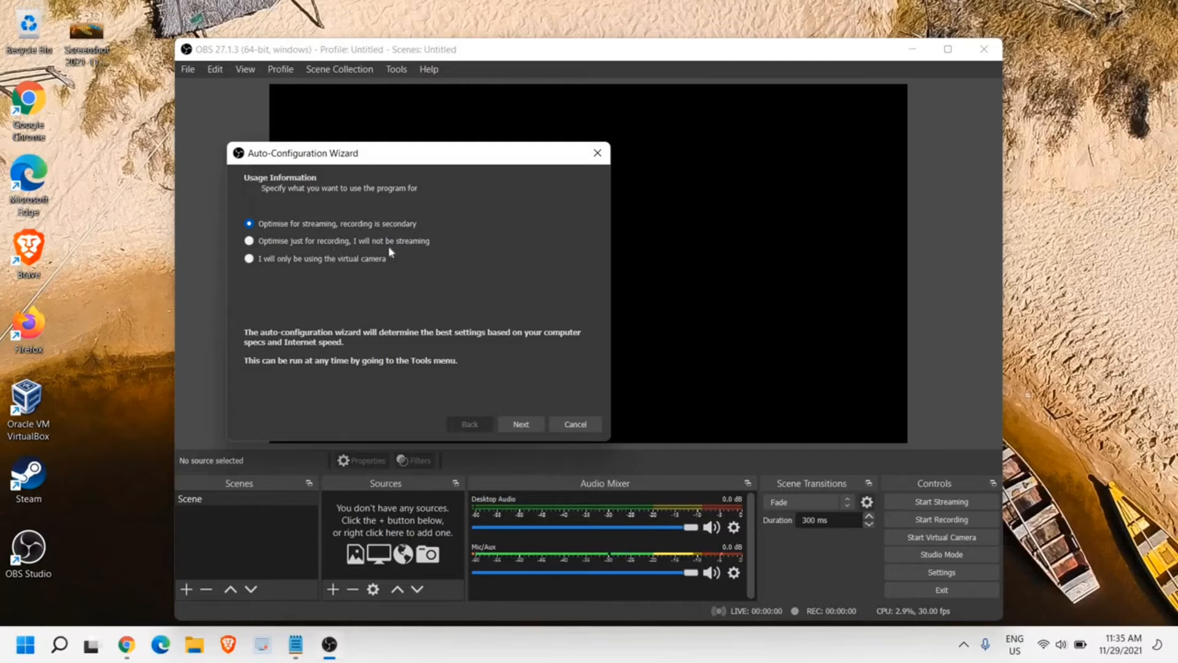
mouse_move(349, 230)
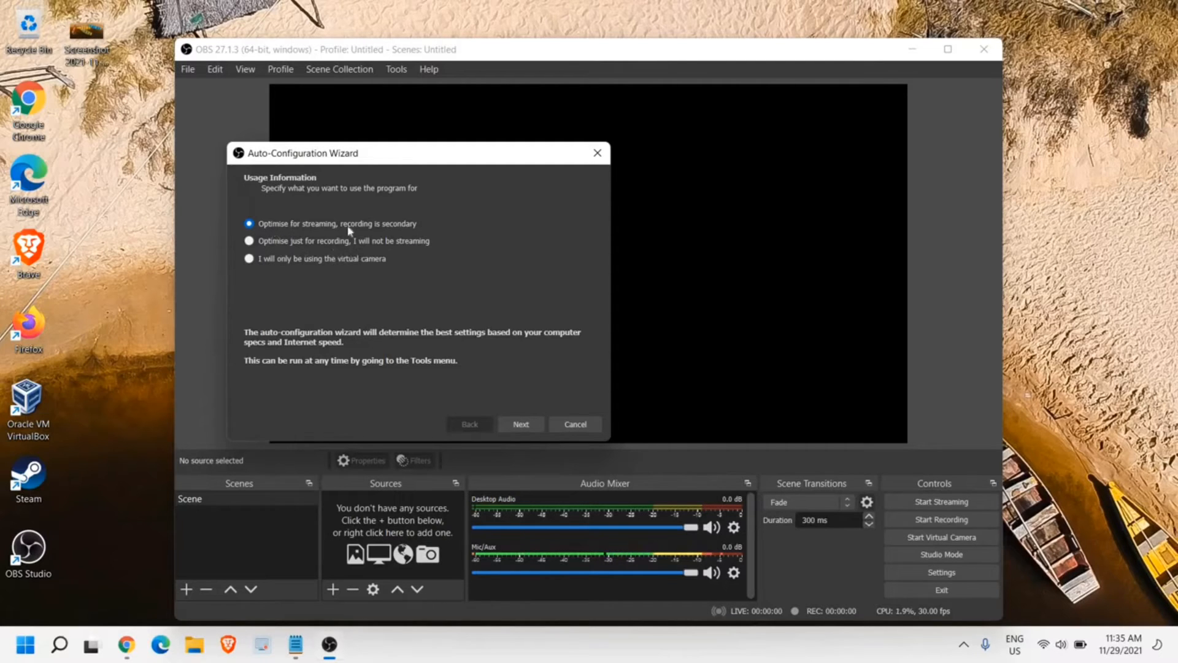
mouse_move(265, 243)
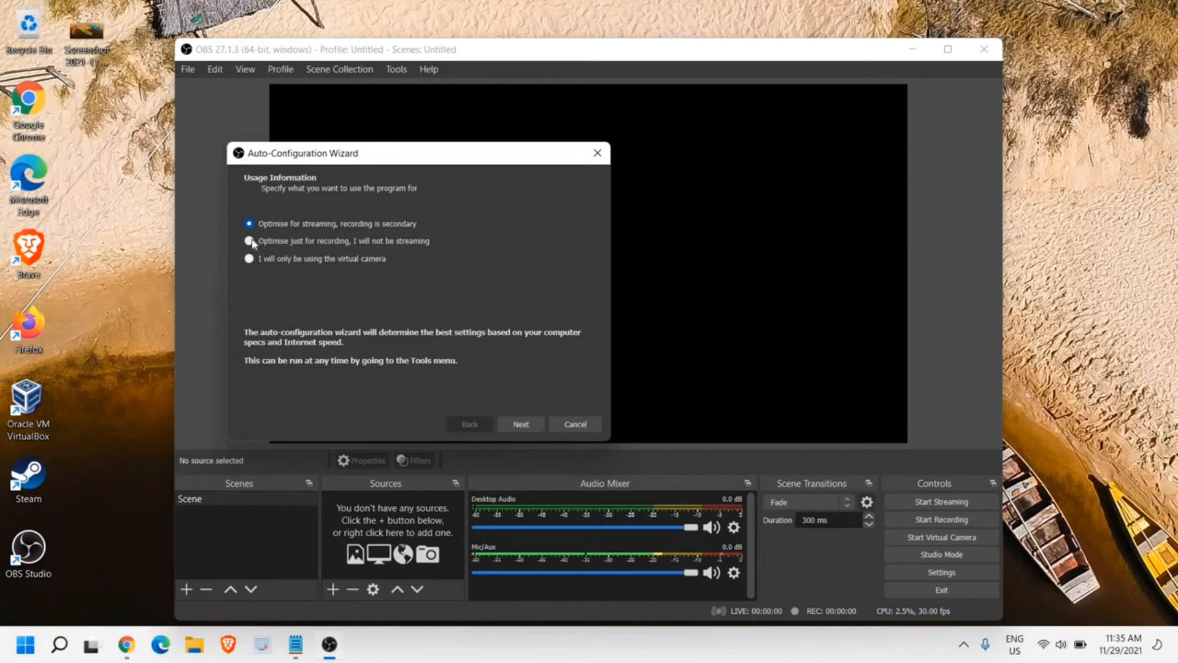
Choose 'Optimise just for recording, I will not be streaming' in the wizard
click(248, 240)
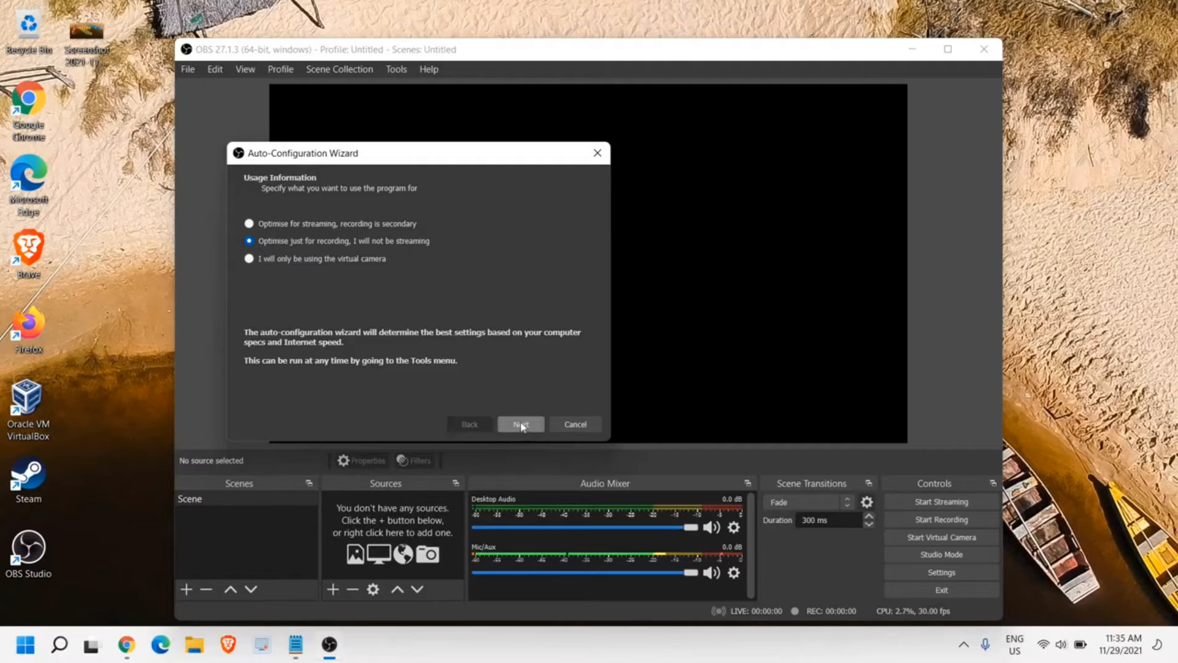
Keep Base Resolution at Use Current (1920x1080) and FPS at prefer 60, then reach the final results
click(521, 423)
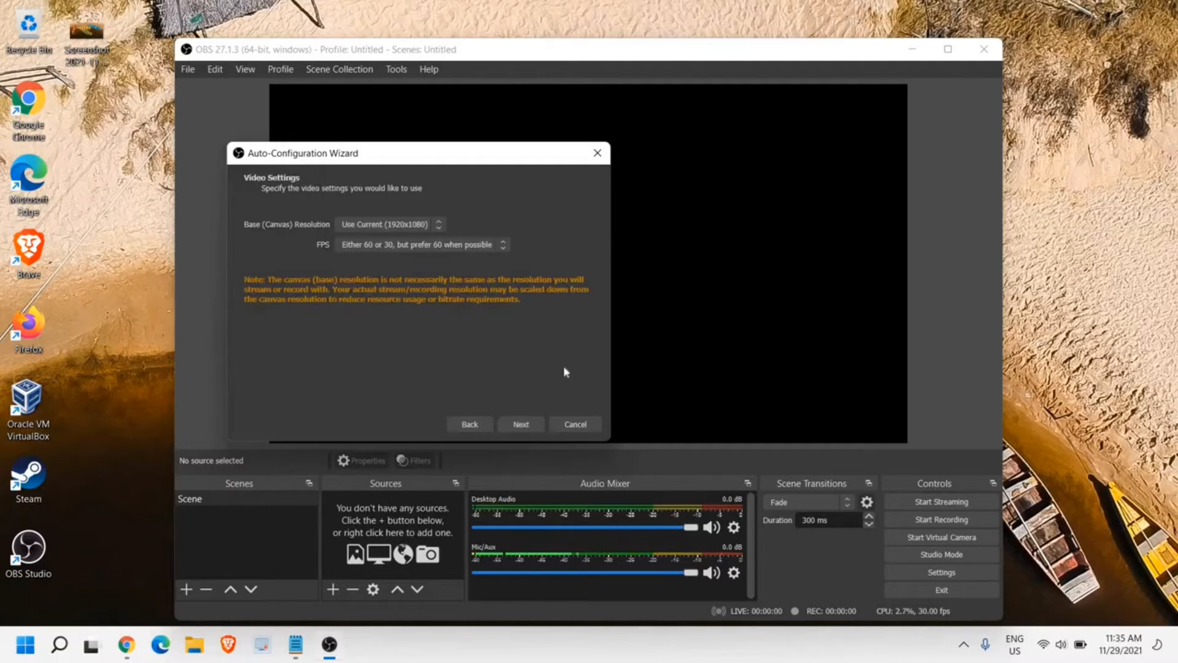
mouse_move(326, 182)
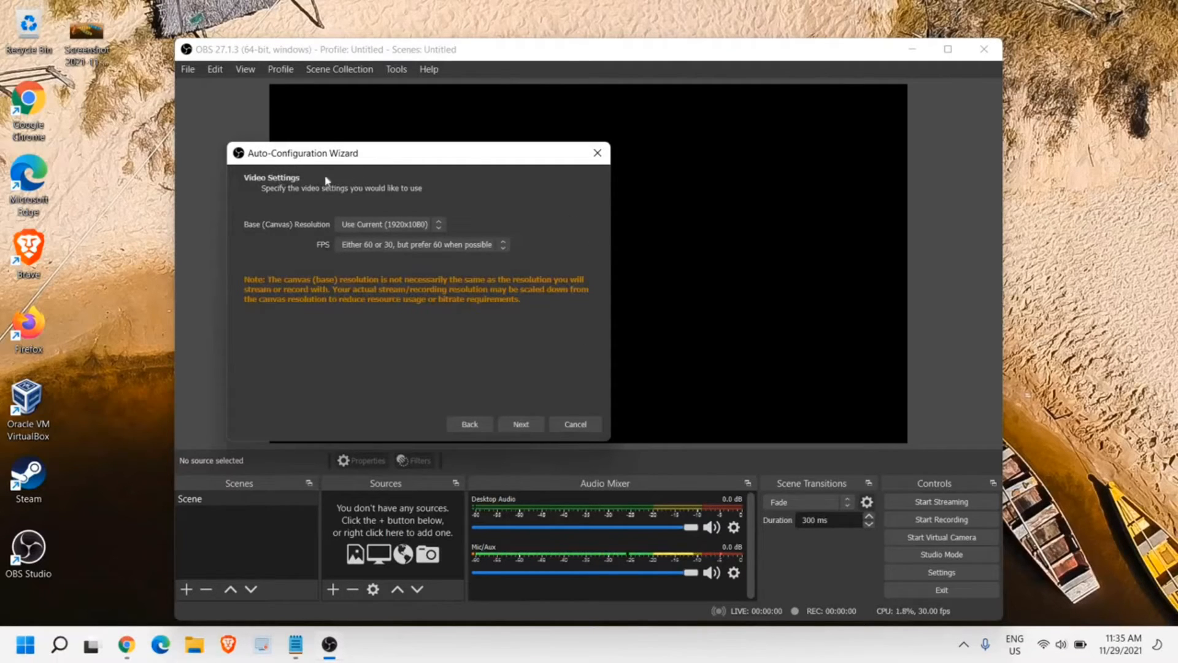
mouse_move(365, 198)
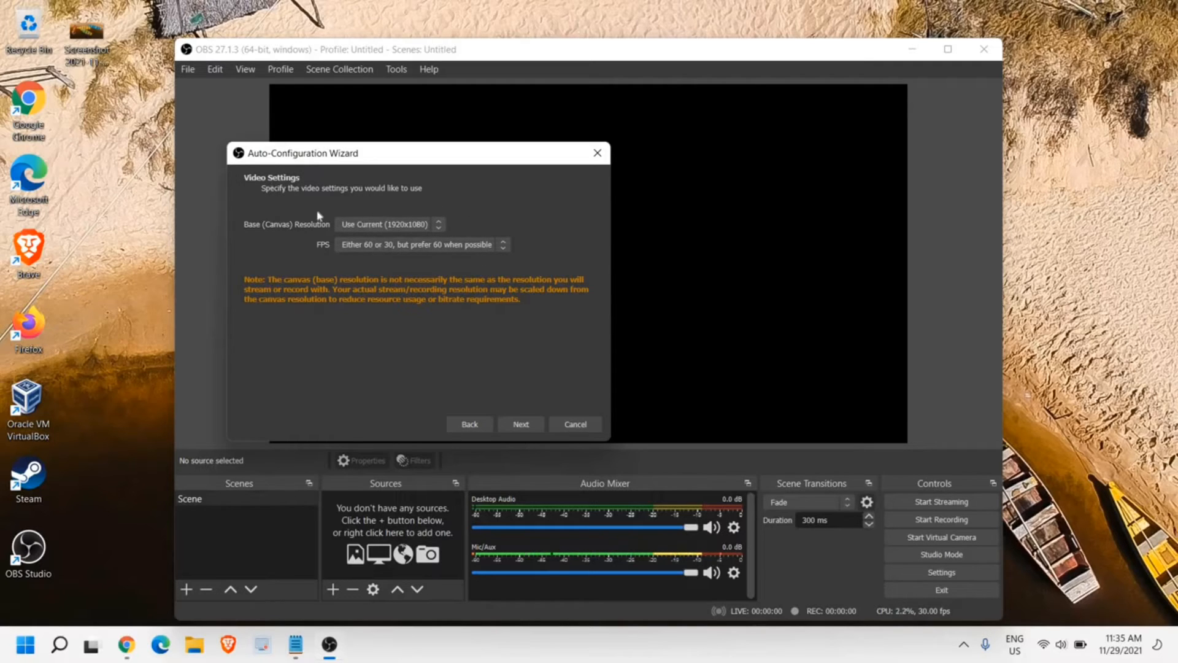
mouse_move(332, 282)
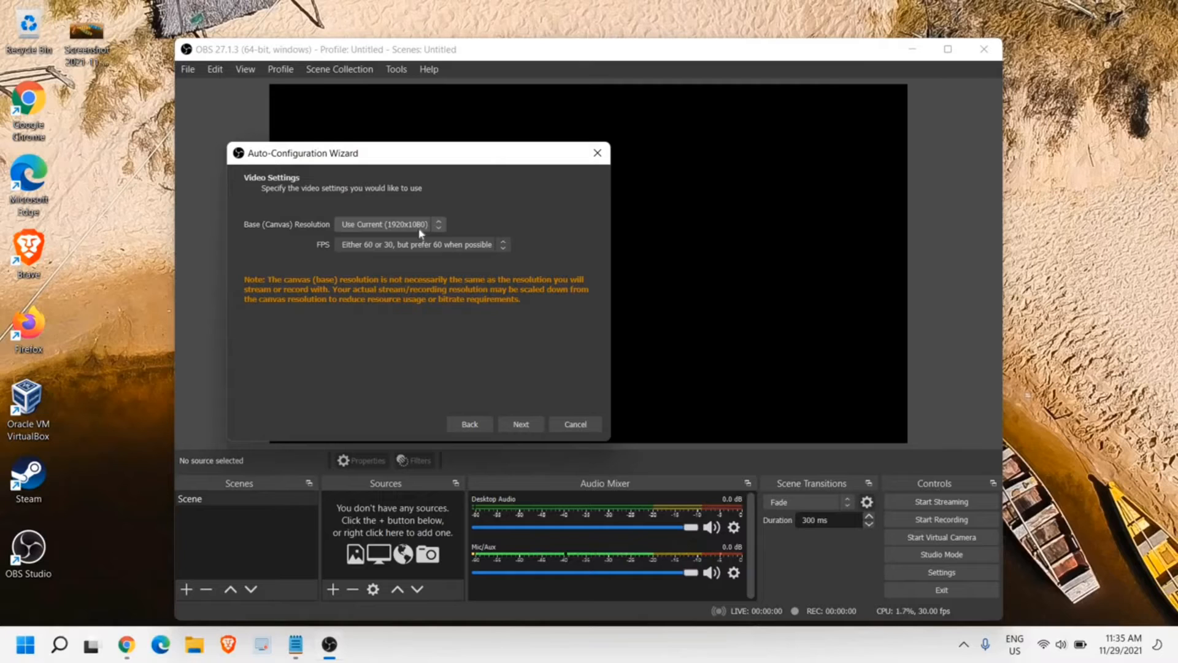
click(385, 224)
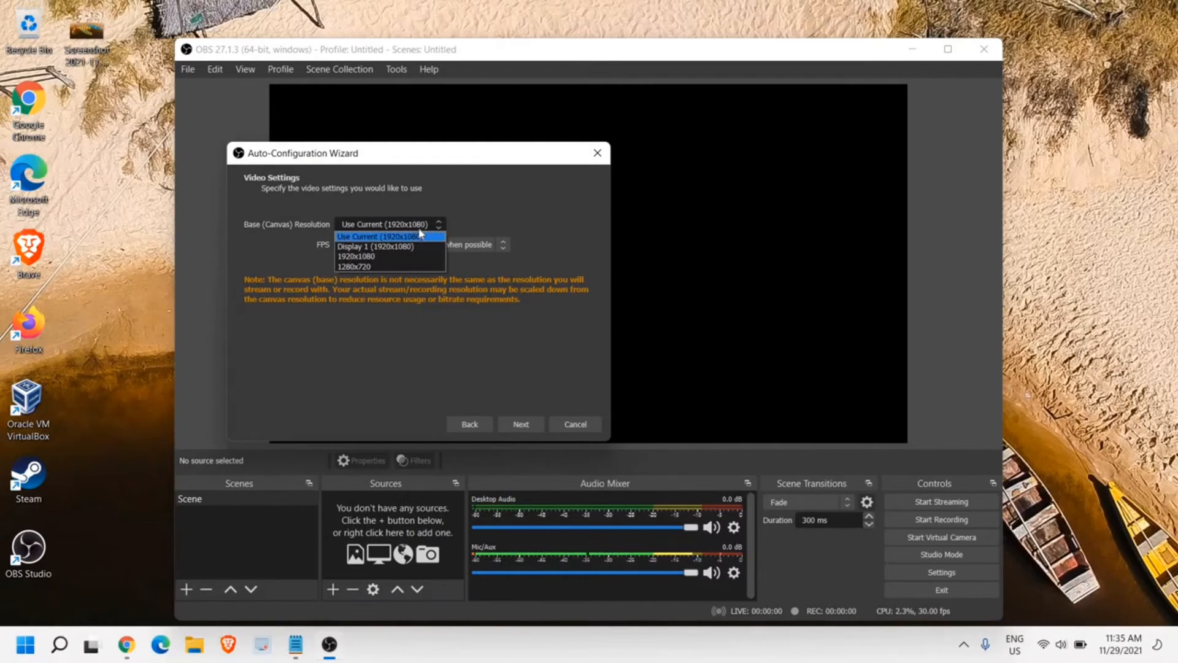
click(387, 237)
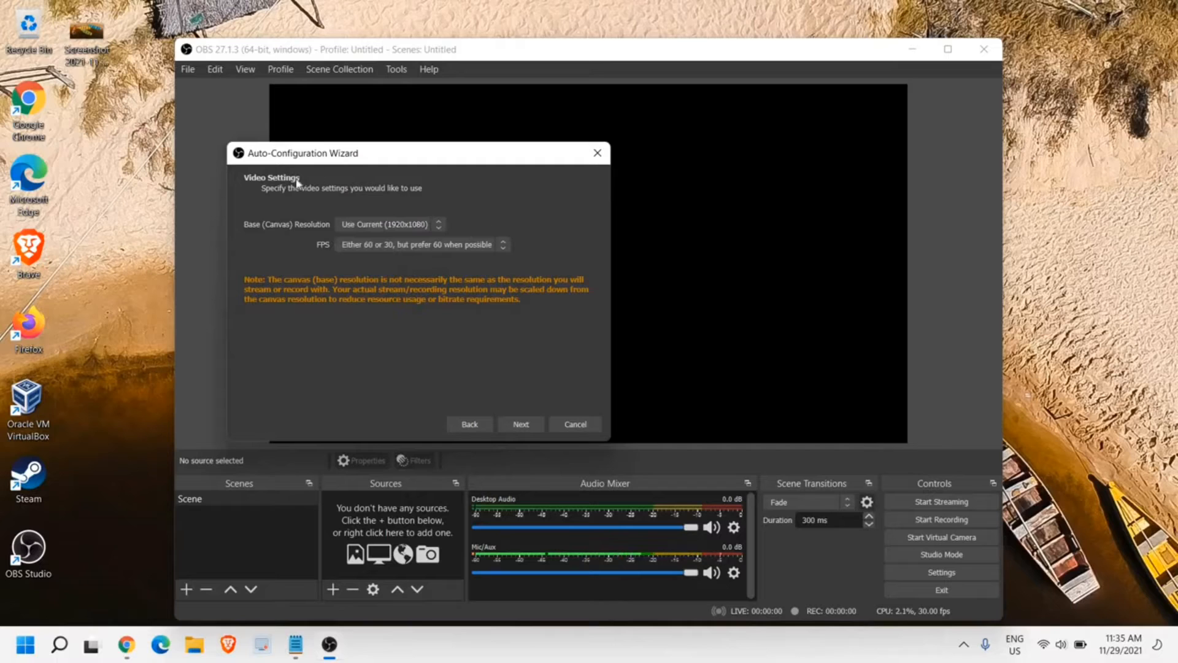
mouse_move(497, 260)
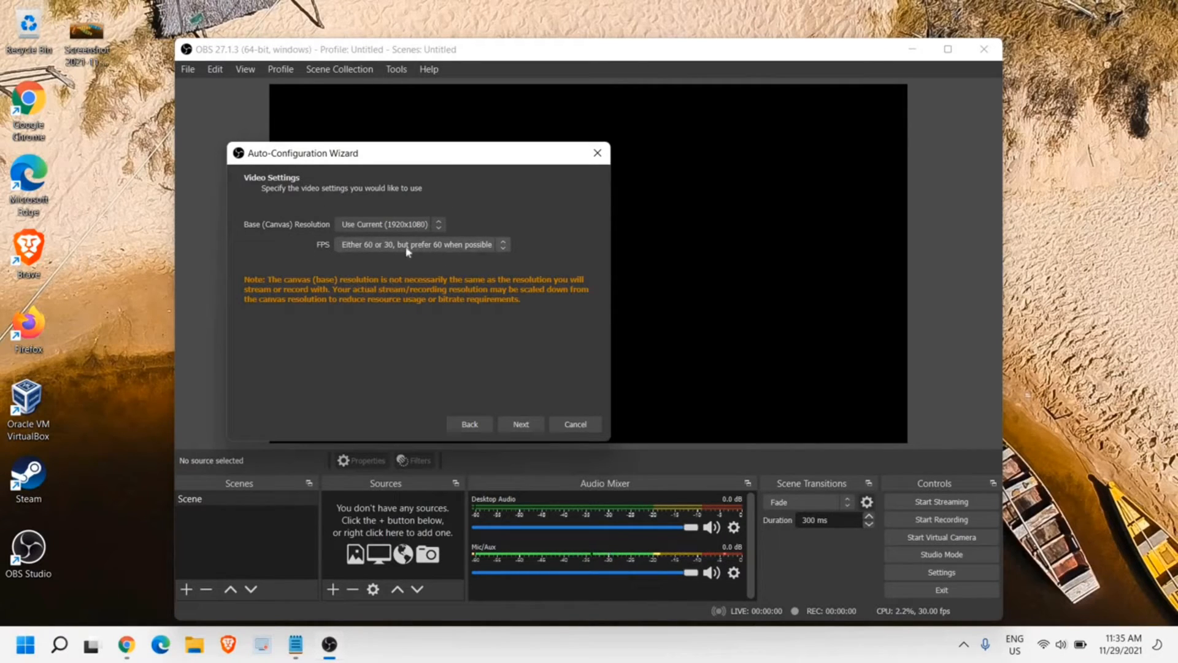
click(420, 244)
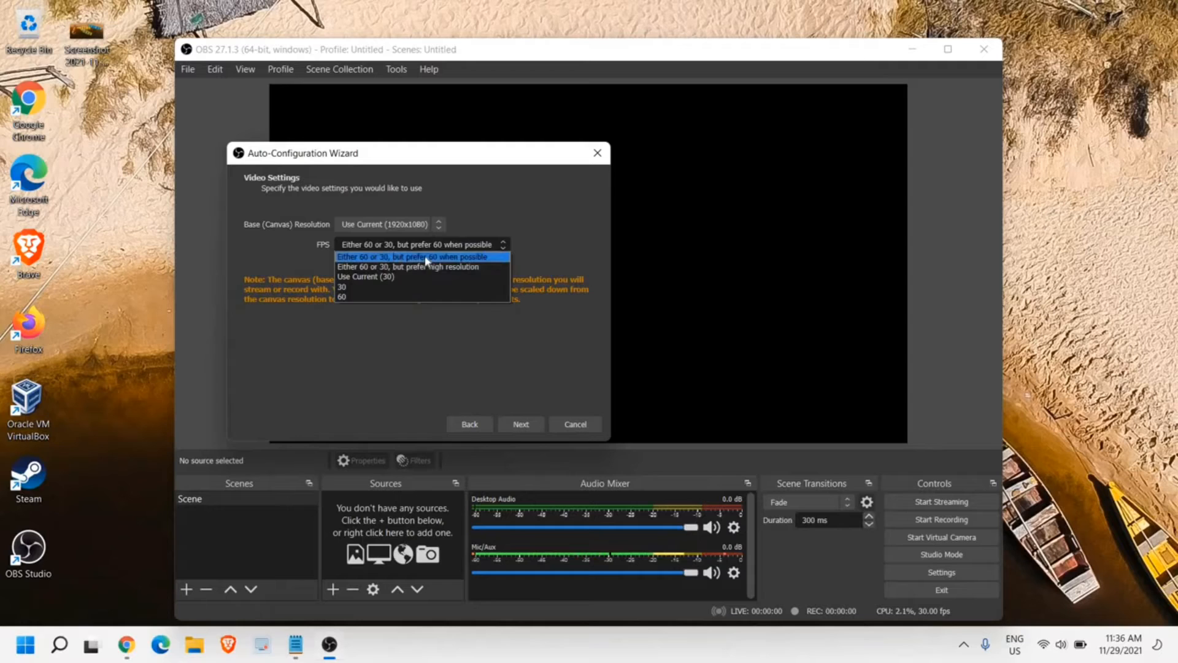
click(422, 257)
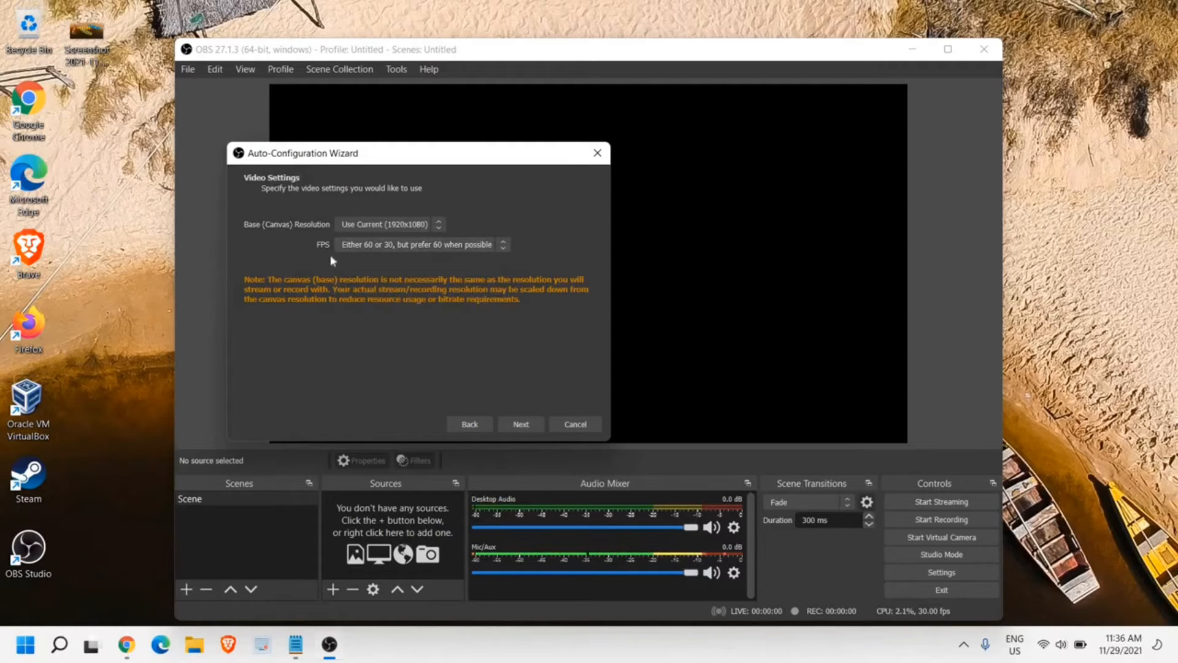
mouse_move(516, 370)
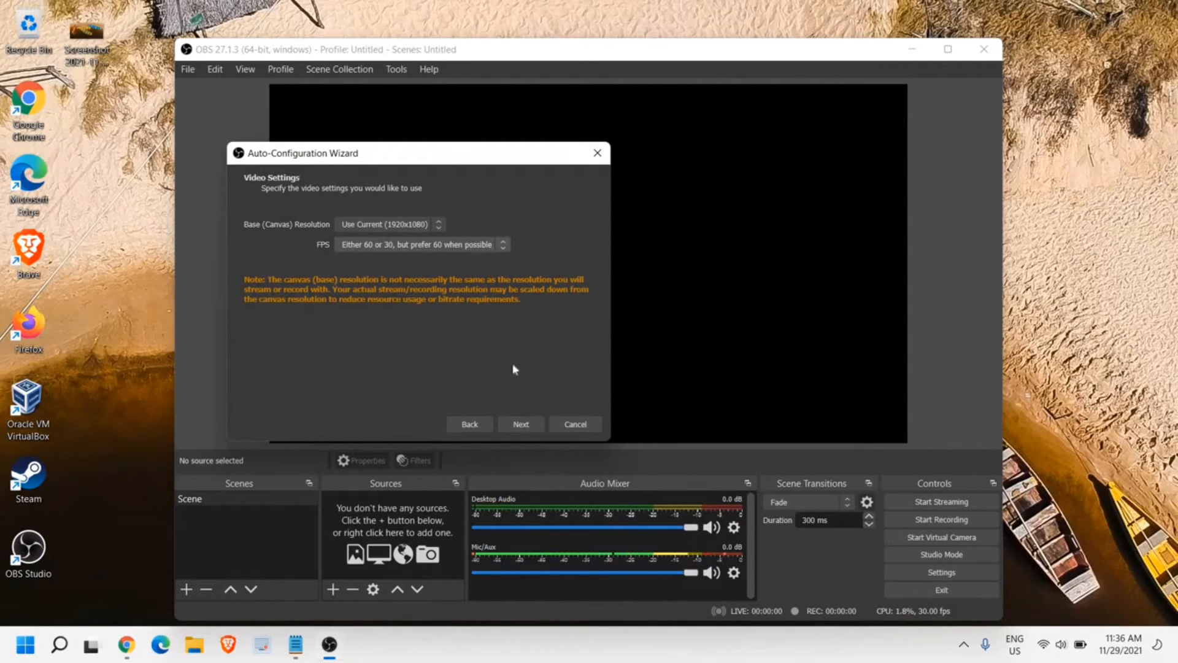
click(520, 424)
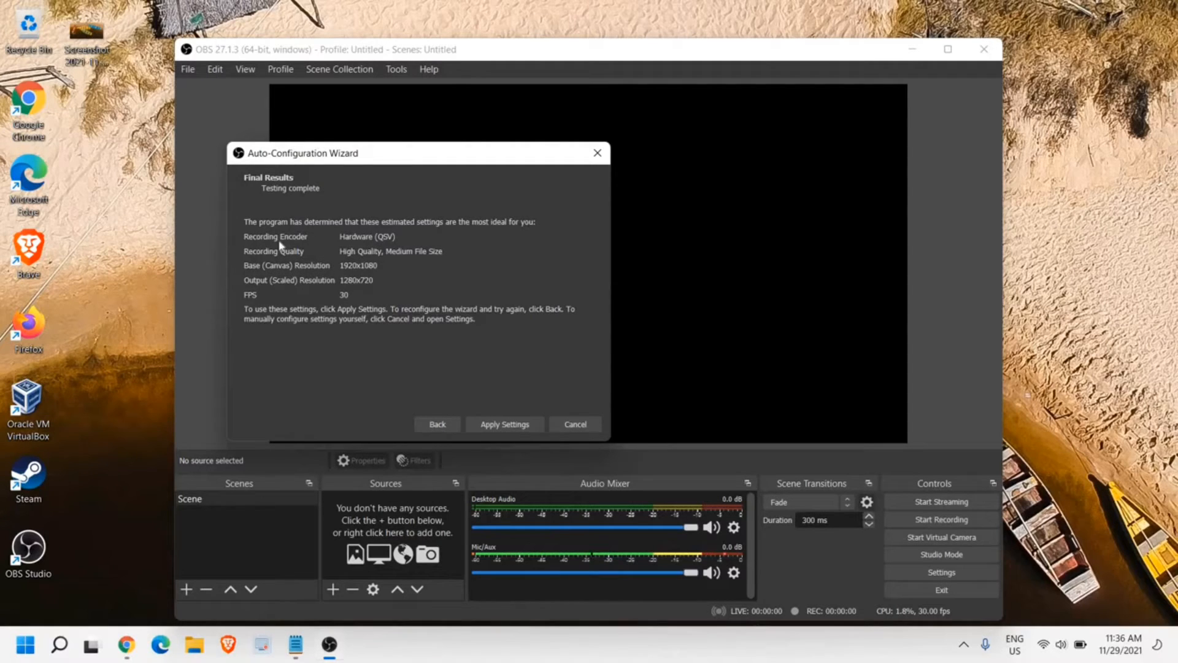
mouse_move(356, 265)
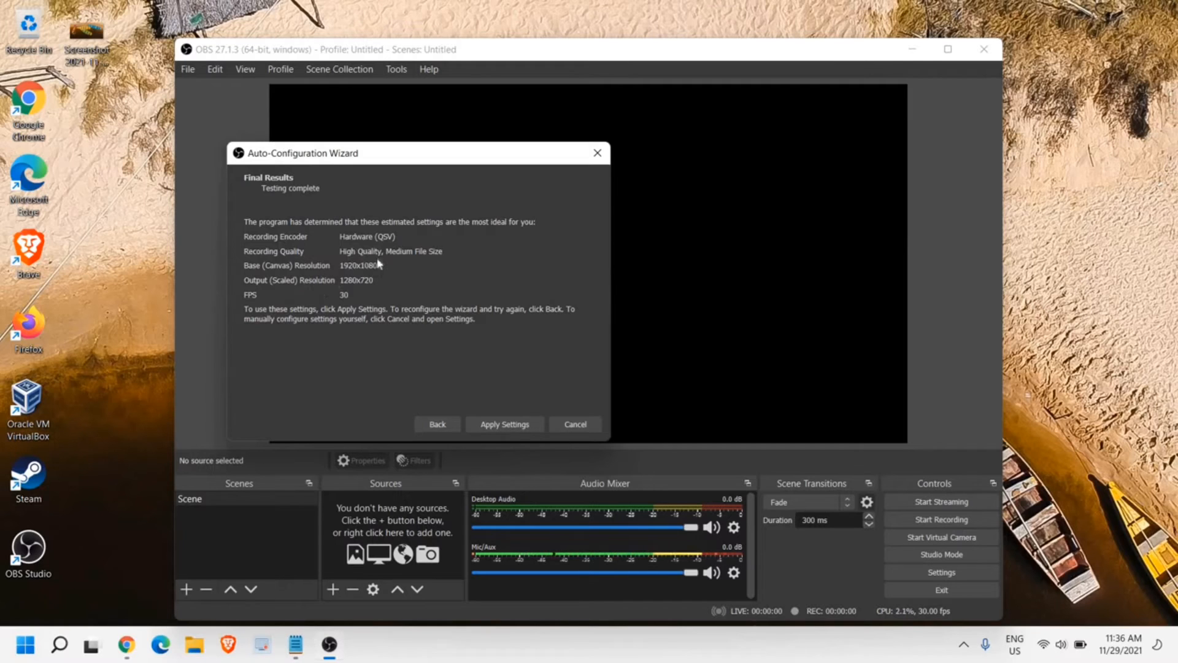
mouse_move(390, 385)
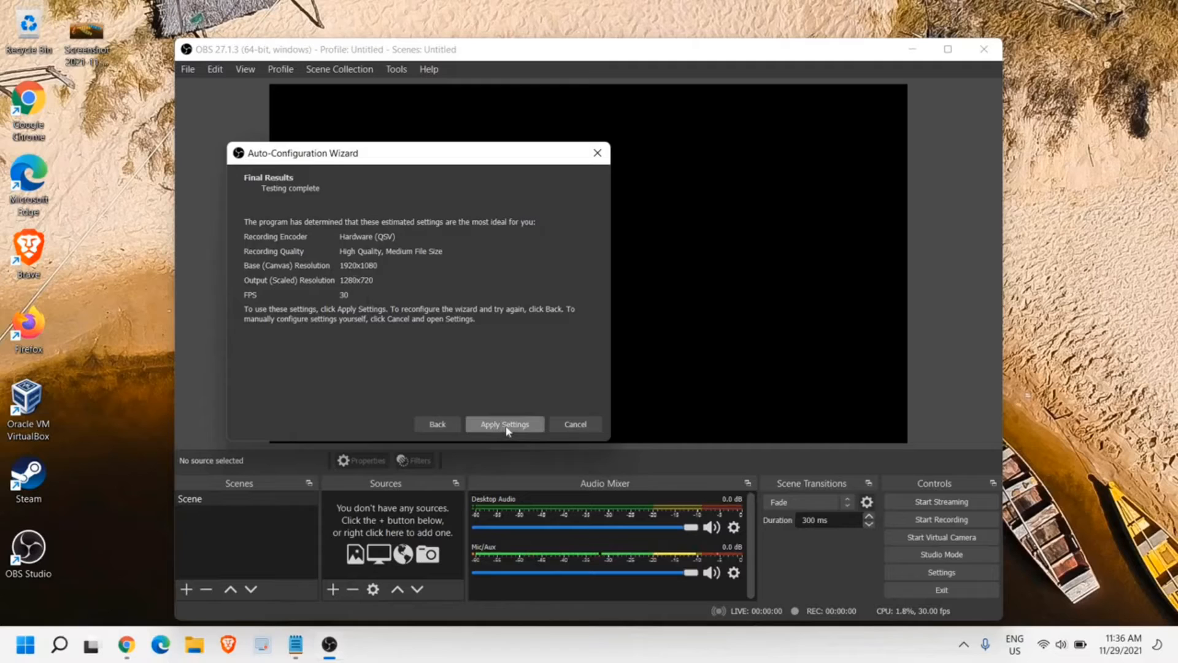
Apply the wizard's recommended settings: hardware encoder, 1280x720 output, 30 FPS
click(505, 424)
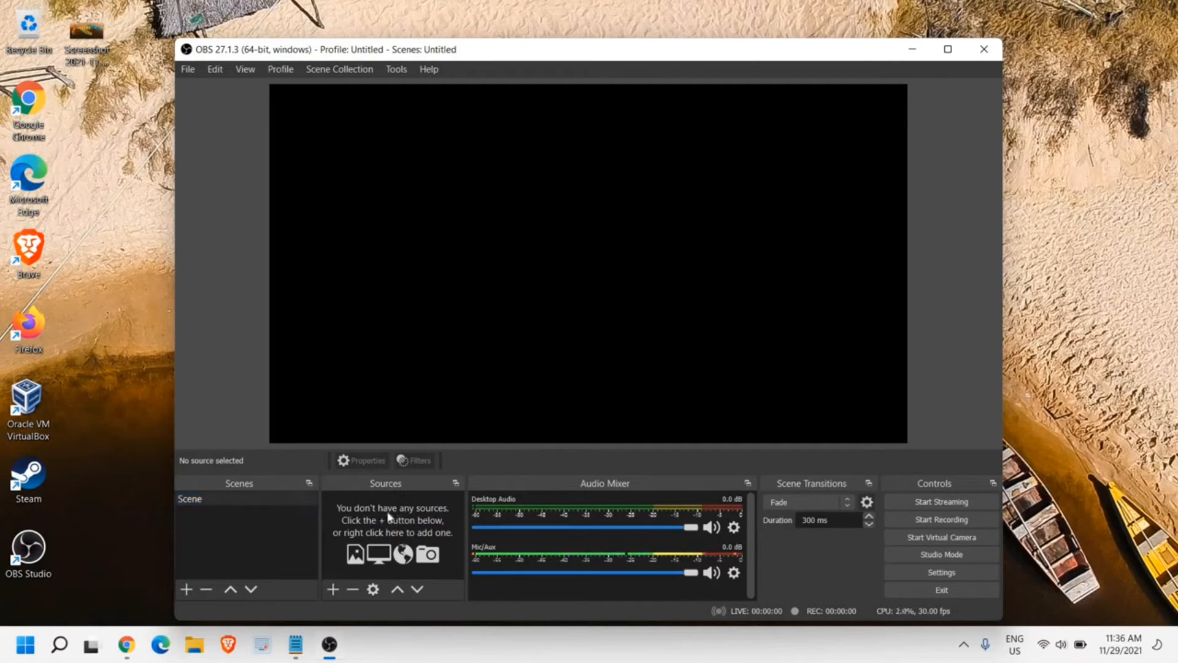
Add a Display Capture source named 'my first' from the Sources panel
right_click(391, 535)
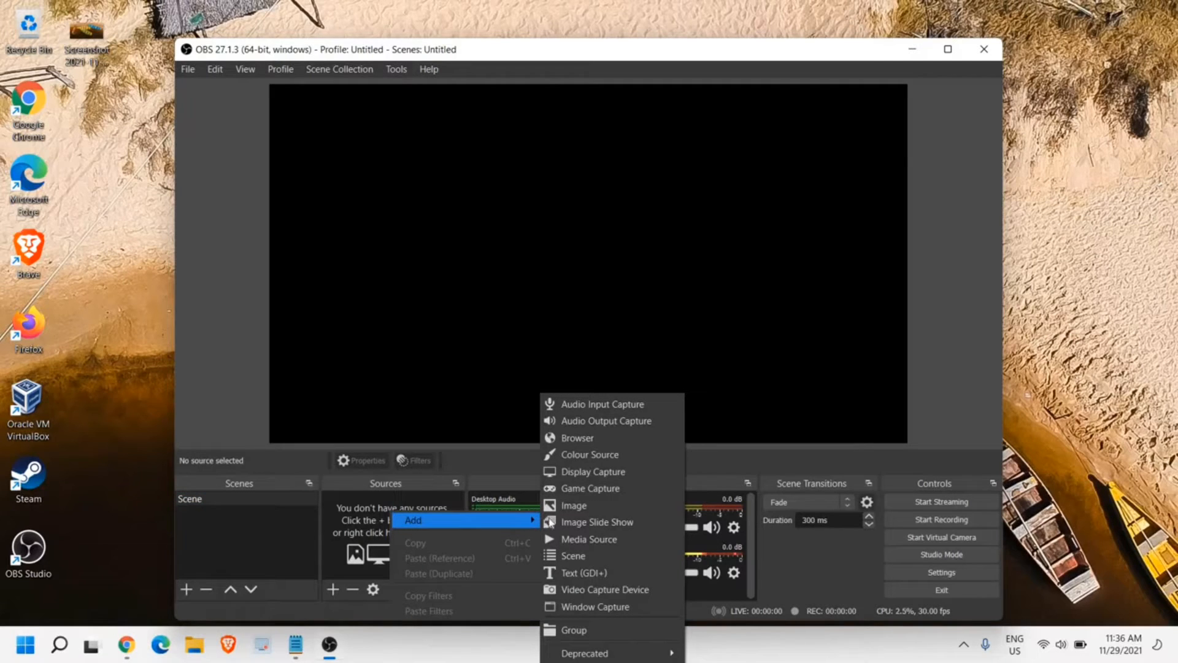
mouse_move(597, 477)
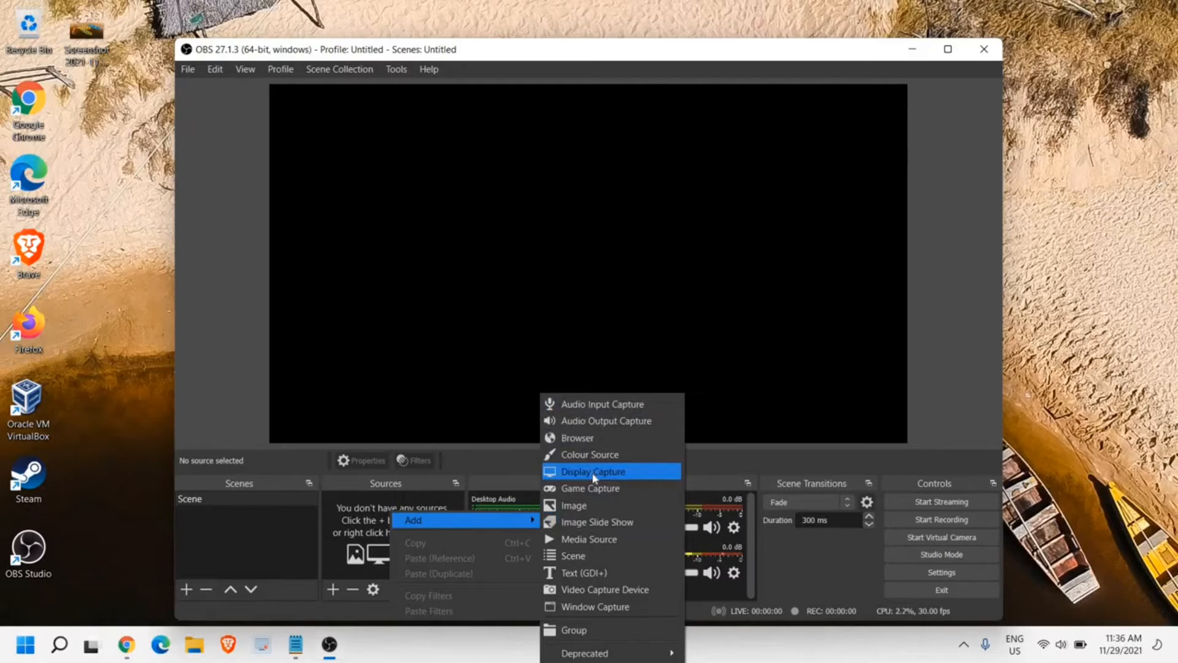
click(594, 472)
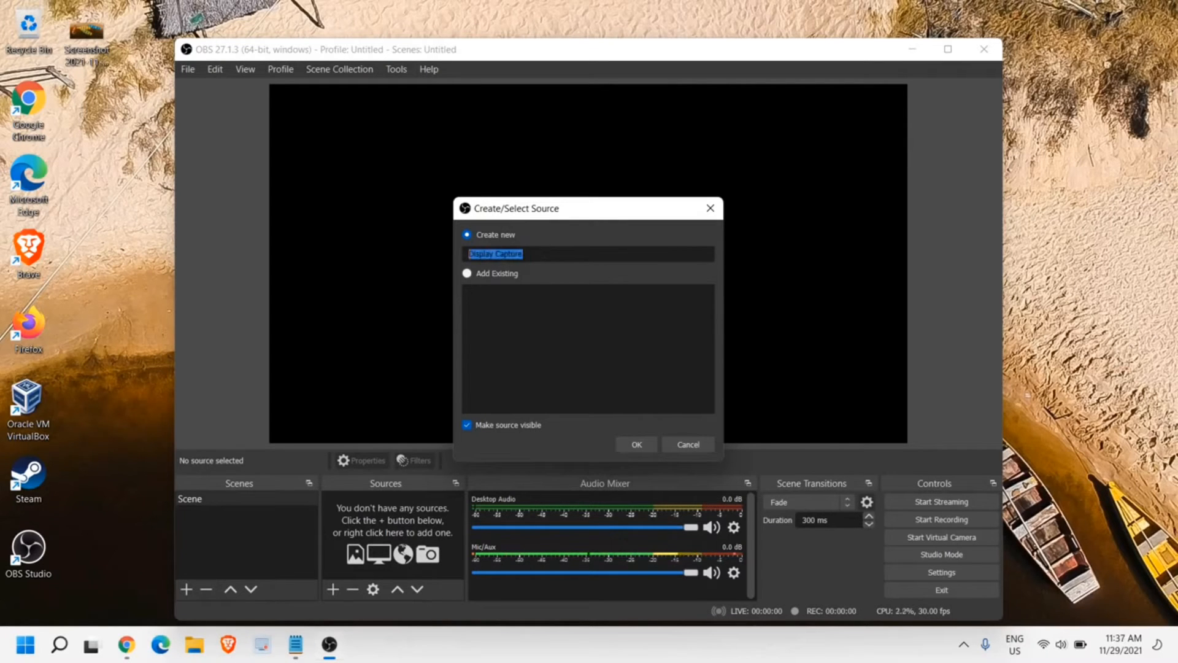
text(m)
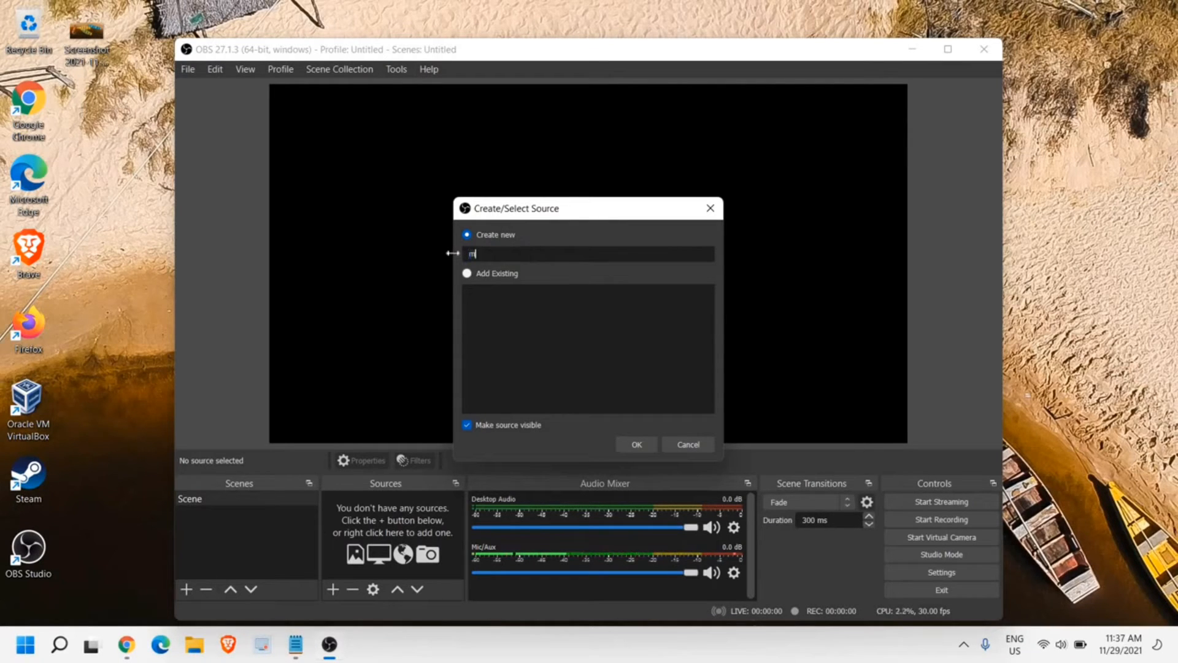
text(y first)
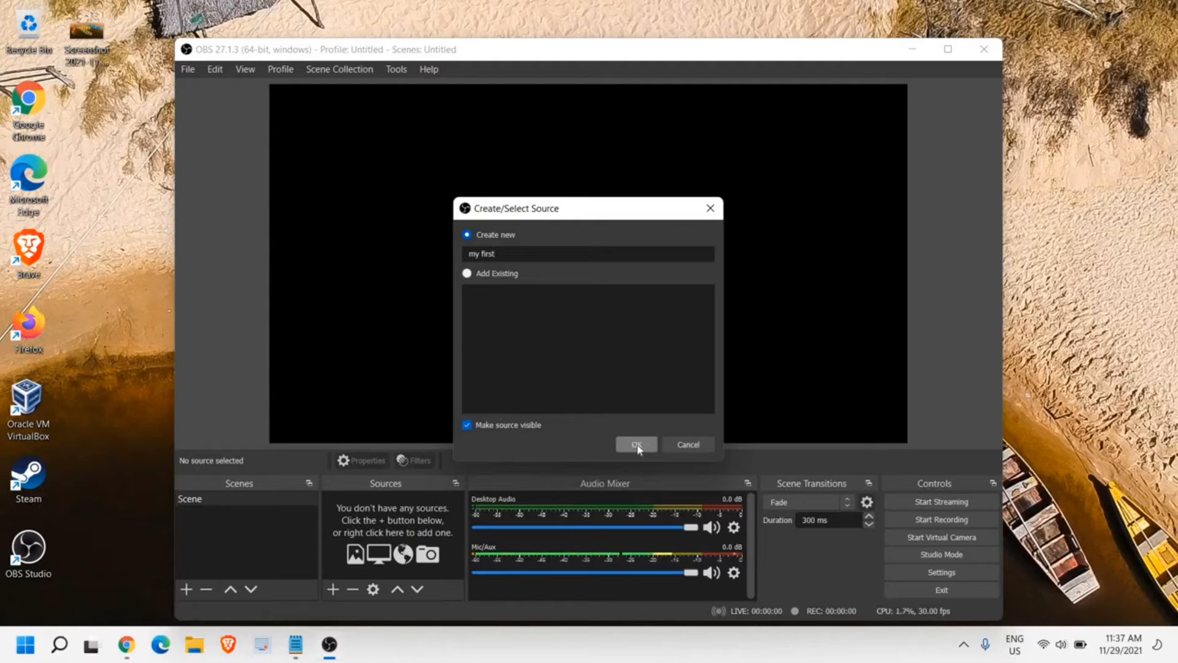
click(635, 444)
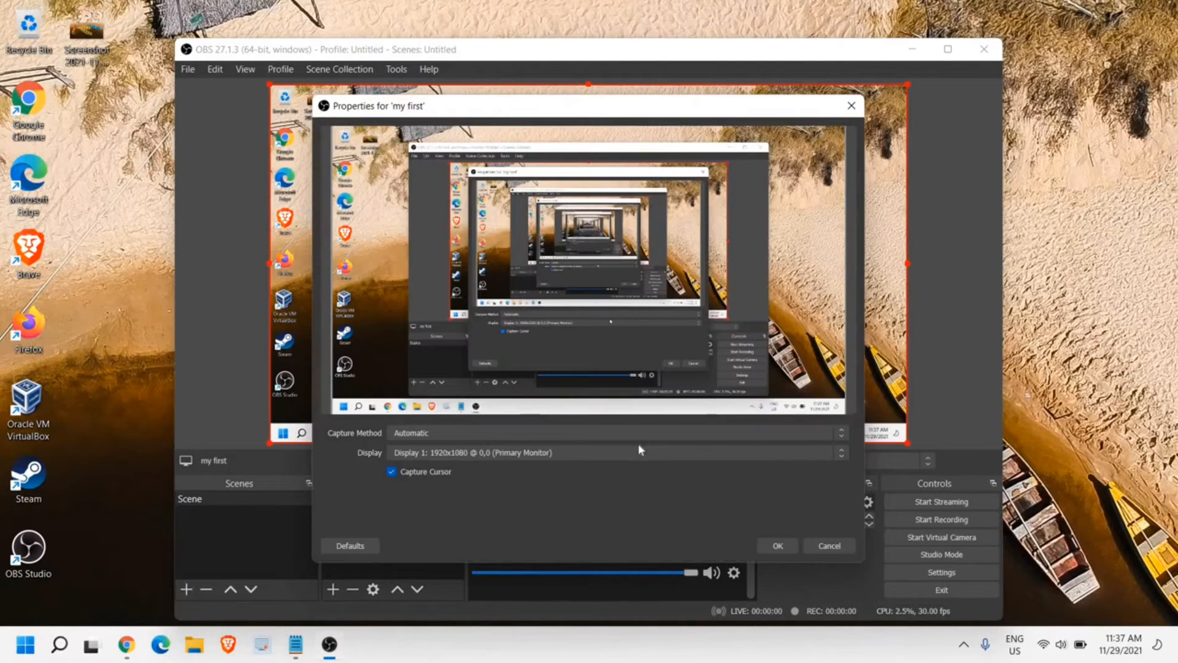
mouse_move(572, 437)
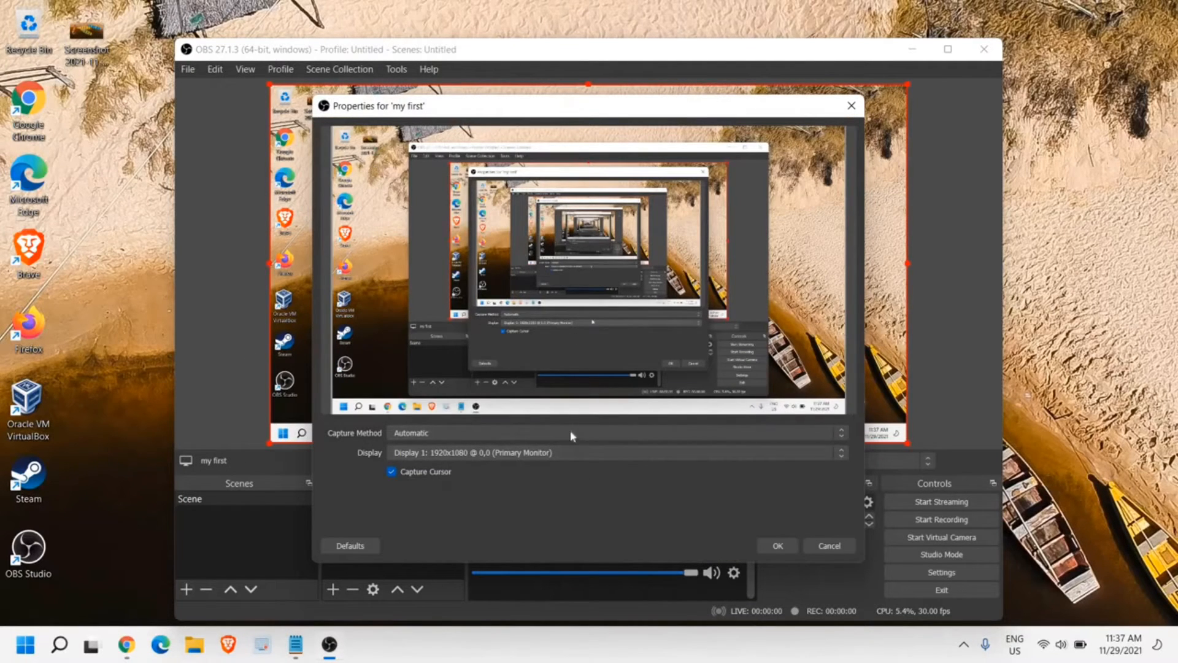
mouse_move(717, 406)
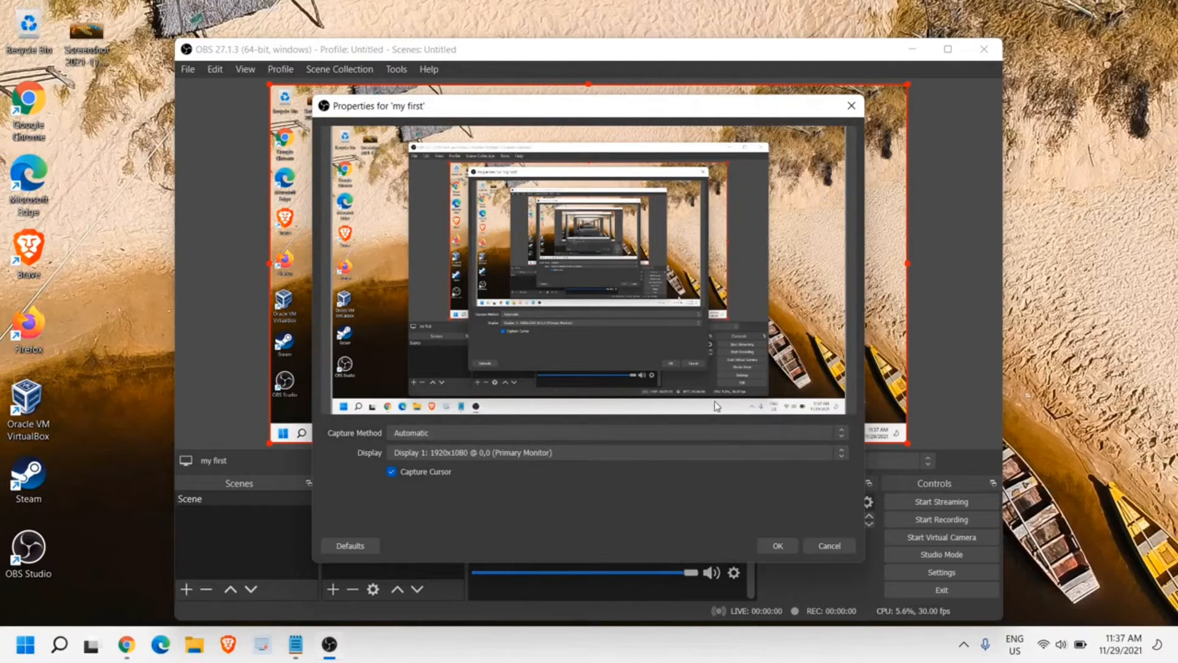
mouse_move(445, 439)
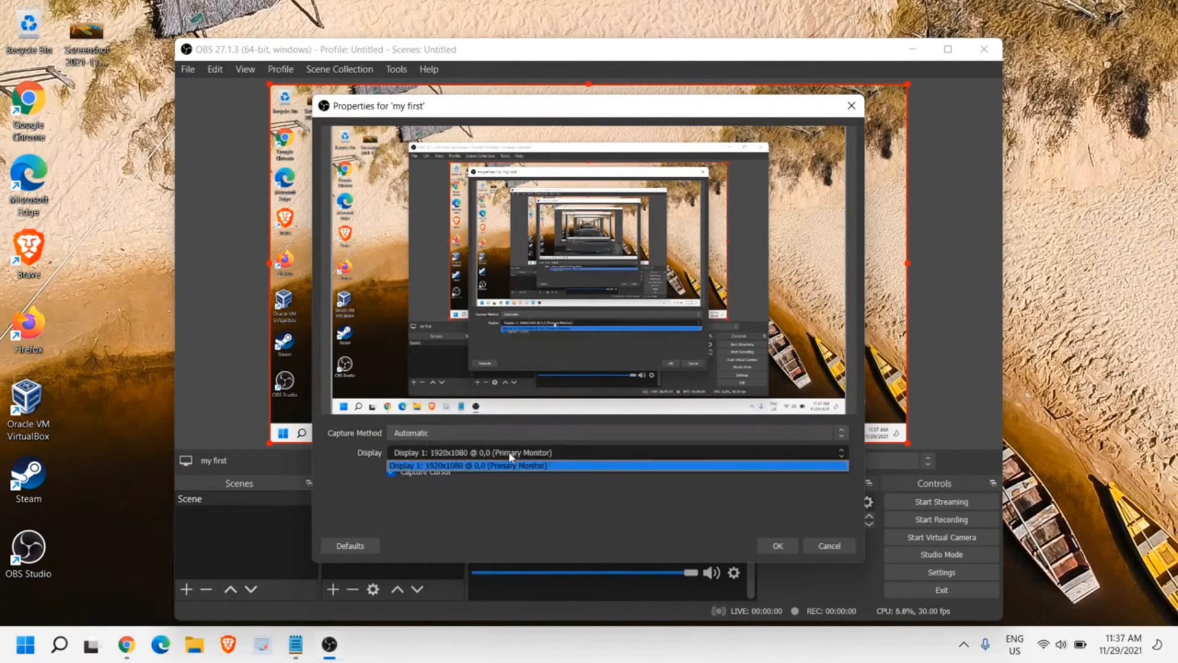
Keep Display 1 (Primary Monitor) for 'my first' and confirm its properties
click(467, 465)
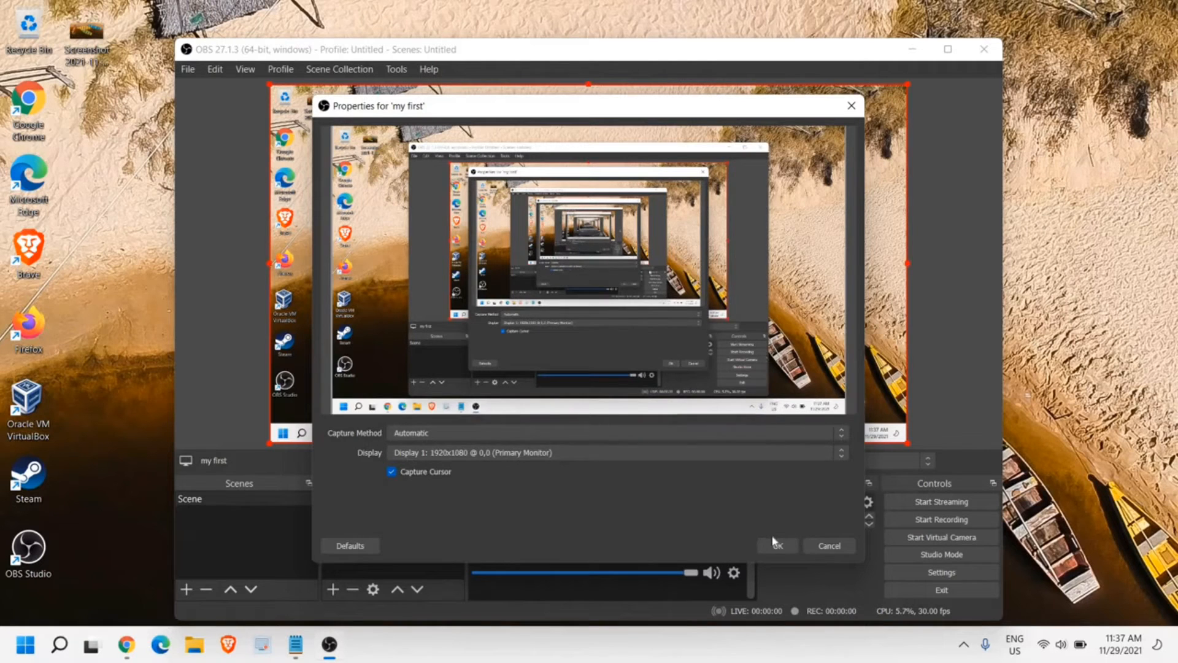
click(778, 545)
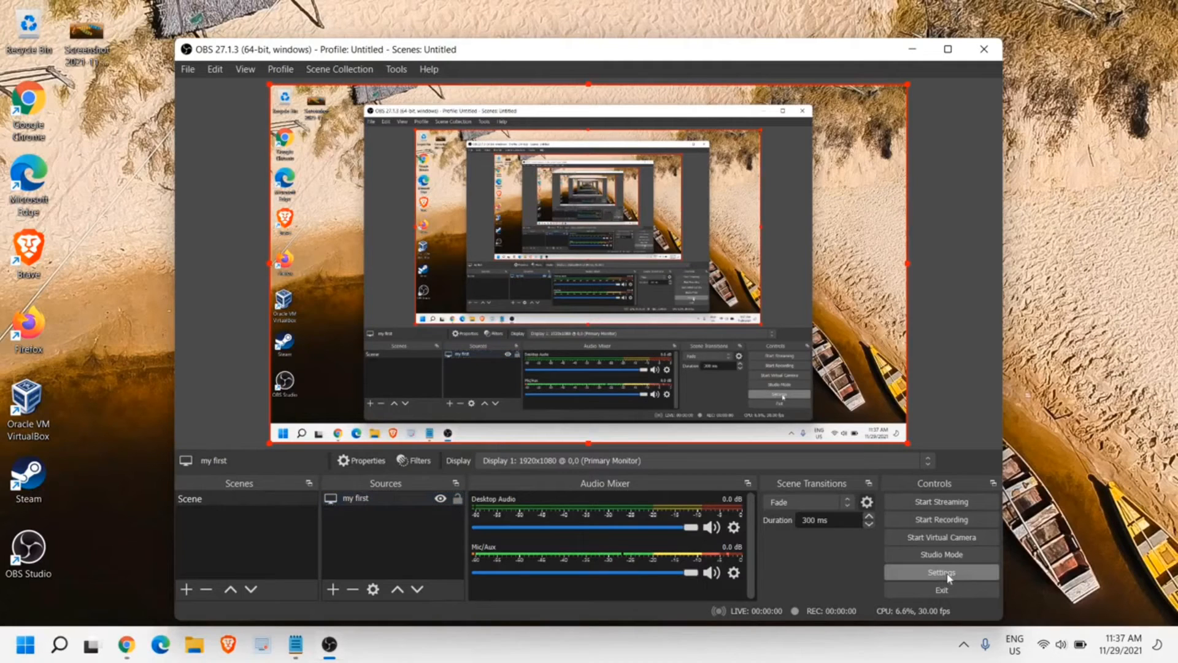
In Settings, review the Stream tab's Service dropdown and move to the Output page
click(941, 572)
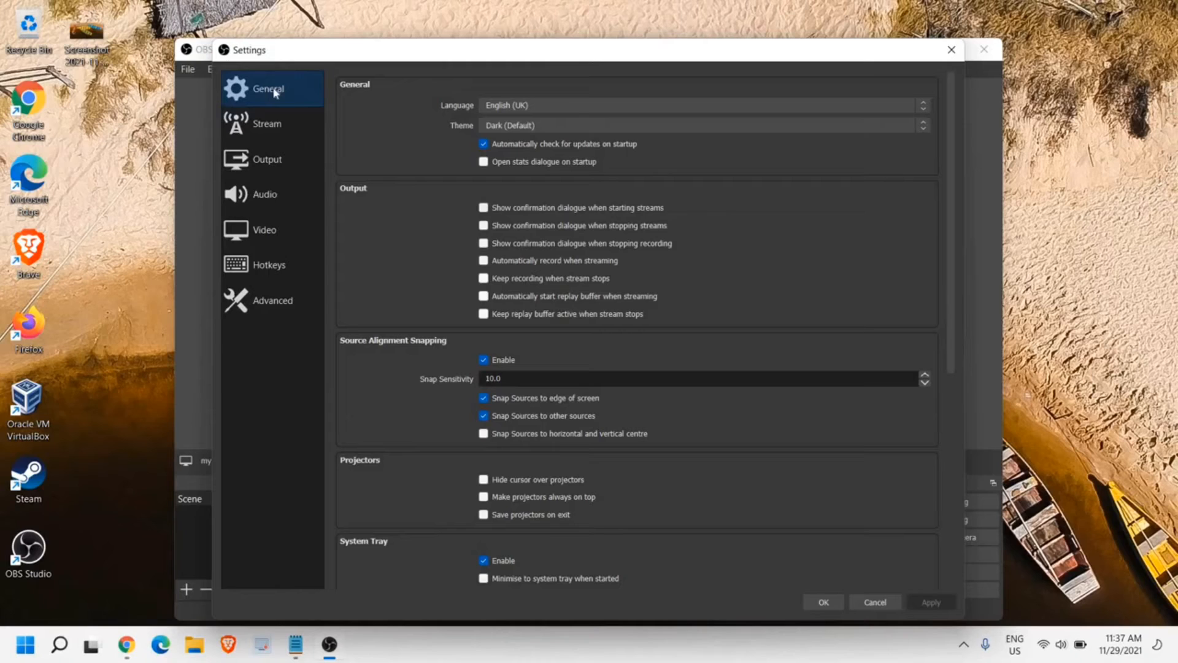
mouse_move(280, 105)
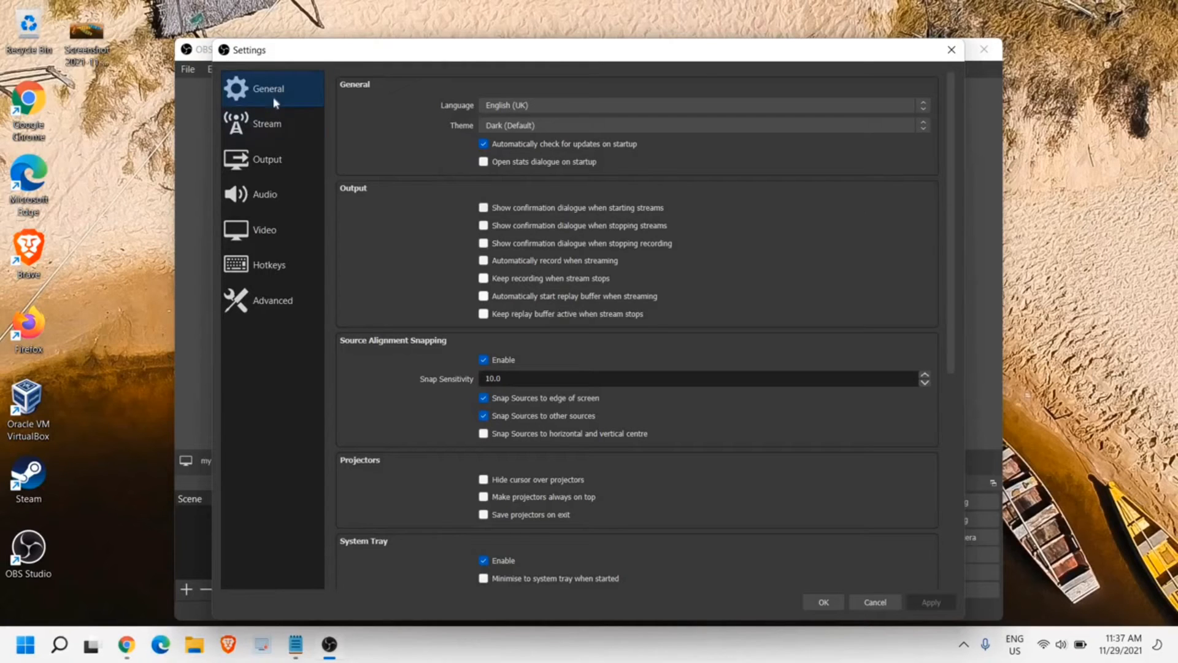
mouse_move(549, 256)
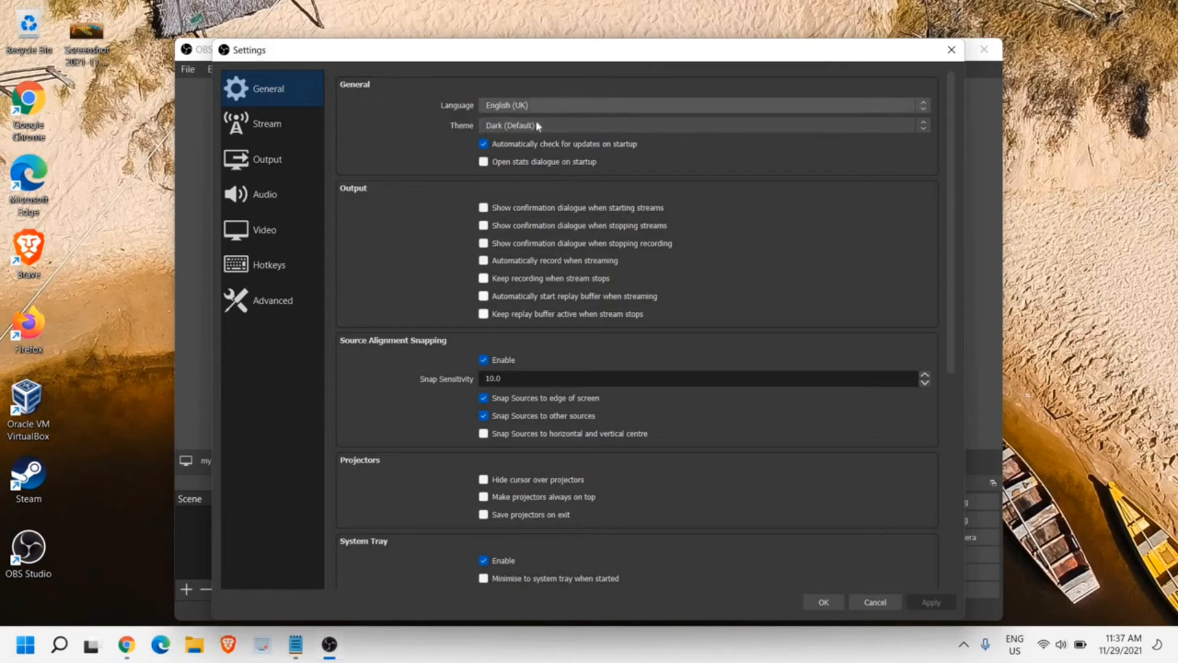
click(268, 122)
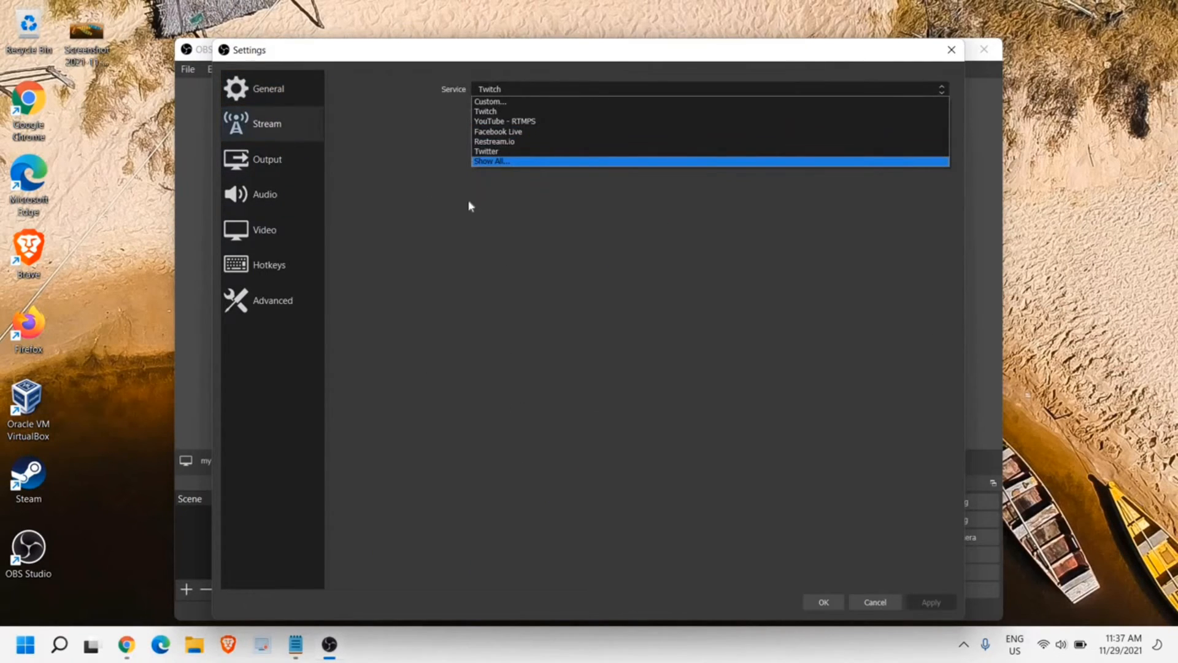
mouse_move(445, 204)
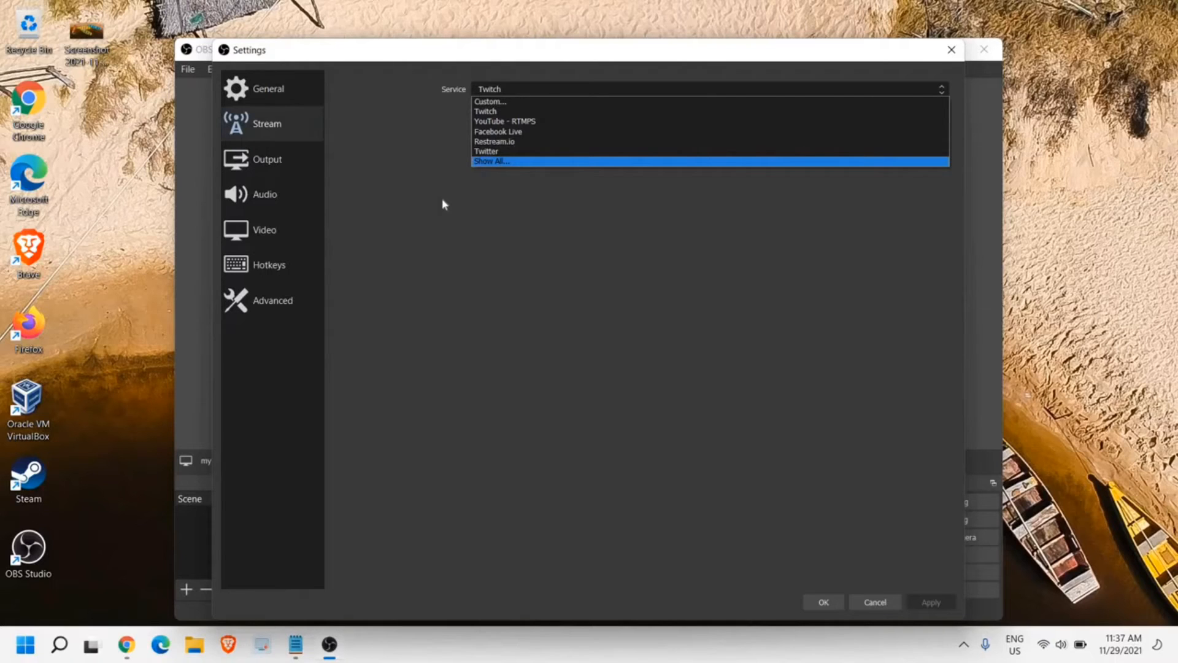
click(267, 158)
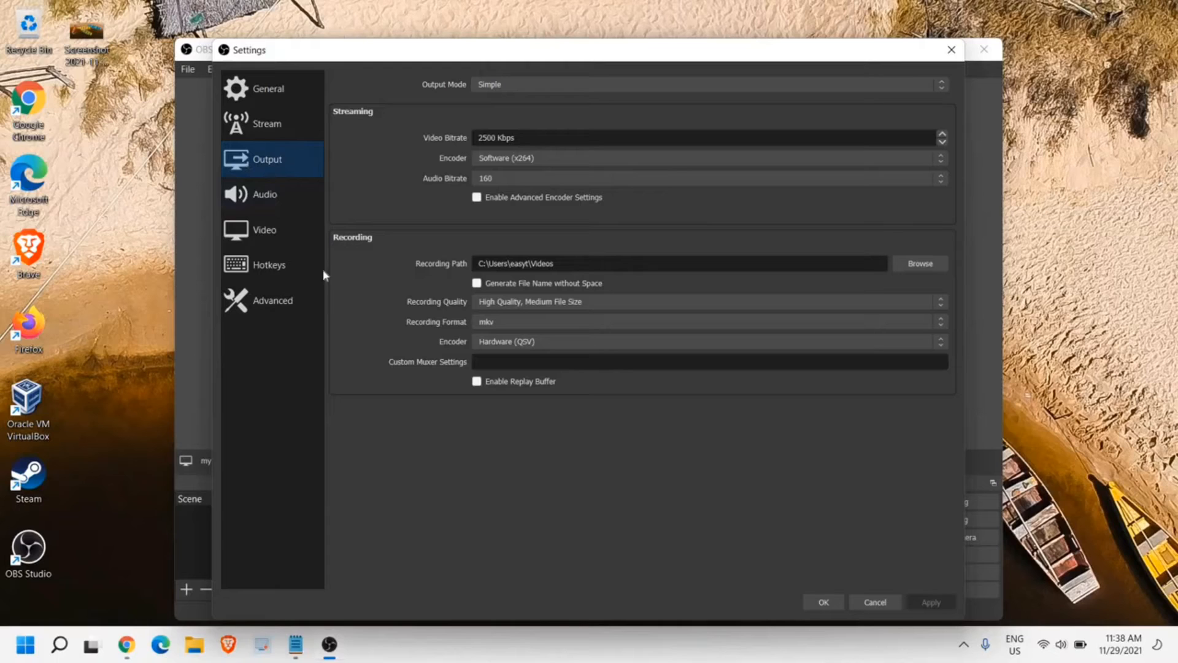
mouse_move(483, 282)
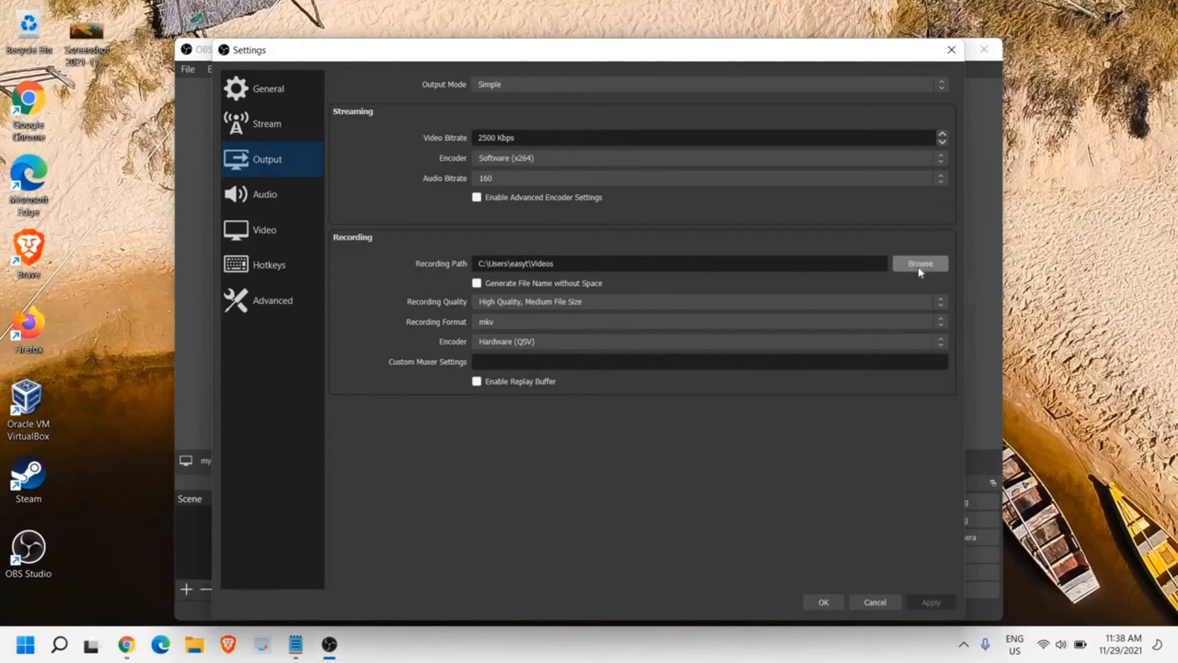
Set the recording path to the Videos folder inside Documents
click(921, 263)
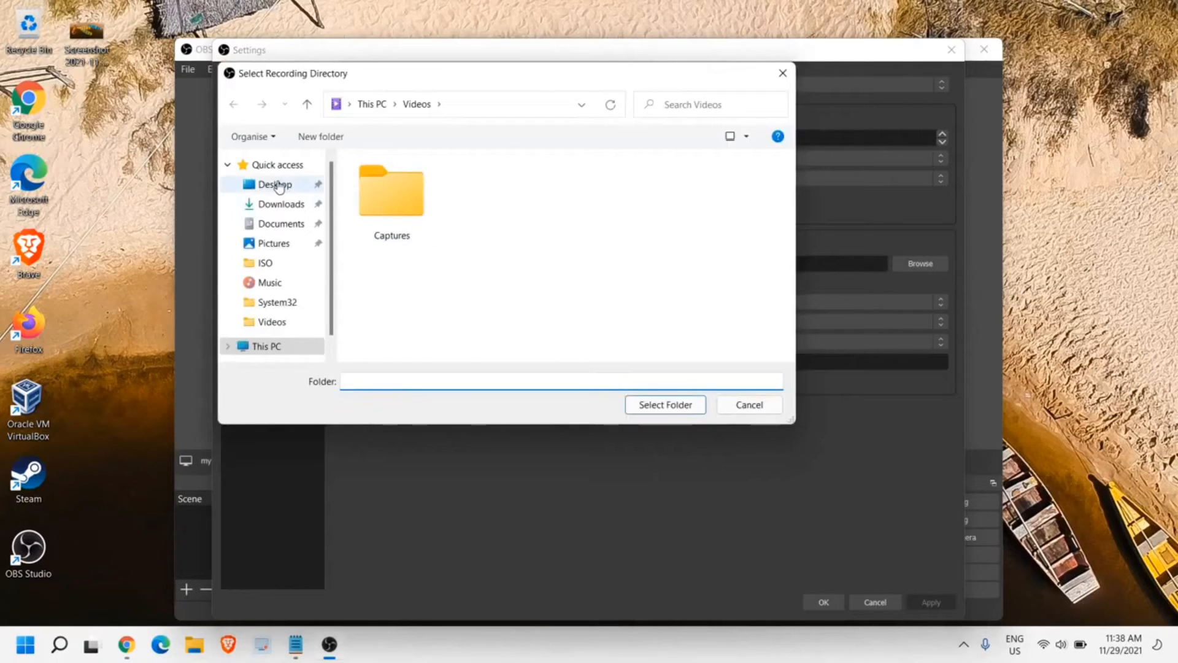
click(273, 184)
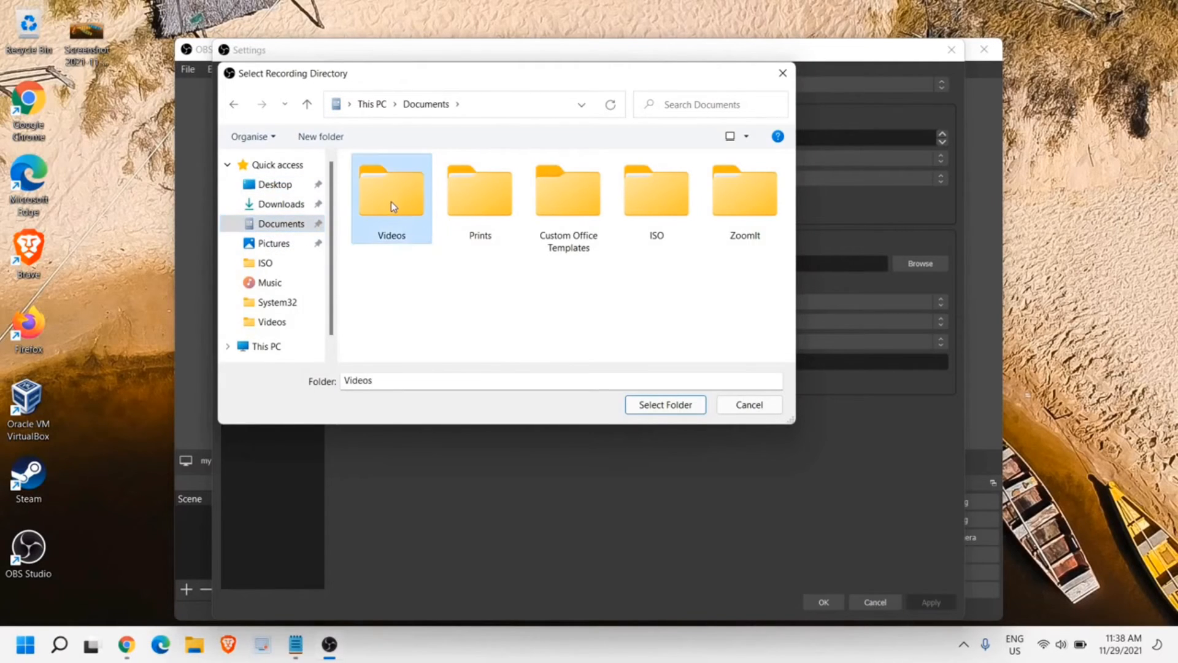
click(665, 405)
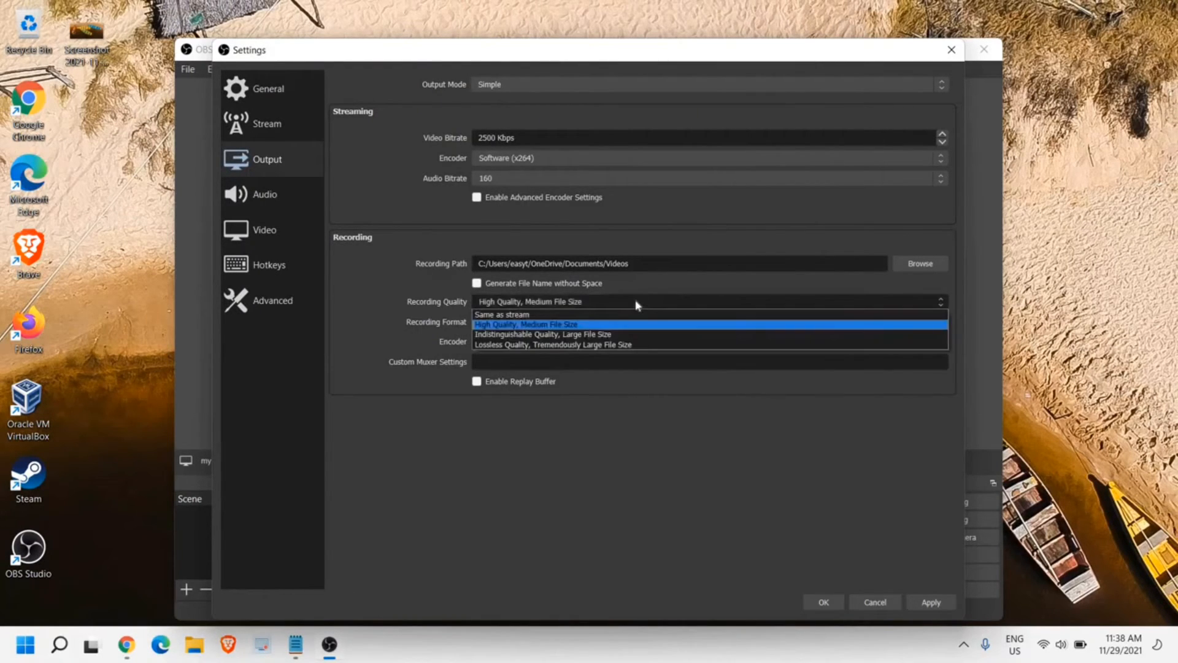
mouse_move(526, 335)
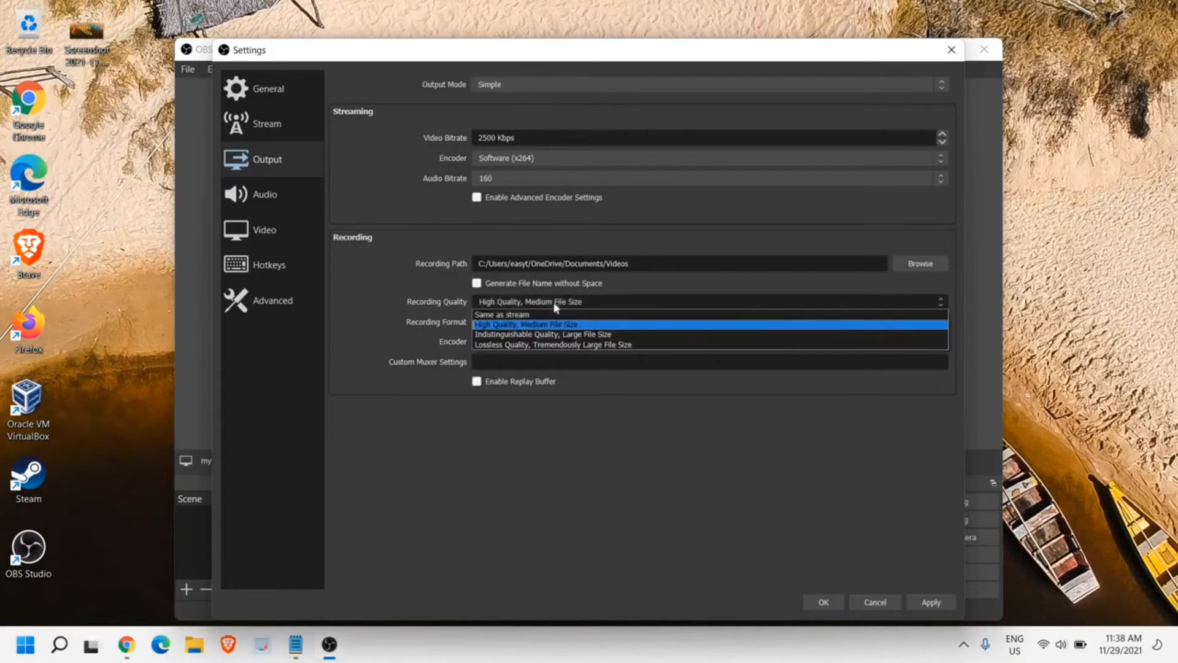
mouse_move(523, 341)
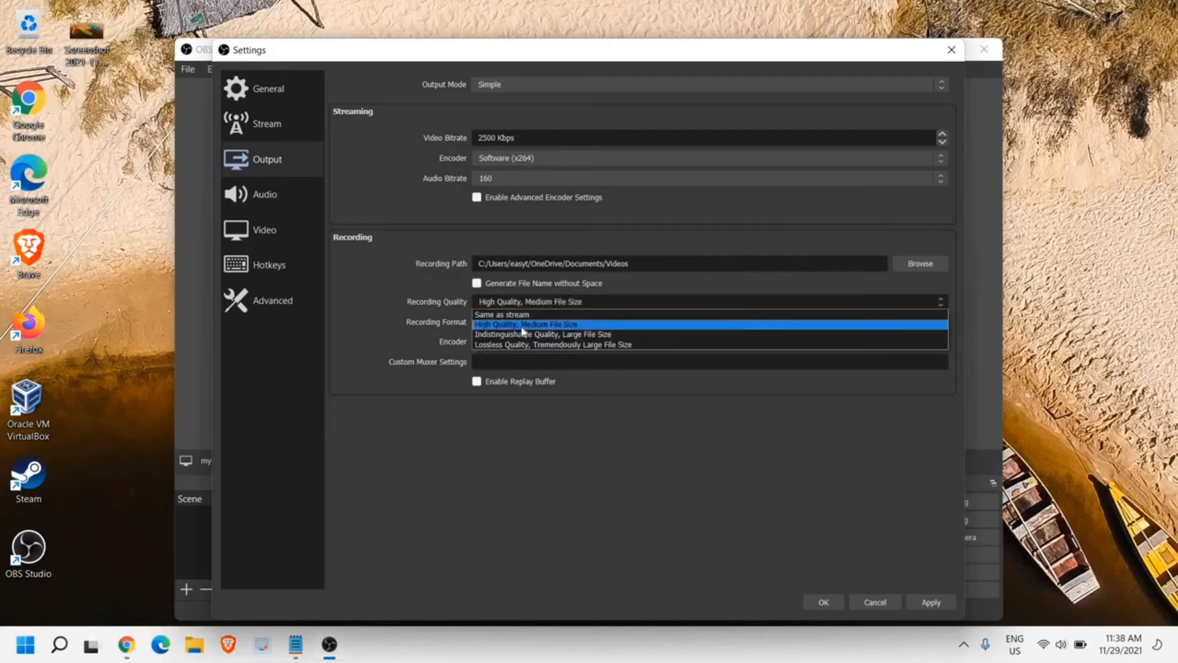
Keep High Quality, Medium File Size and set the recording format to mp4
click(525, 324)
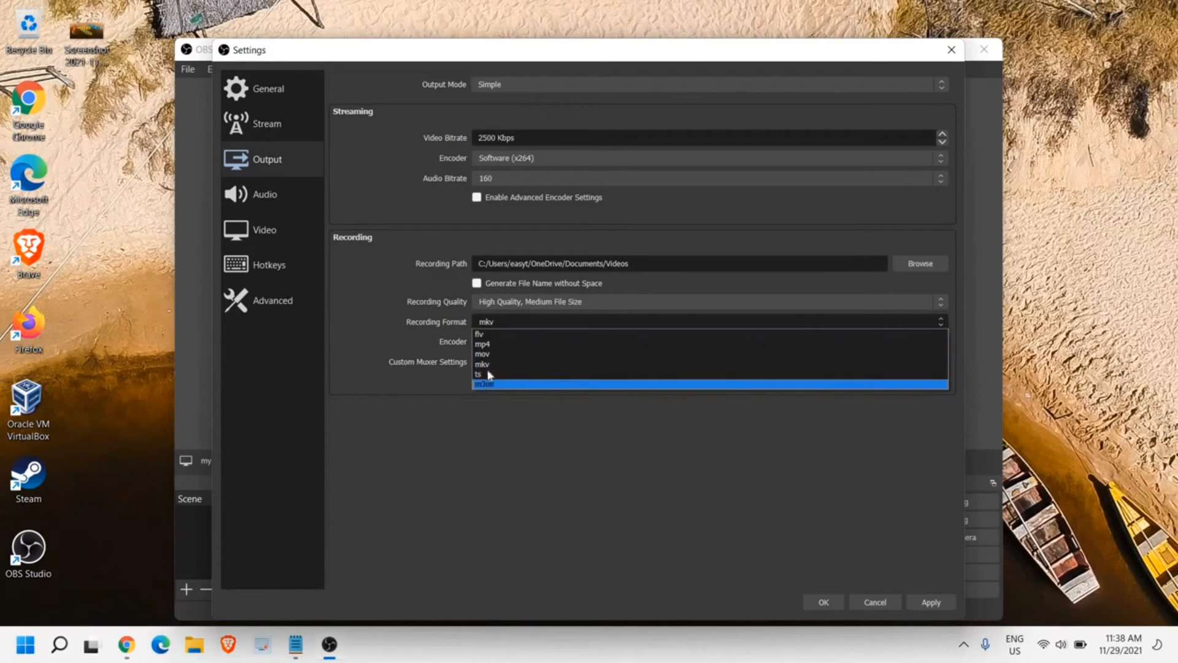
mouse_move(490, 366)
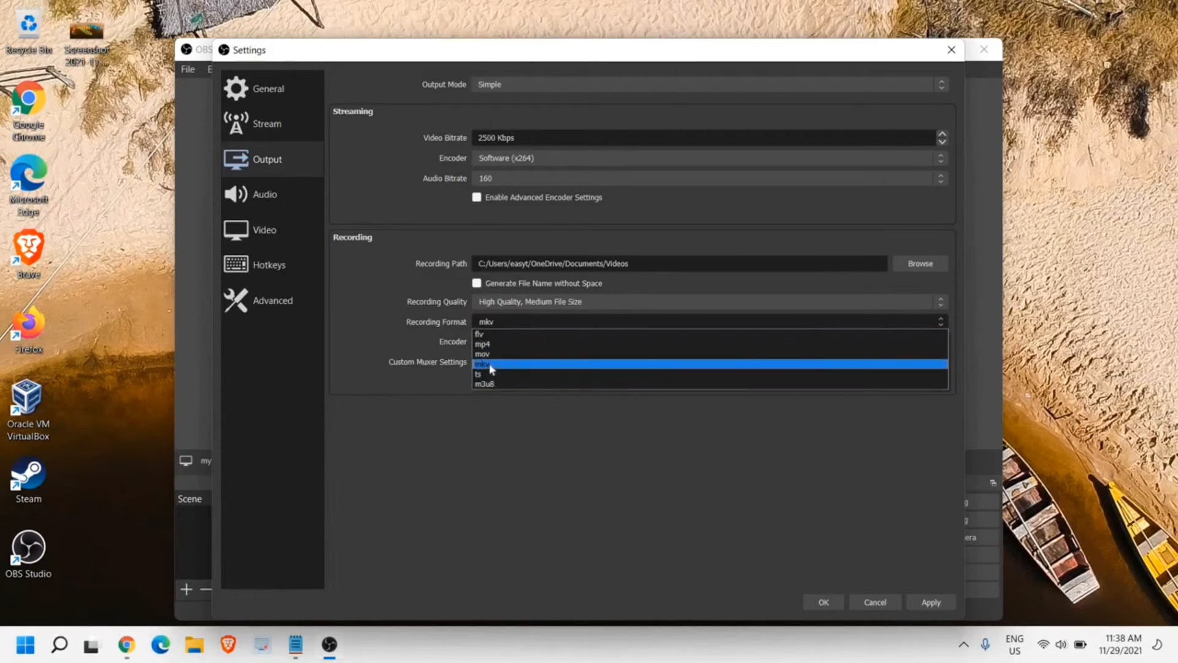
click(481, 344)
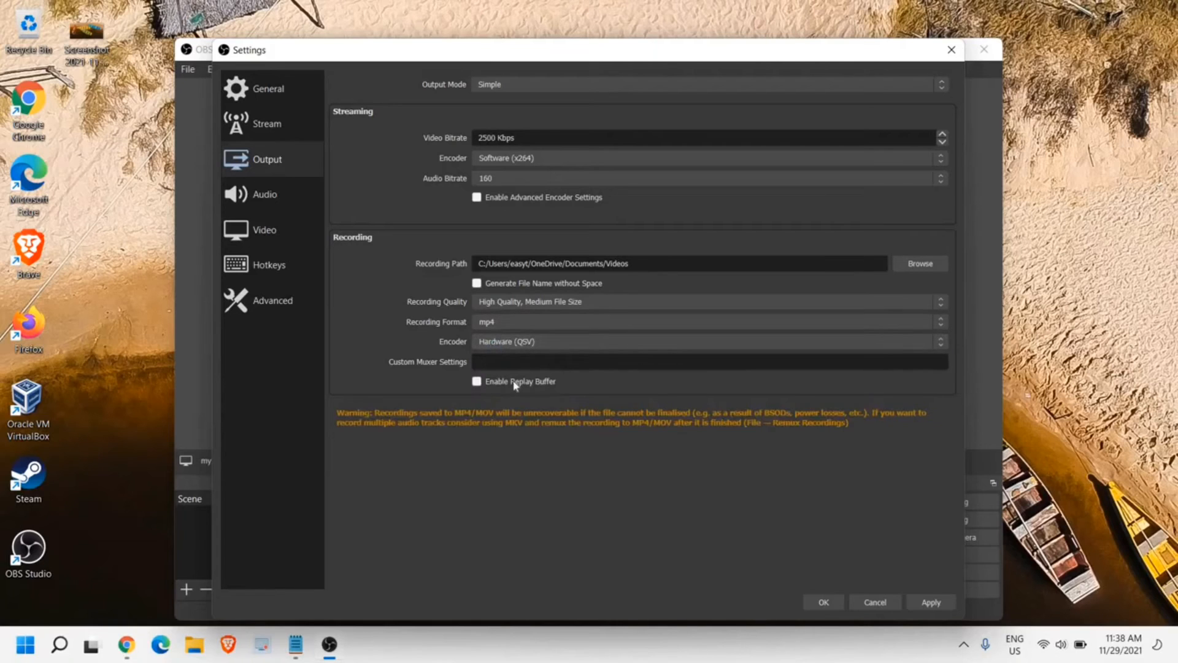
mouse_move(501, 410)
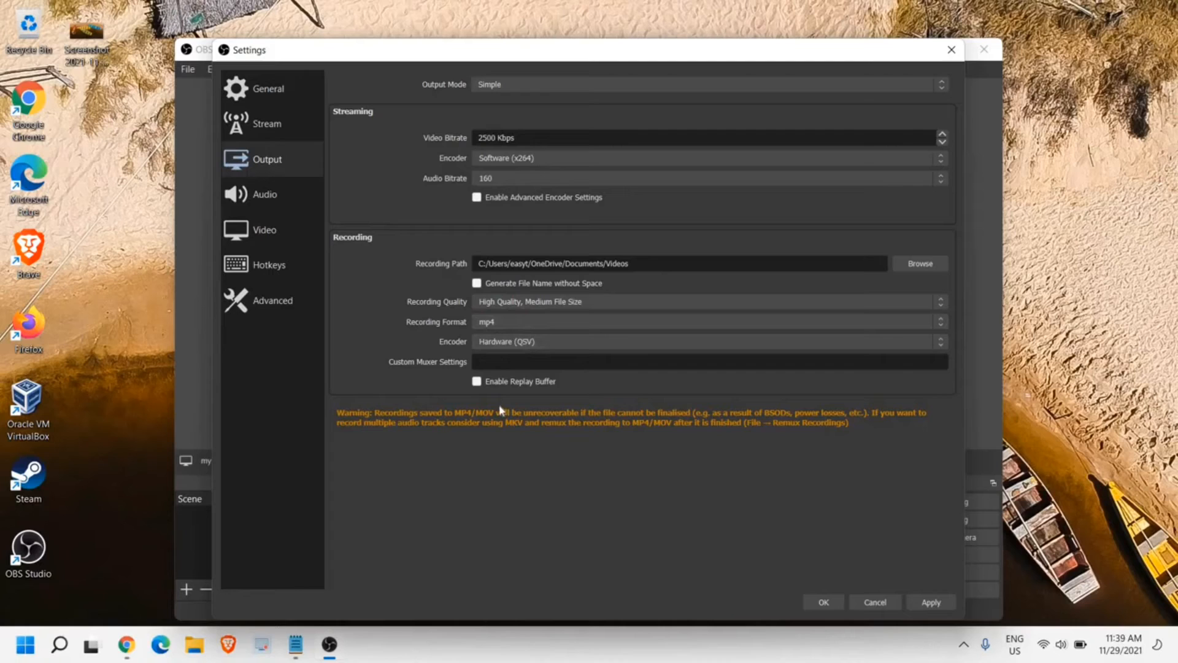
mouse_move(489, 332)
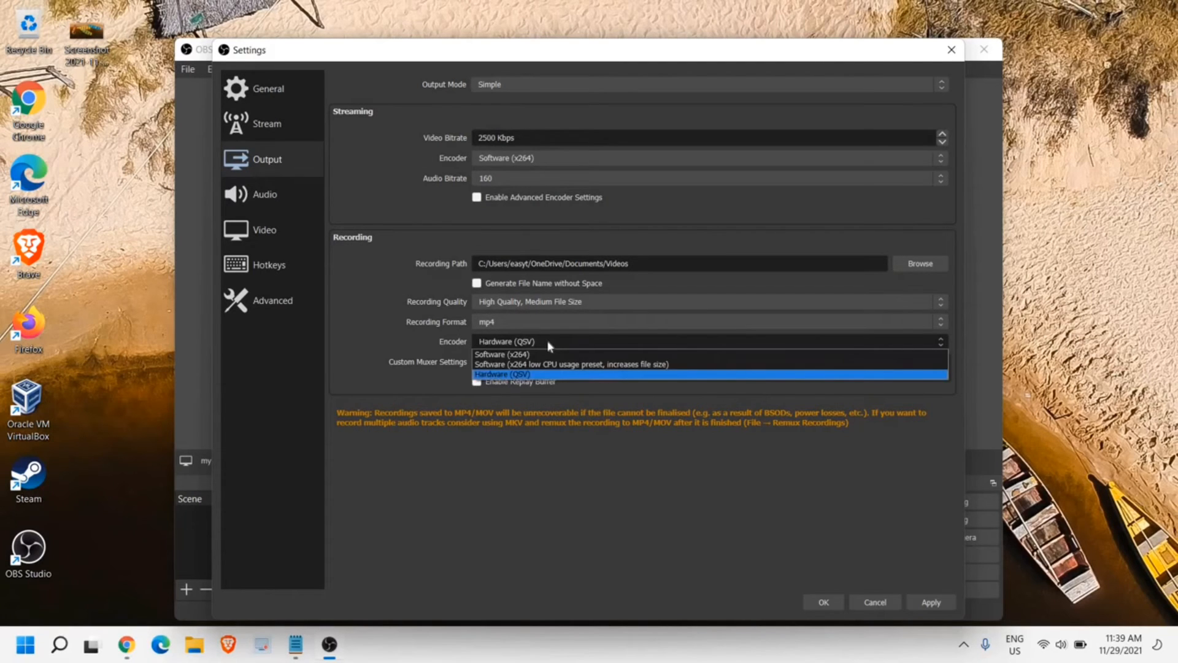
mouse_move(507, 385)
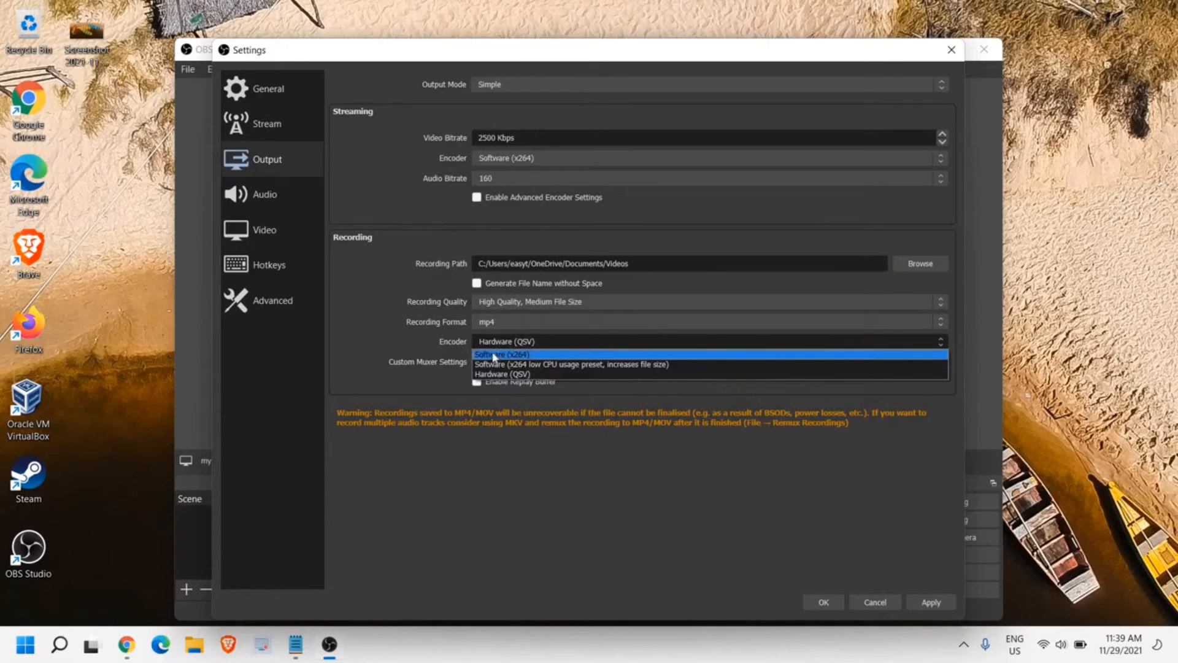
Set the recording encoder to Software (x264) and apply the output settings
click(518, 374)
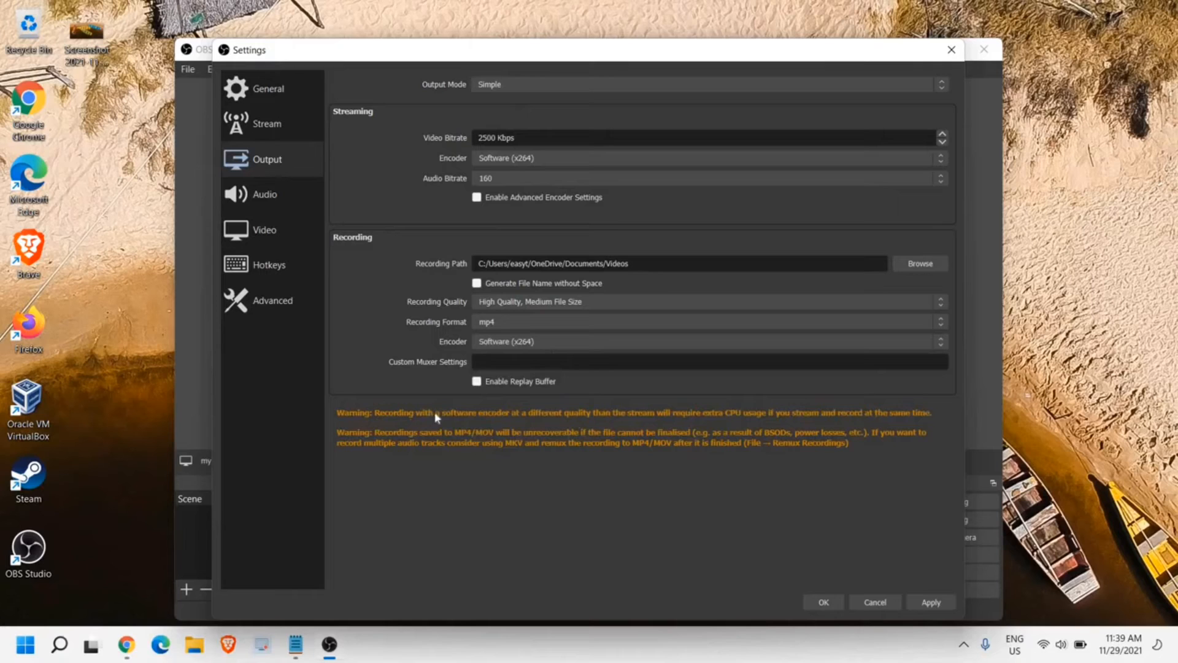
click(930, 602)
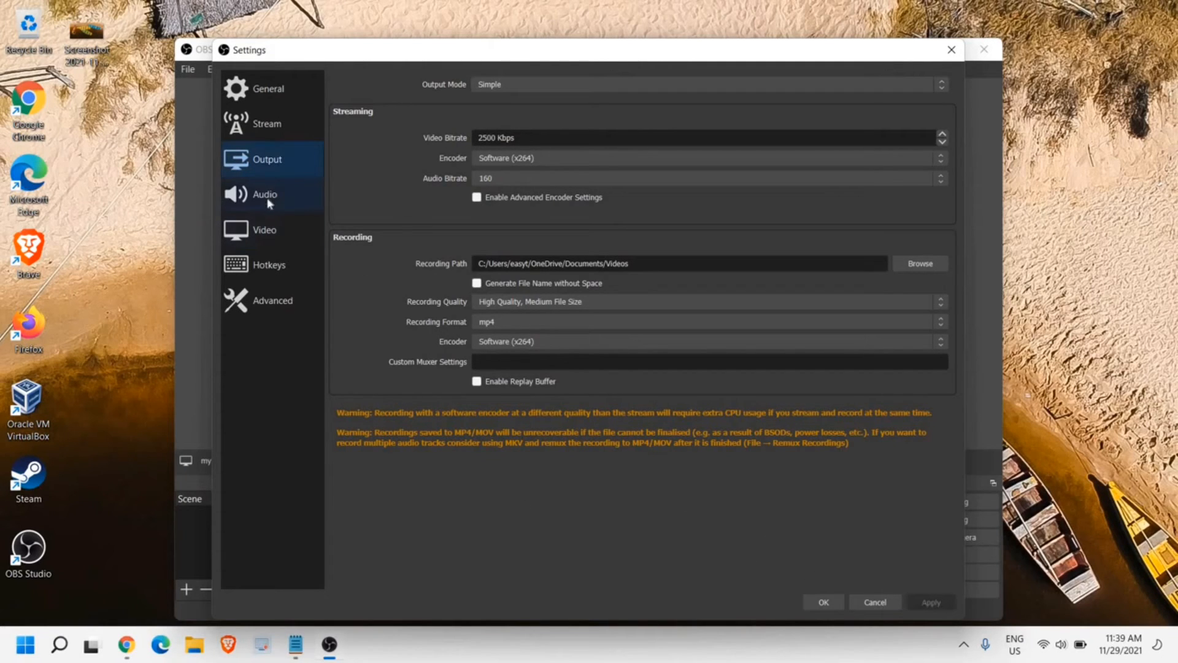
In Audio settings, keep a 48 kHz sample rate and Stereo channels
click(265, 194)
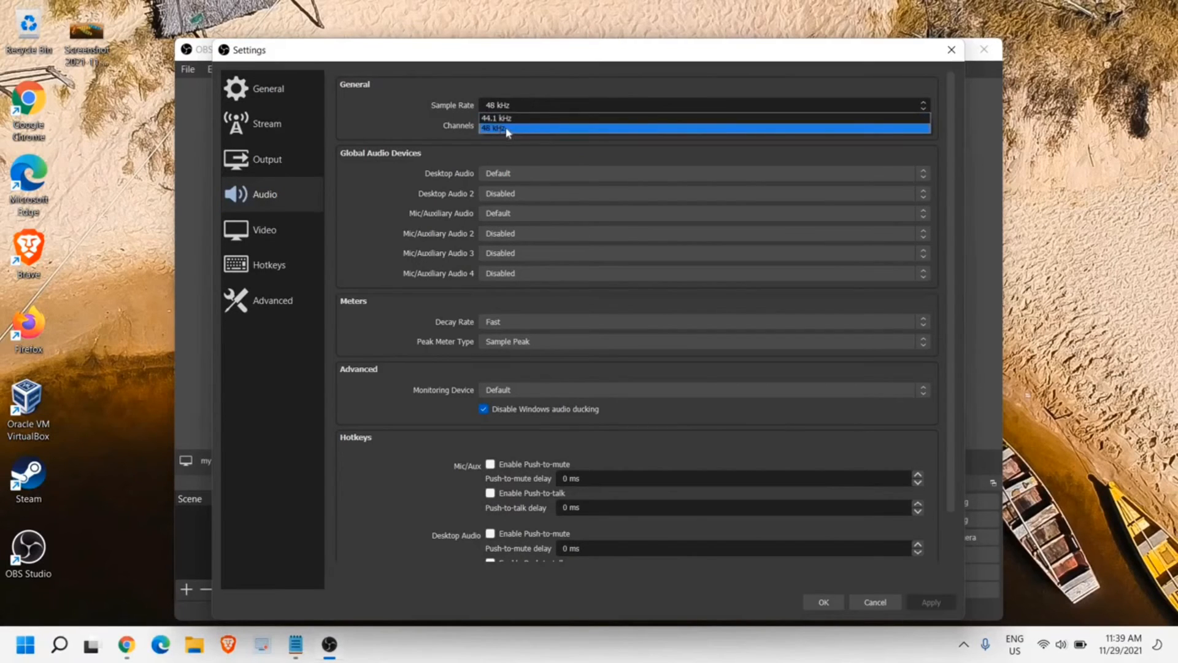
click(508, 126)
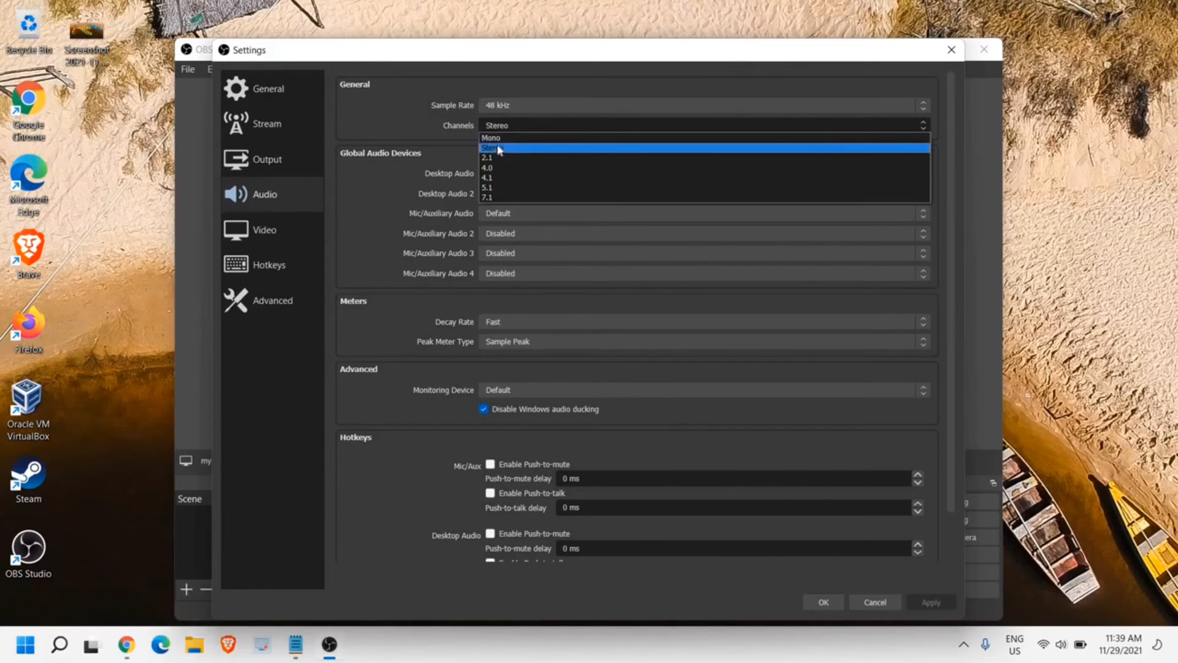
click(492, 148)
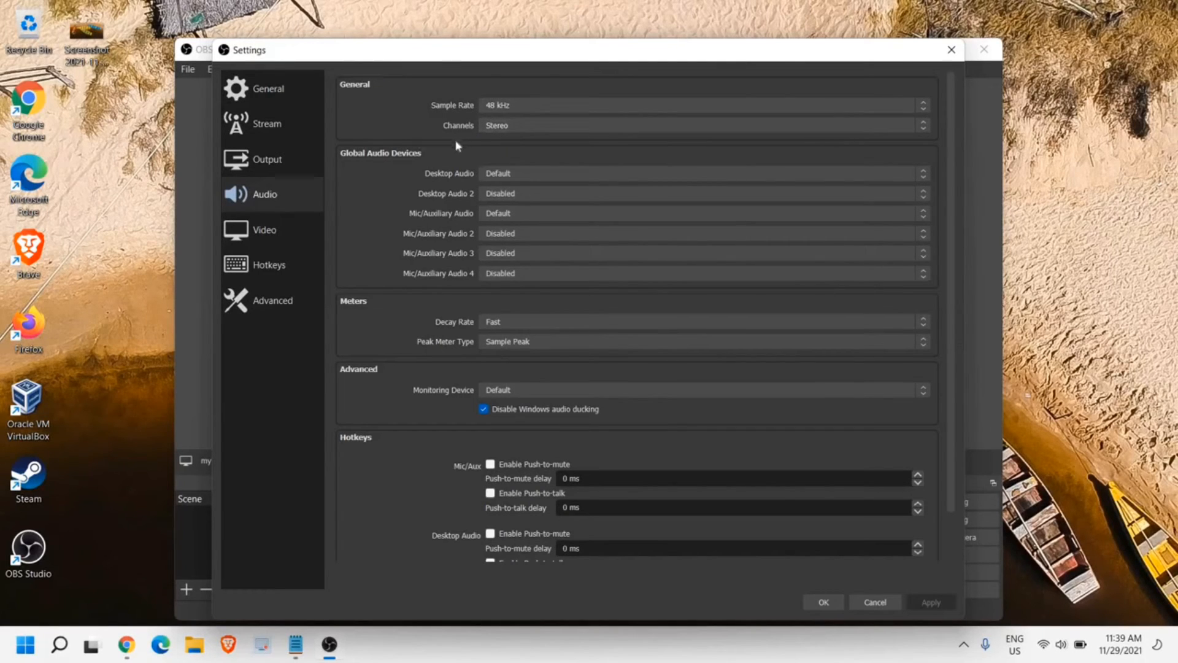
mouse_move(428, 147)
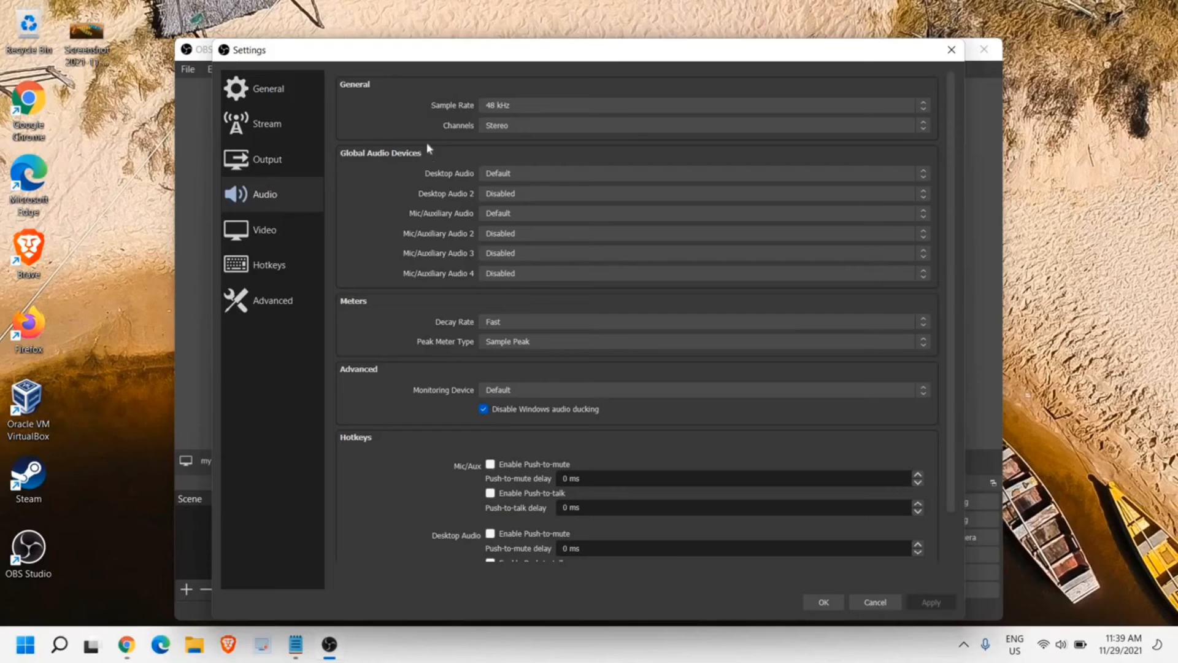
mouse_move(553, 248)
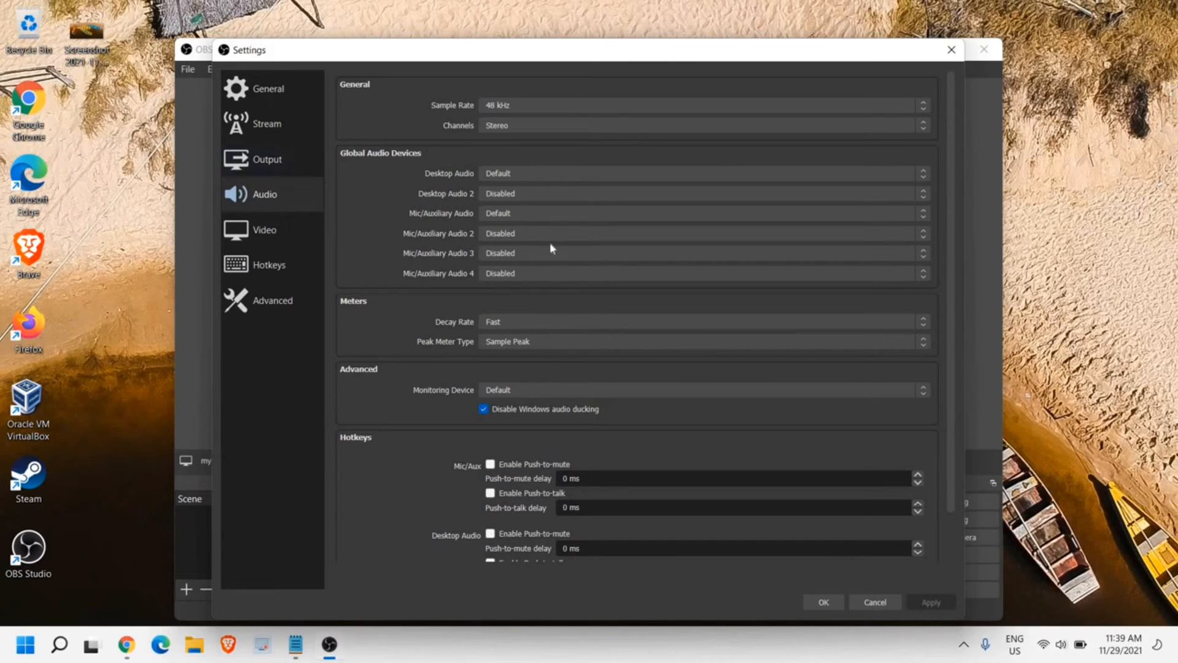
Review the Mic/Auxiliary Audio 2 devices and leave it set to Disabled
click(699, 233)
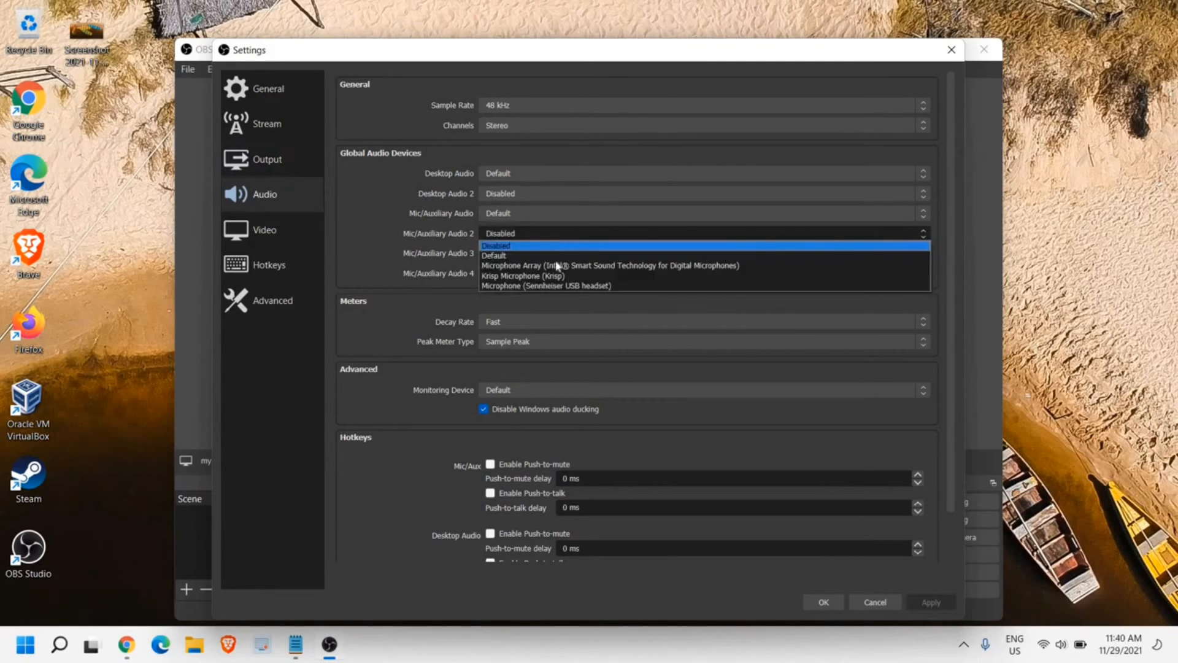
mouse_move(498, 280)
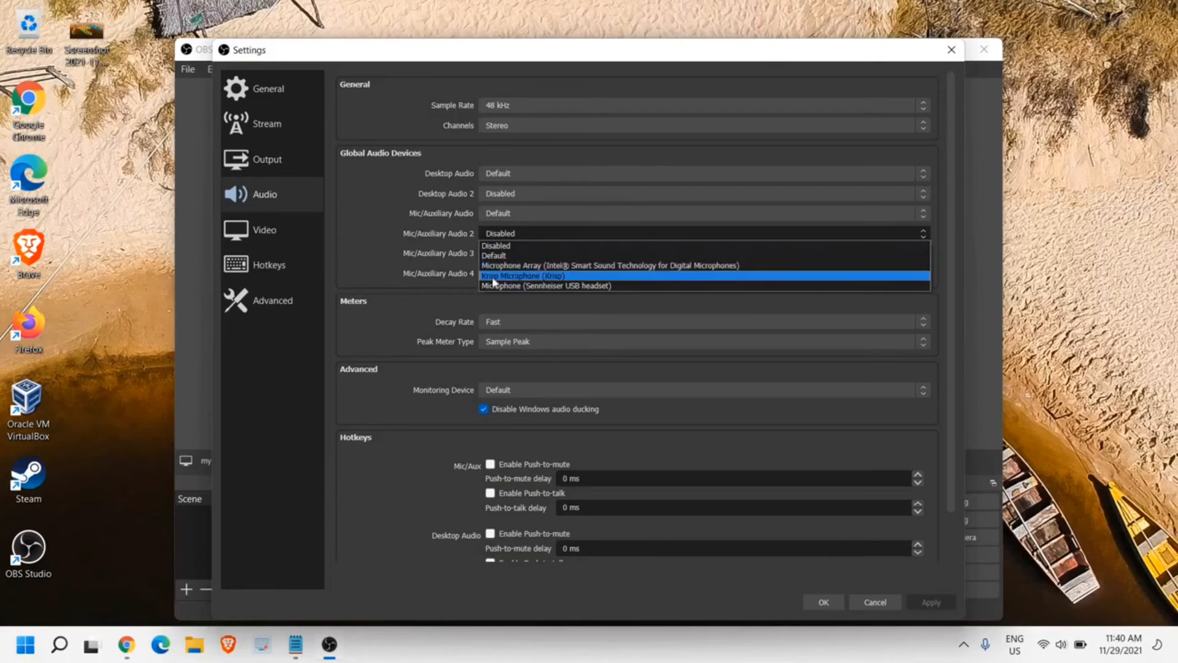
mouse_move(505, 288)
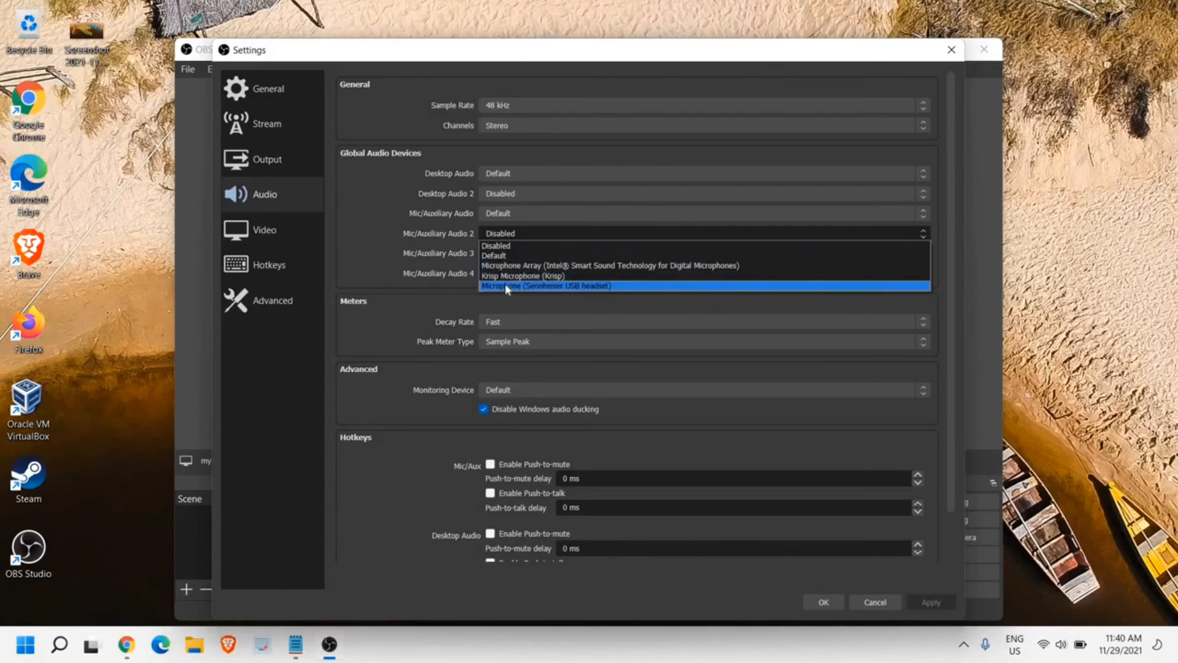
mouse_move(515, 275)
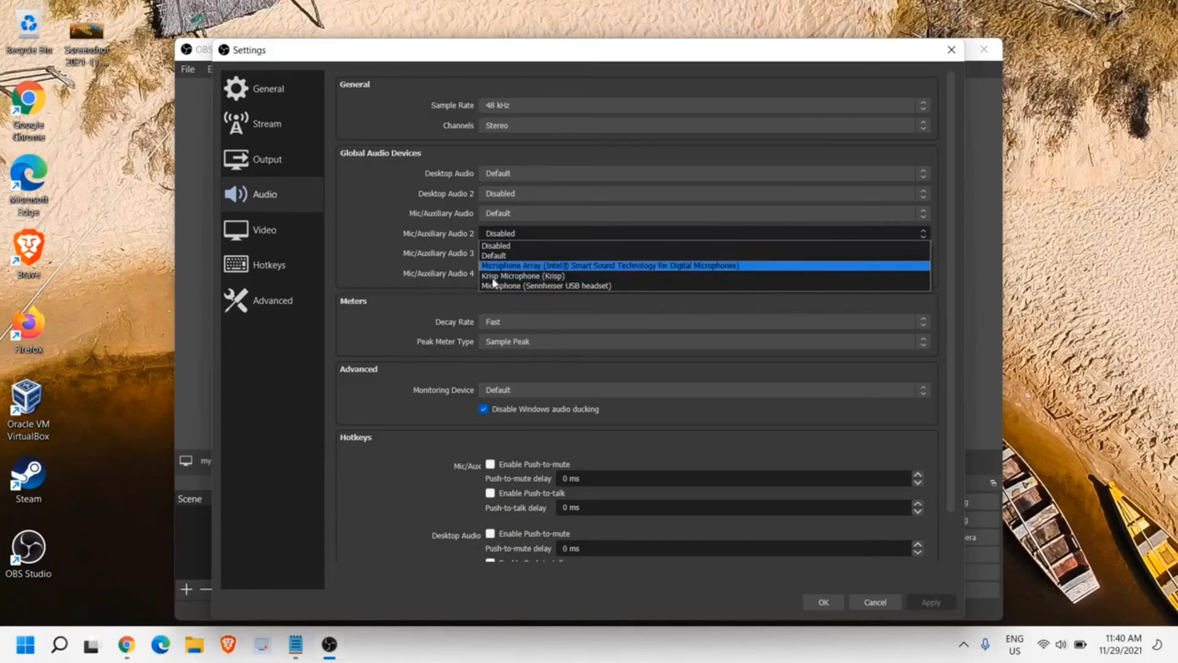
click(496, 245)
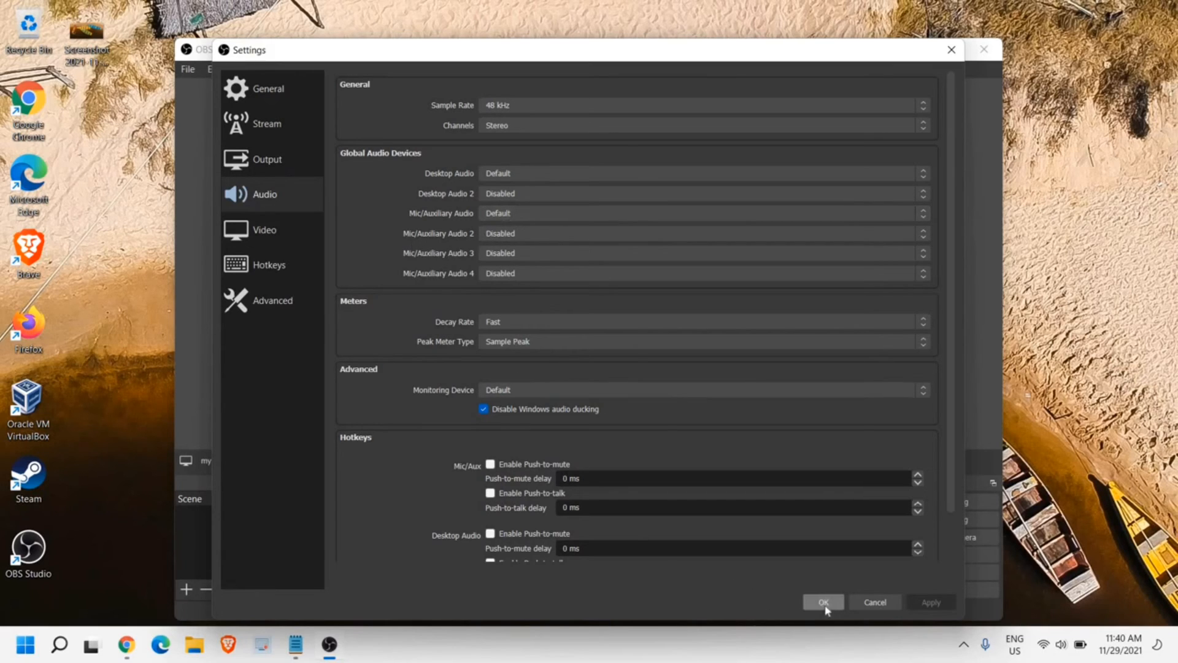
Save the settings with OK, start a test recording, and bring up File Explorer
click(823, 602)
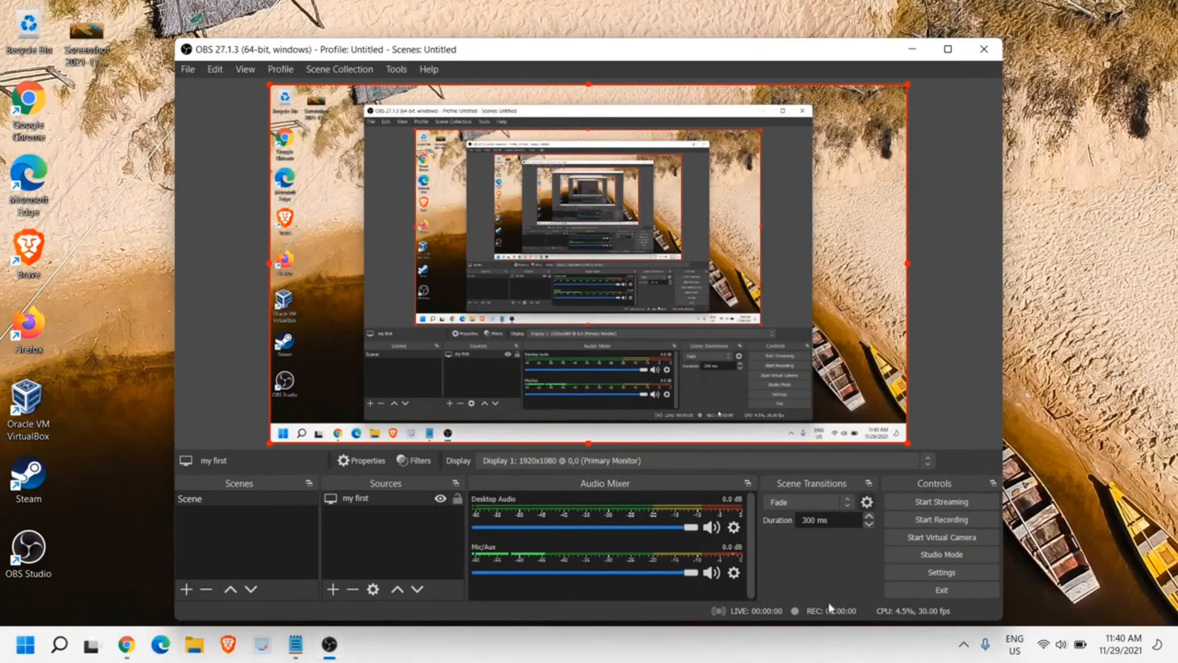
mouse_move(910, 564)
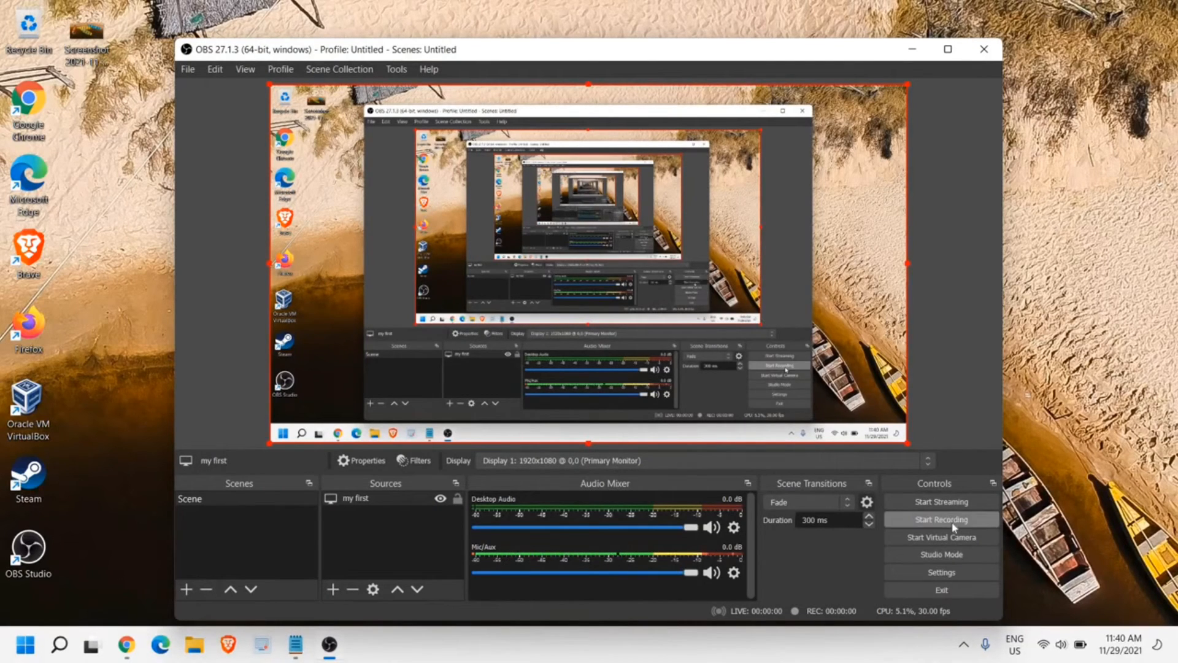
click(942, 519)
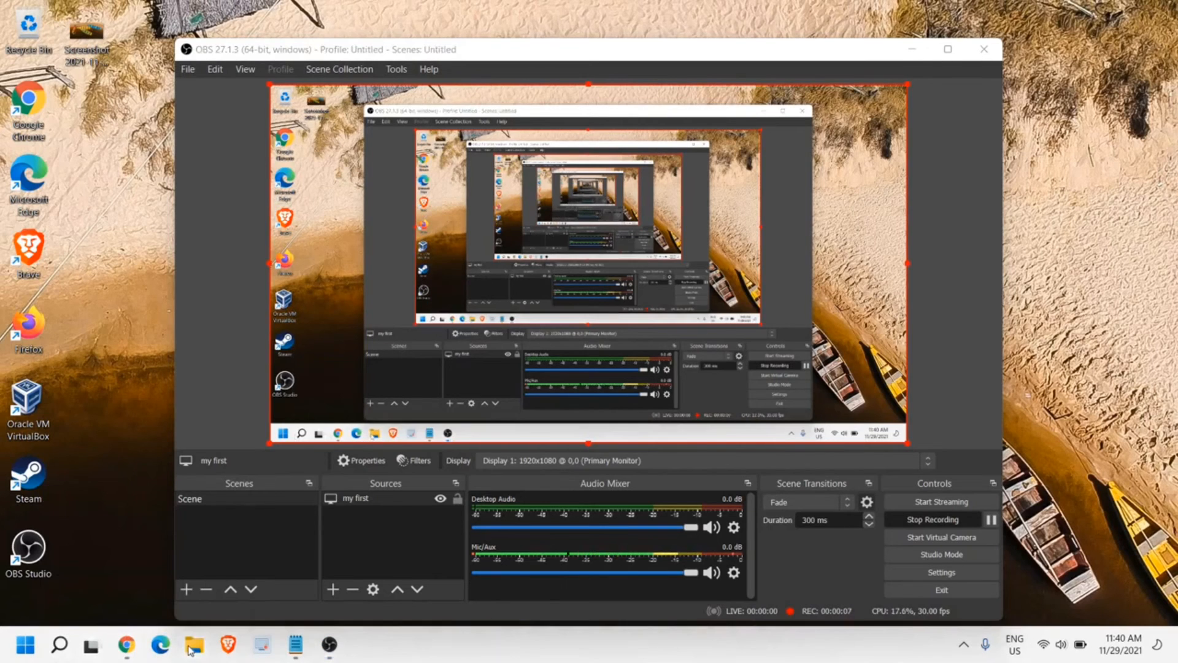
click(190, 645)
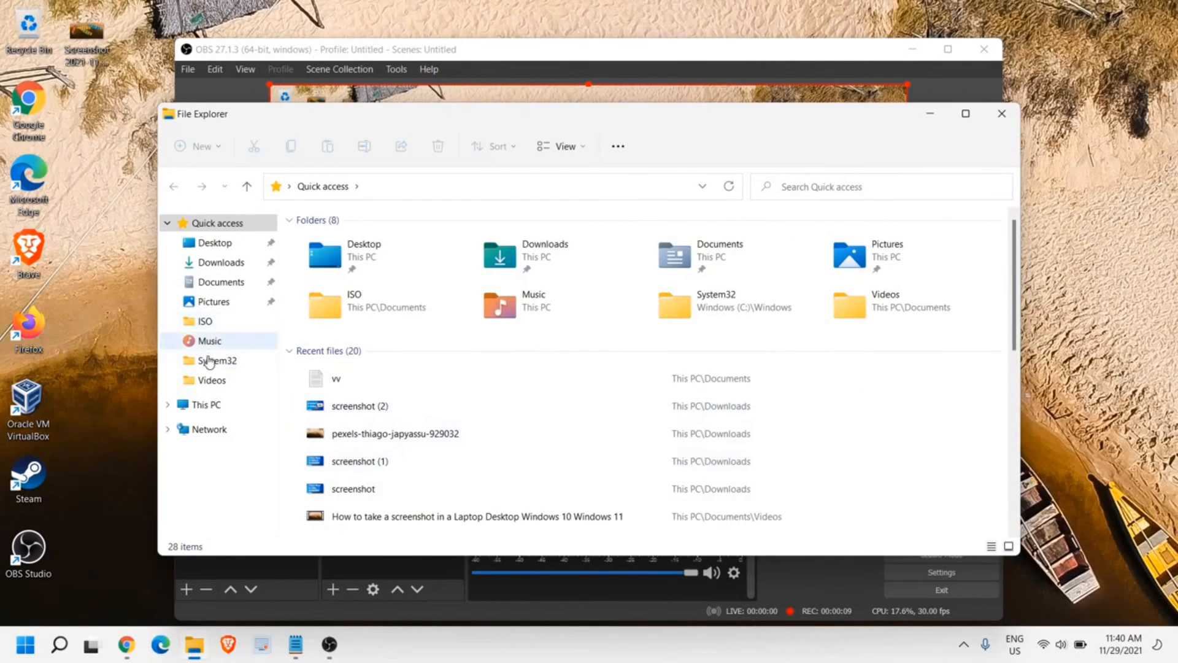
Check the new recording file in Documents\Videos, stop the recording, and return to the folder
click(211, 381)
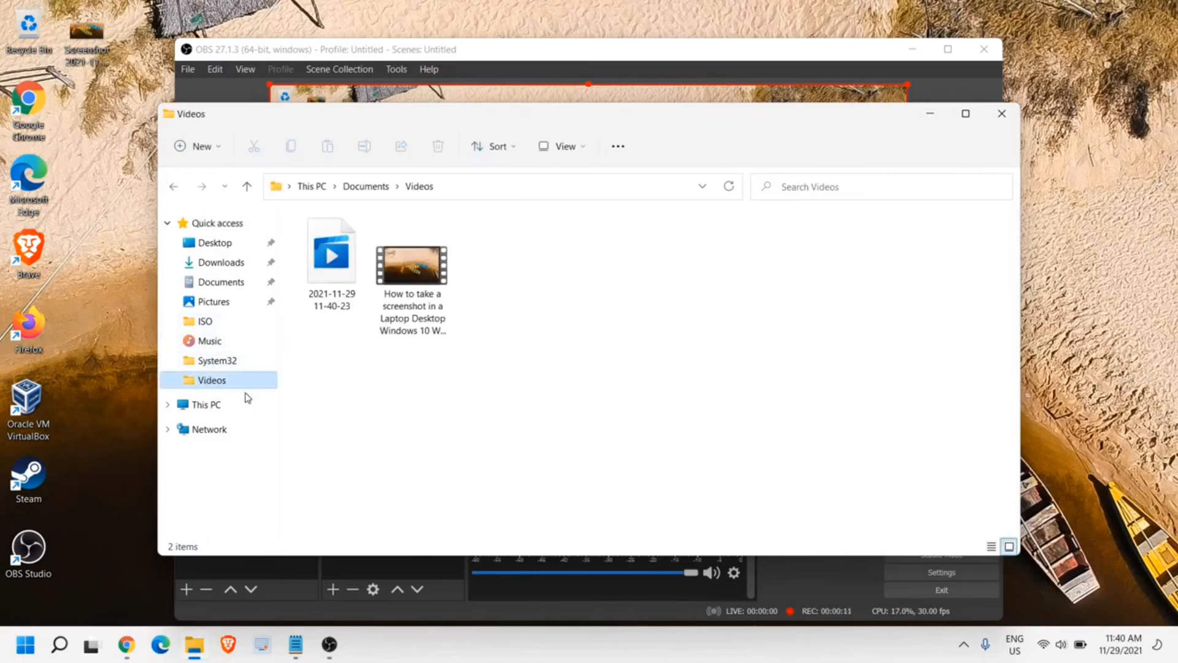
click(332, 250)
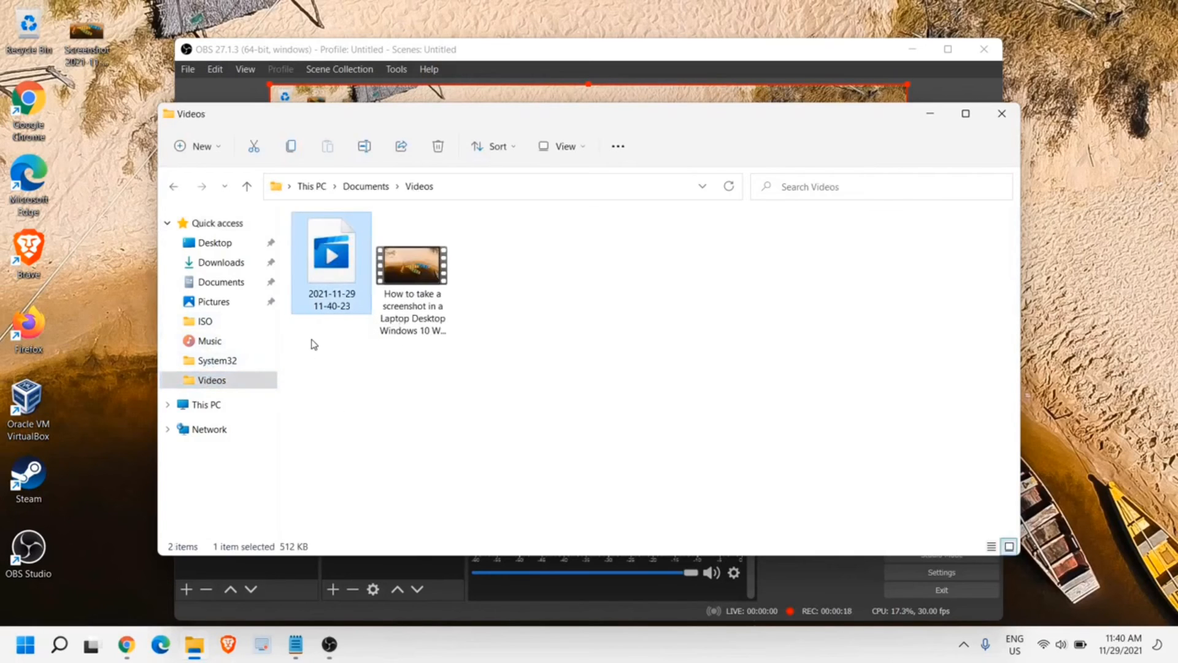
mouse_move(324, 308)
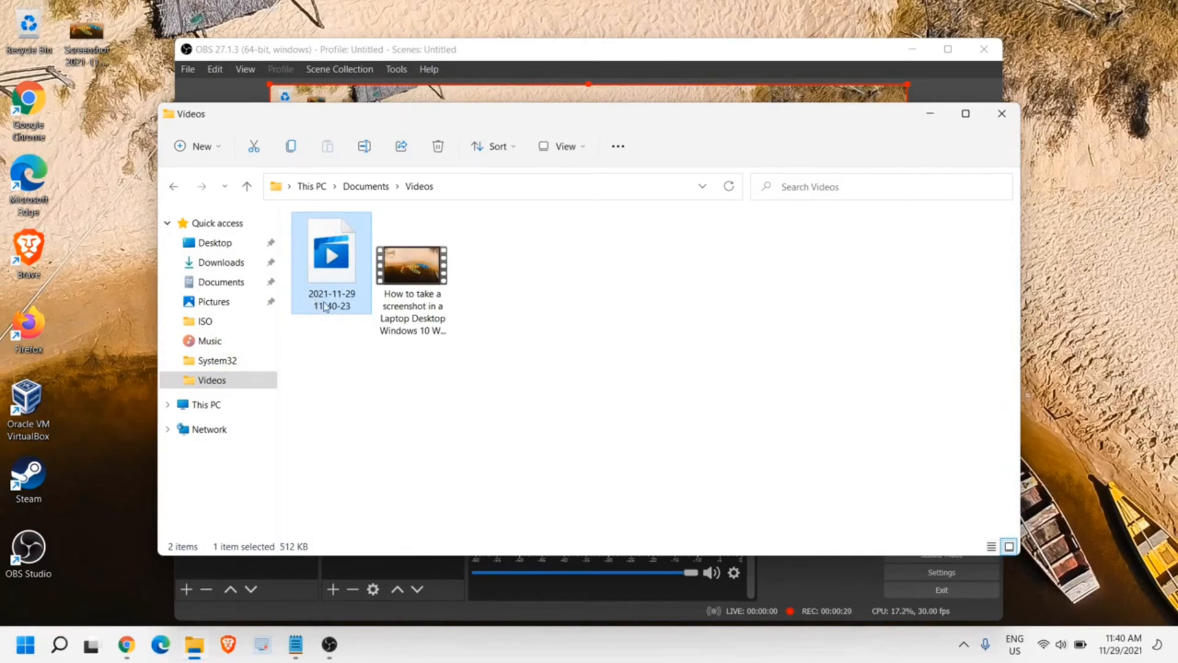
mouse_move(326, 317)
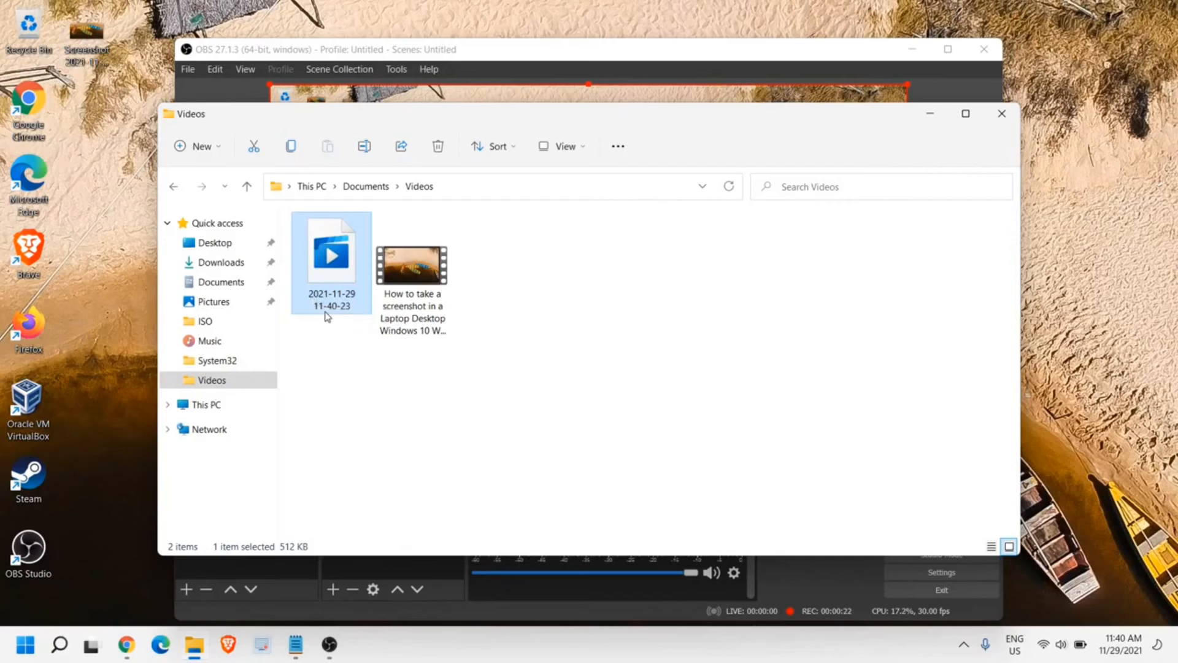
mouse_move(356, 302)
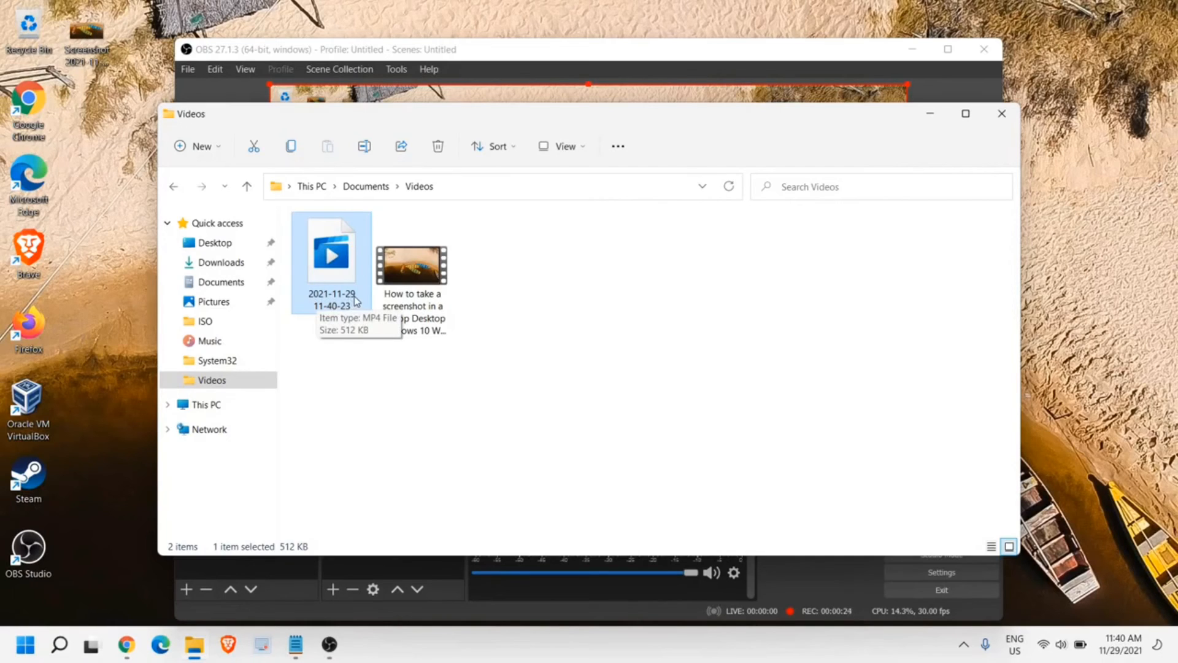
mouse_move(326, 253)
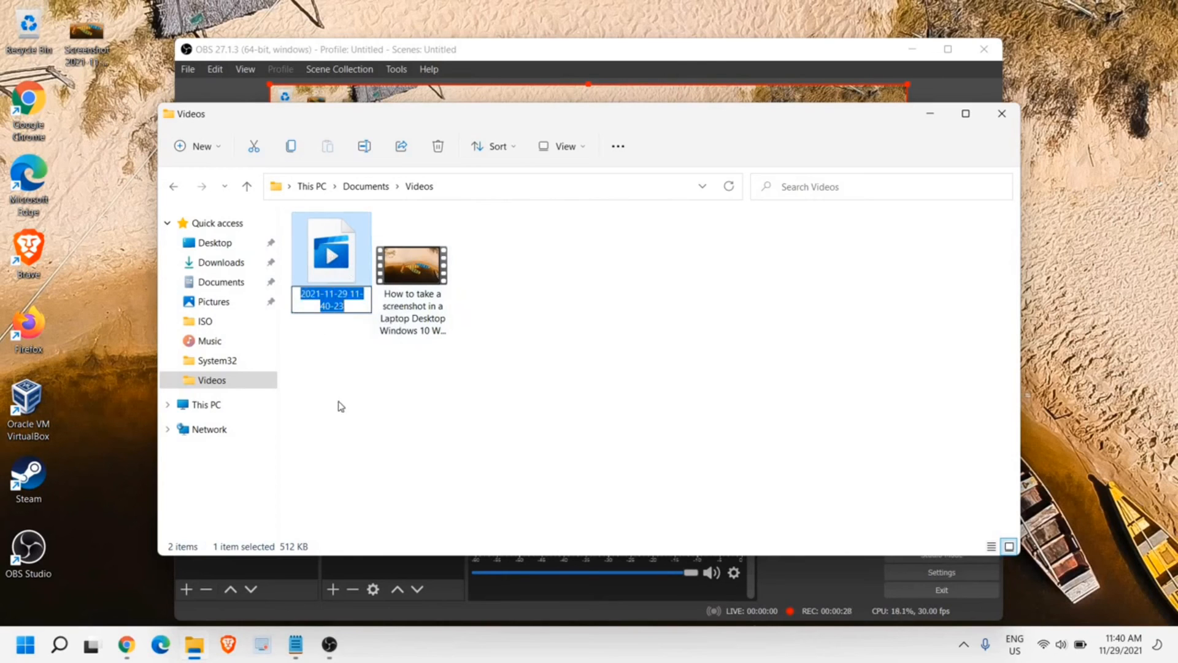
click(341, 406)
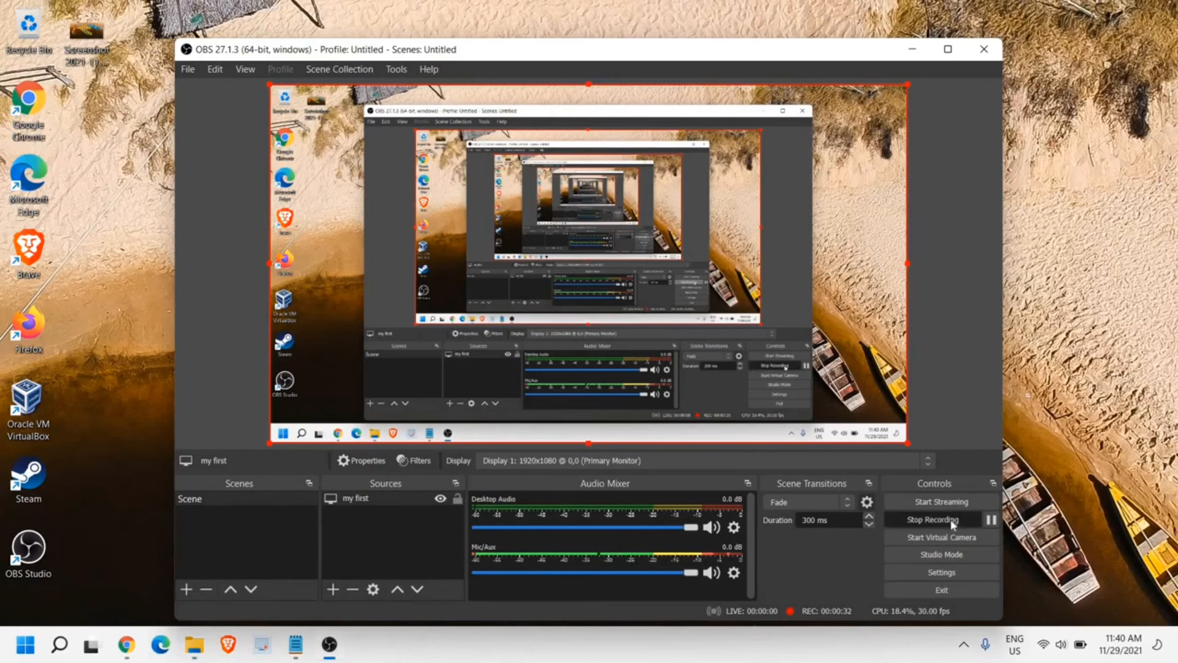
click(932, 520)
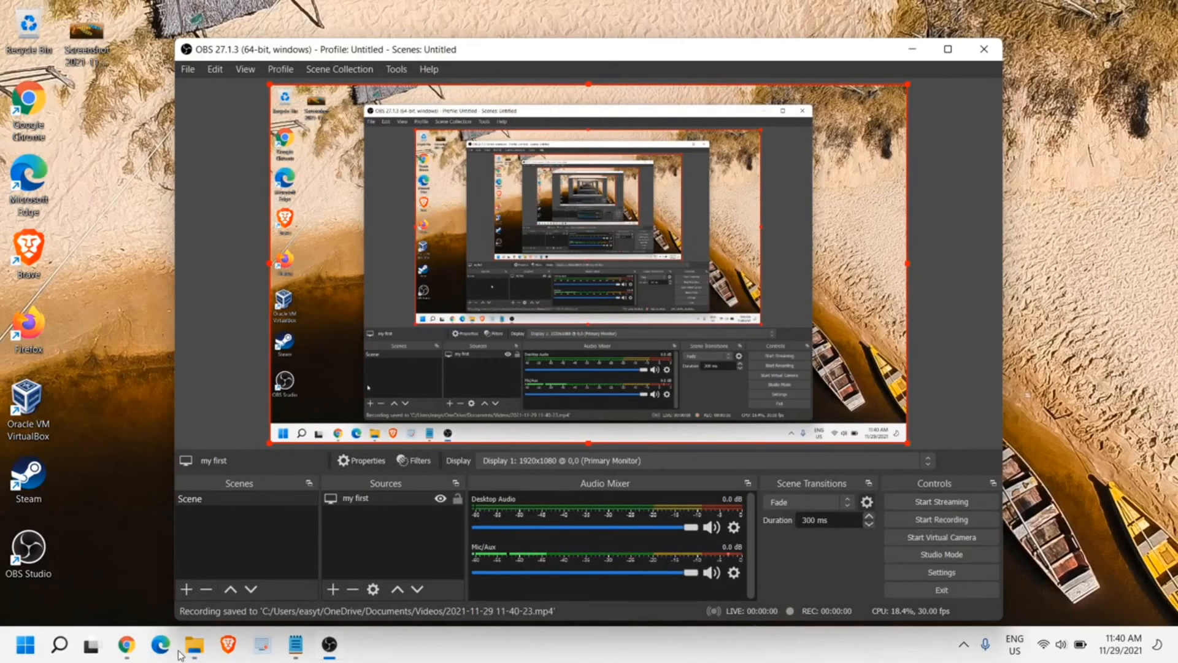
click(187, 646)
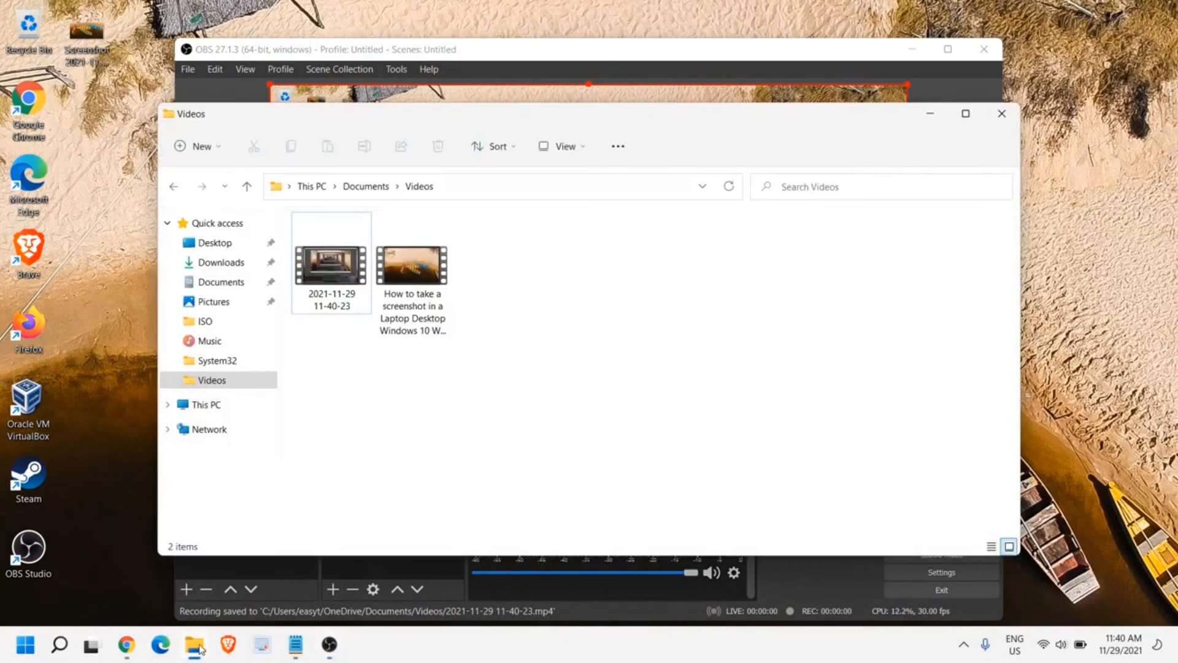
click(331, 268)
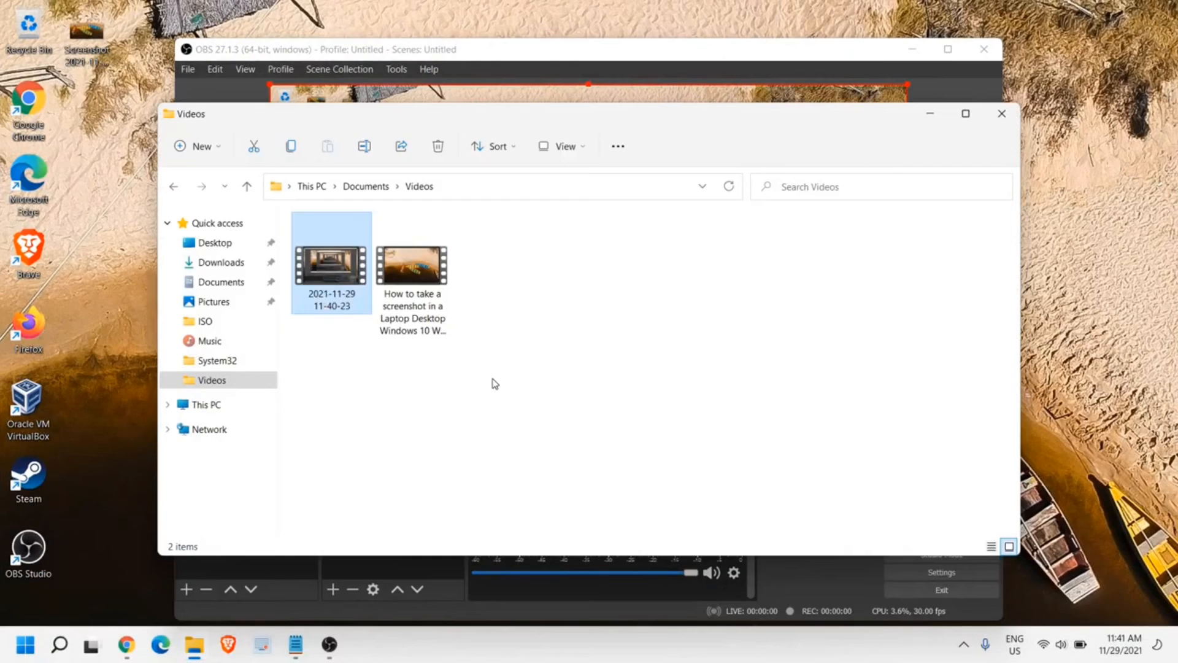
click(412, 266)
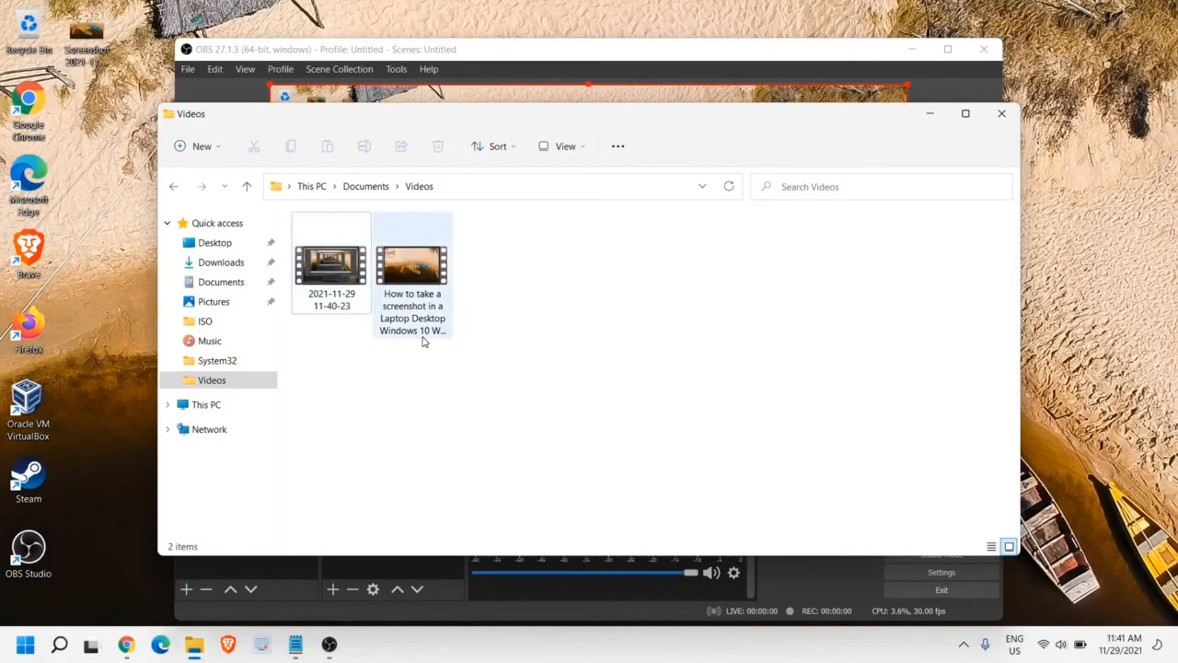
click(461, 357)
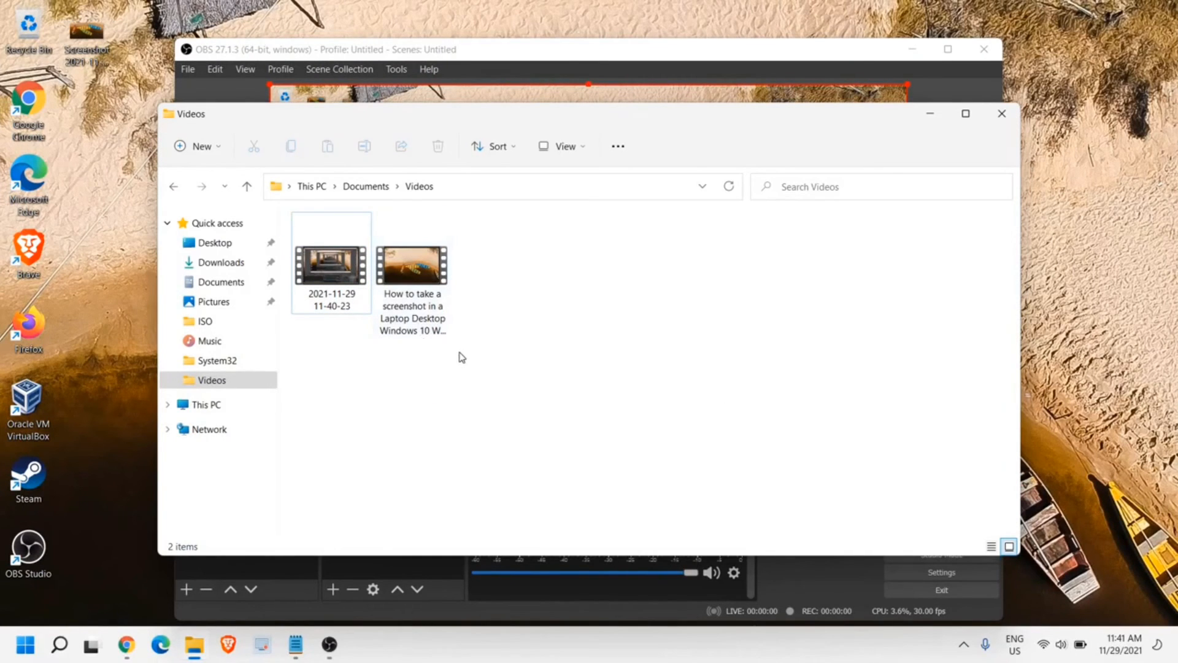
mouse_move(359, 398)
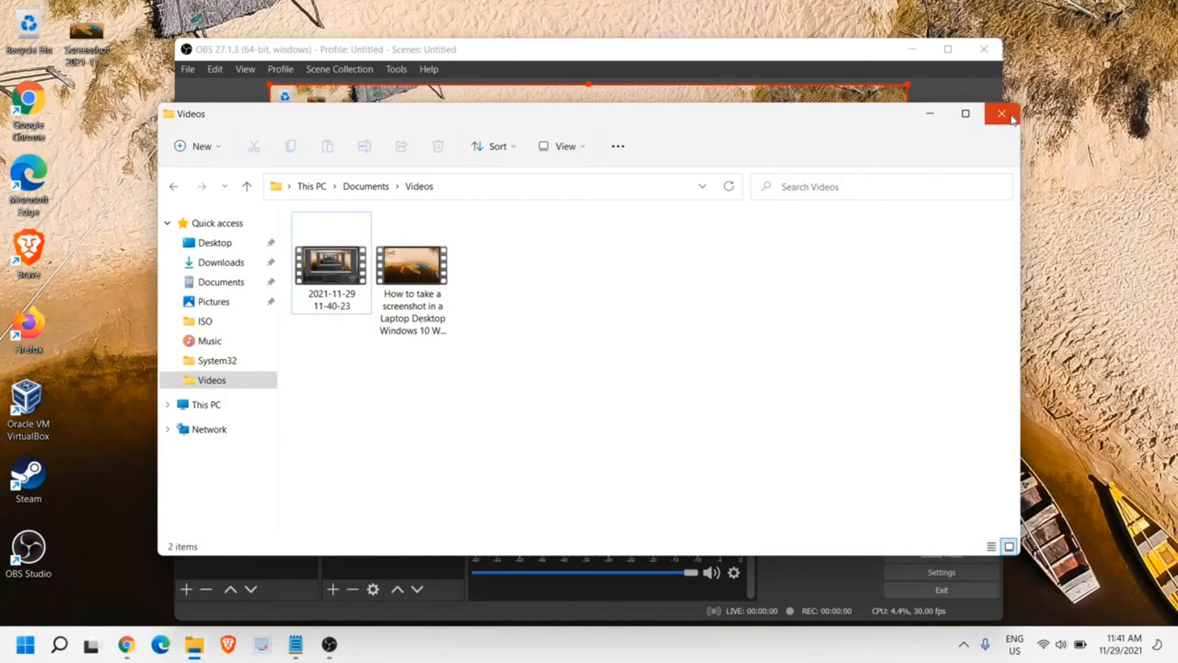
mouse_move(999, 115)
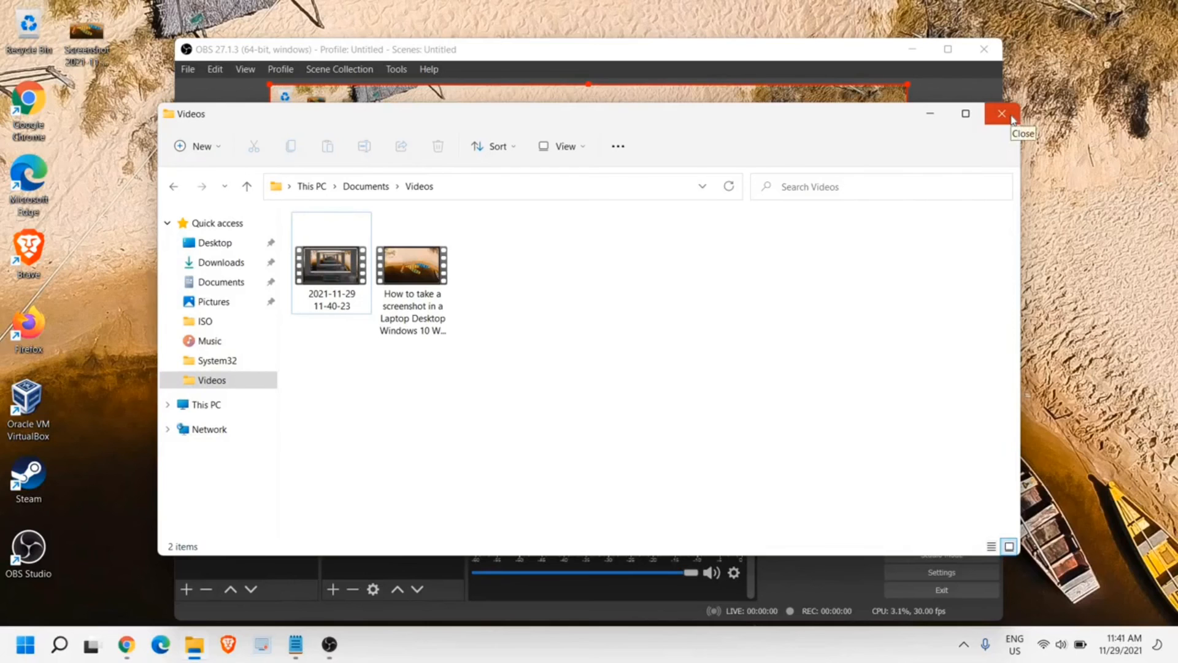
click(1002, 114)
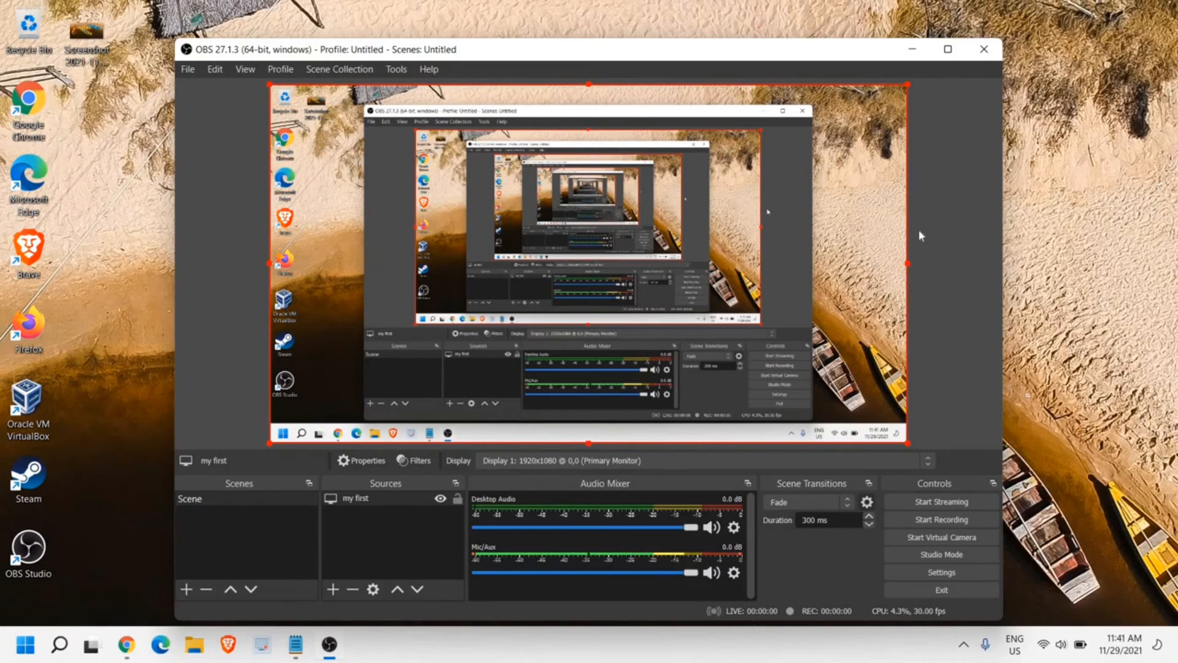
mouse_move(977, 69)
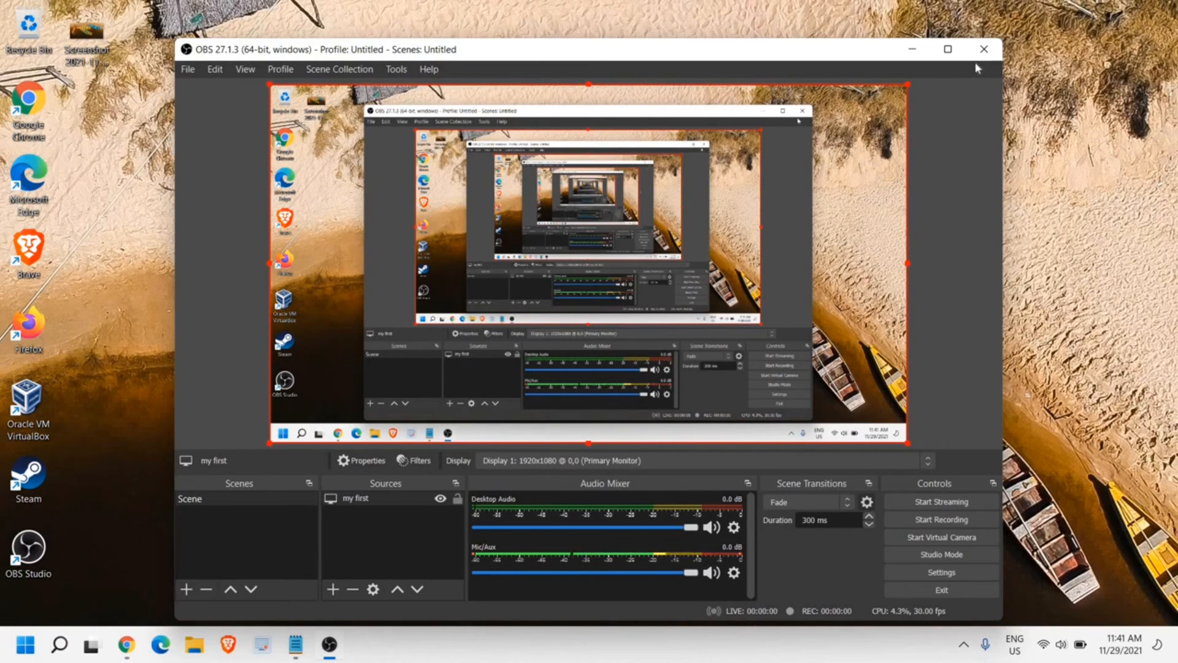
Close the OBS Studio window, leaving the desktop showing
click(985, 49)
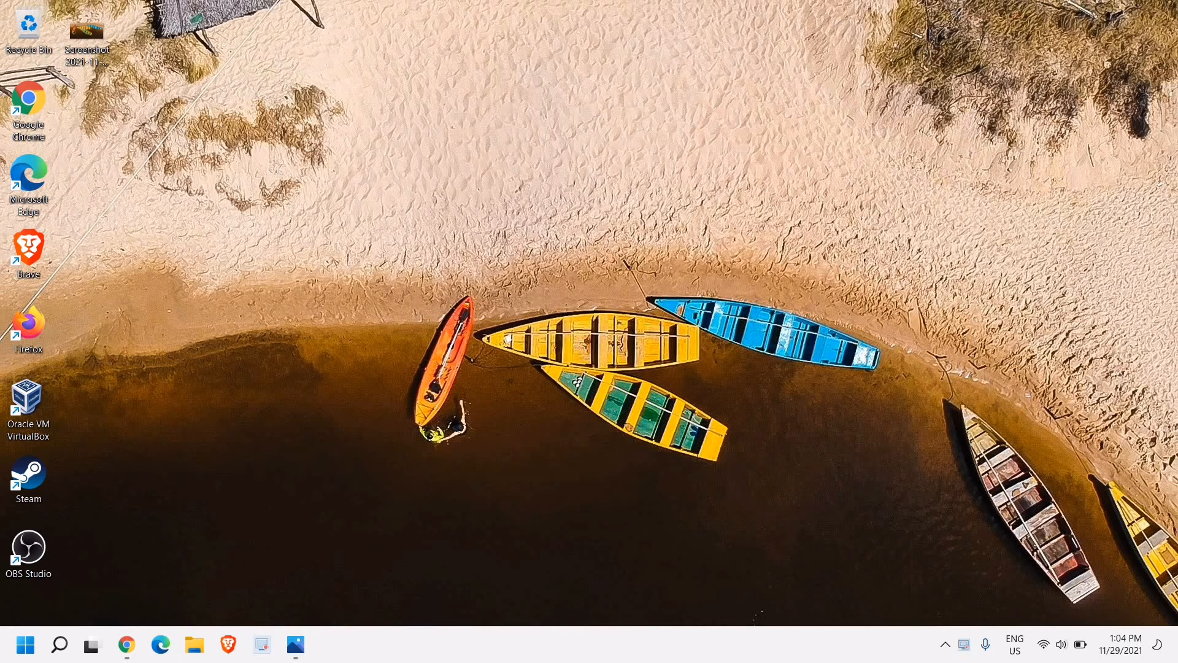
mouse_move(346, 480)
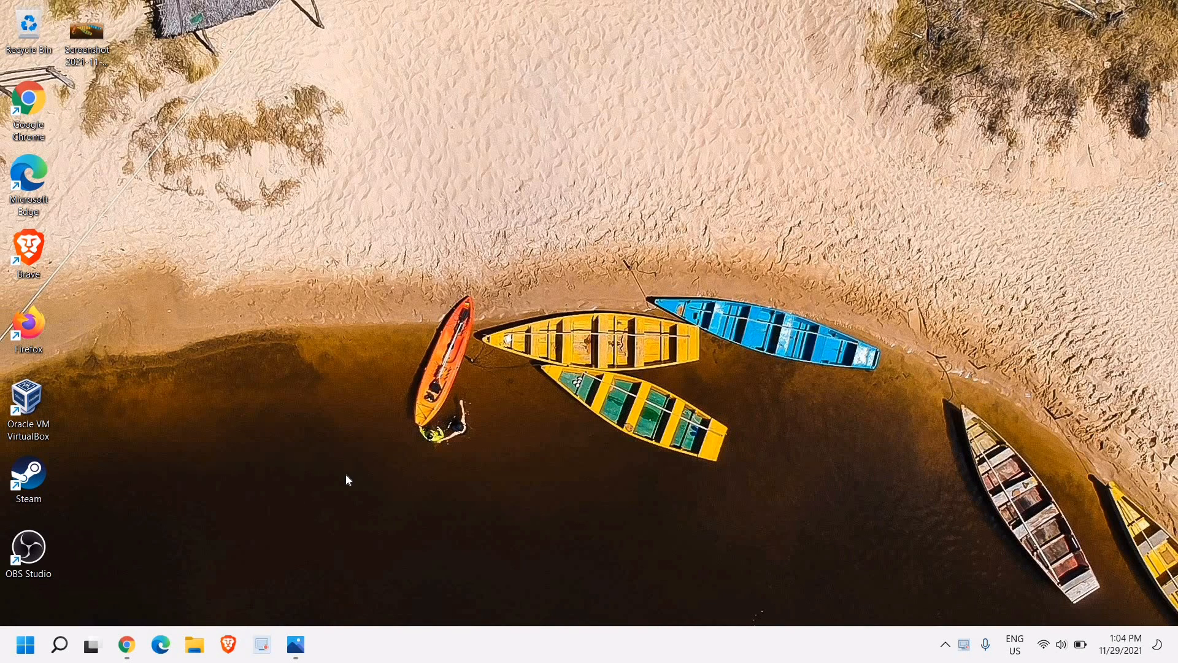